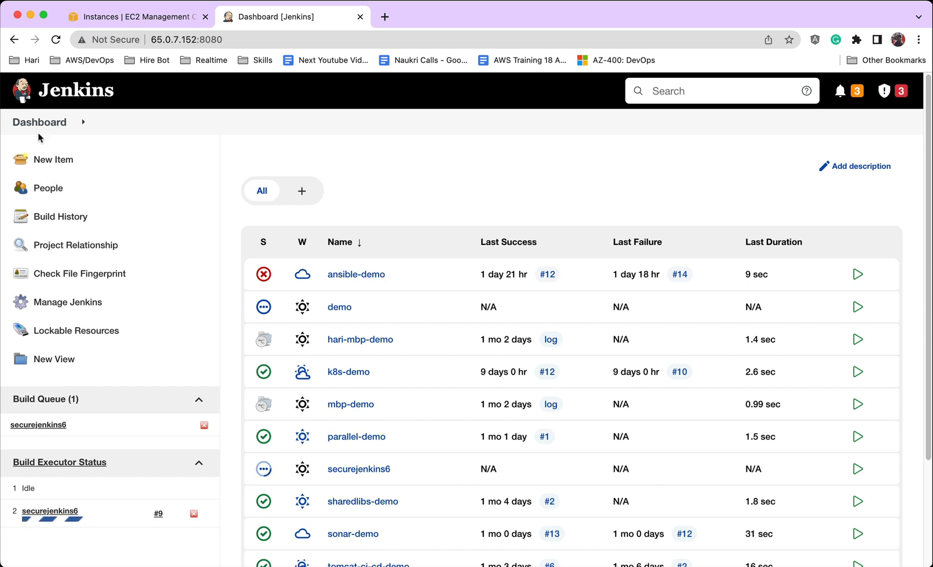
- Go to Manage Jenkins and scroll down to Manage Plugins to see available plugin updates
{"action": "left_click", "coordinate": [69, 302]}
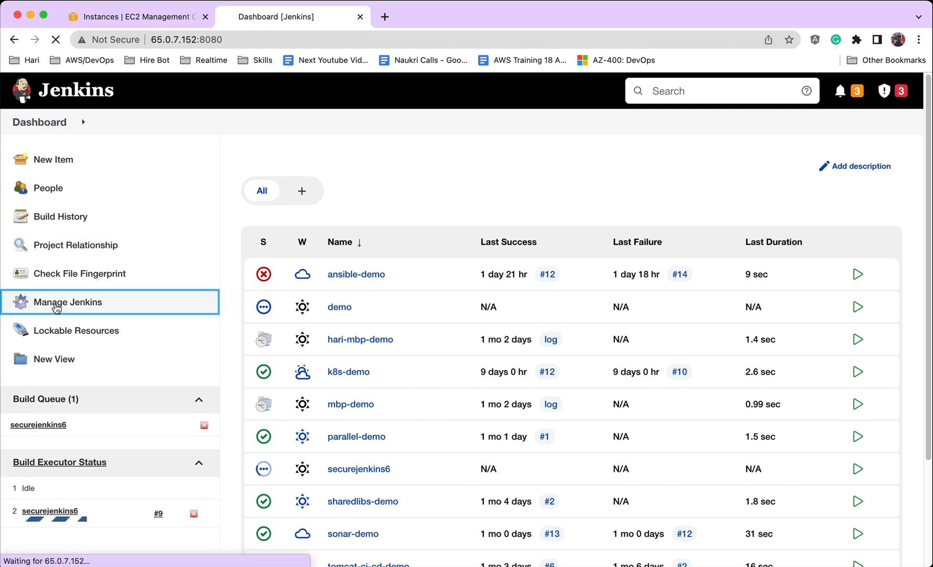
{"action": "left_click", "coordinate": [68, 302]}
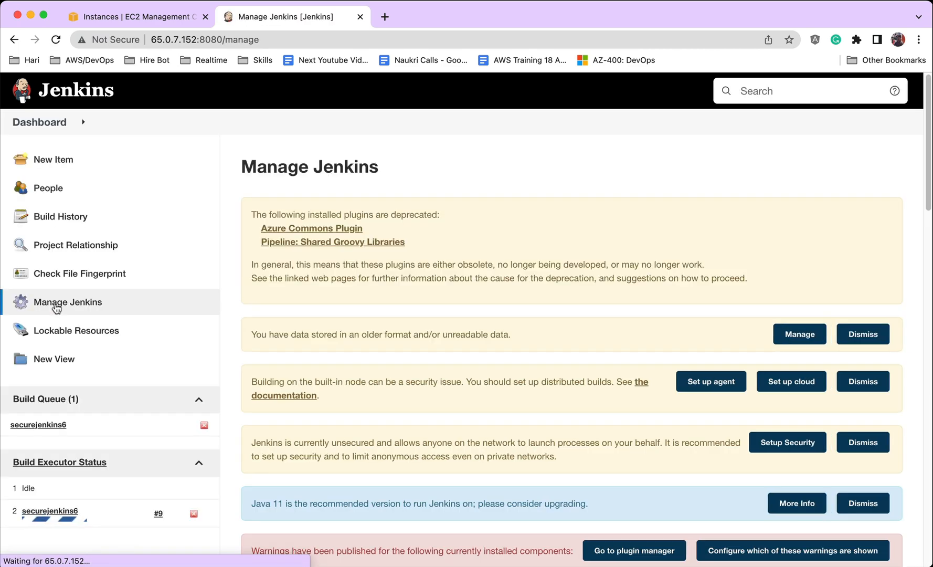
{"action": "scroll", "scroll_direction": "down", "scroll_amount": 3}
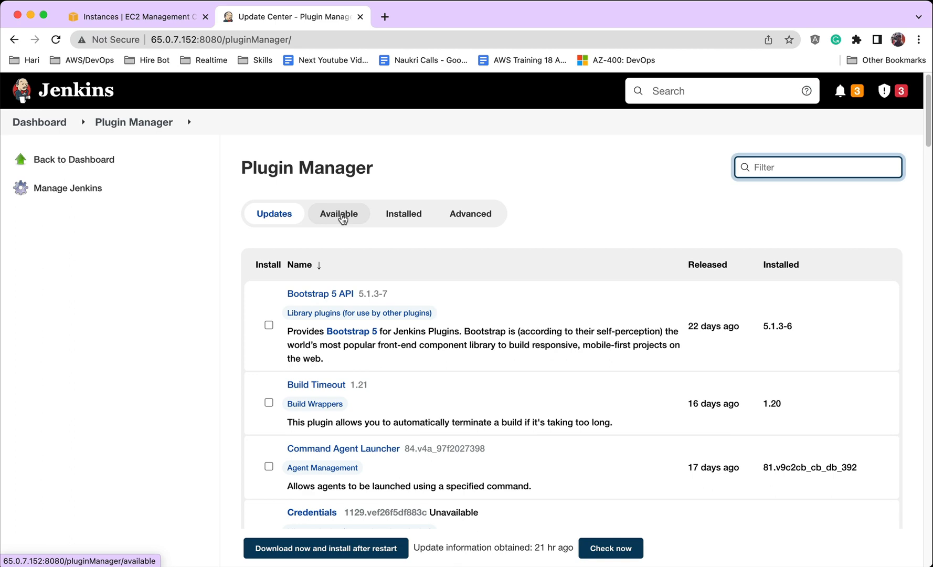
- Find 'aws-' under Available, install CloudBees AWS Credentials without restart, and return to Dashboard
{"action": "left_click", "coordinate": [338, 213]}
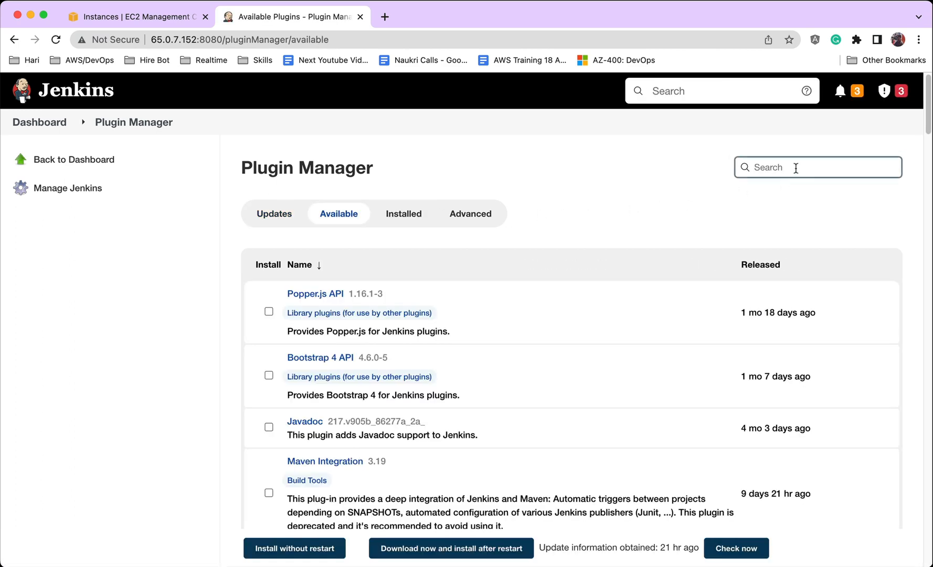
{"action": "type", "text": "aws-creden"}
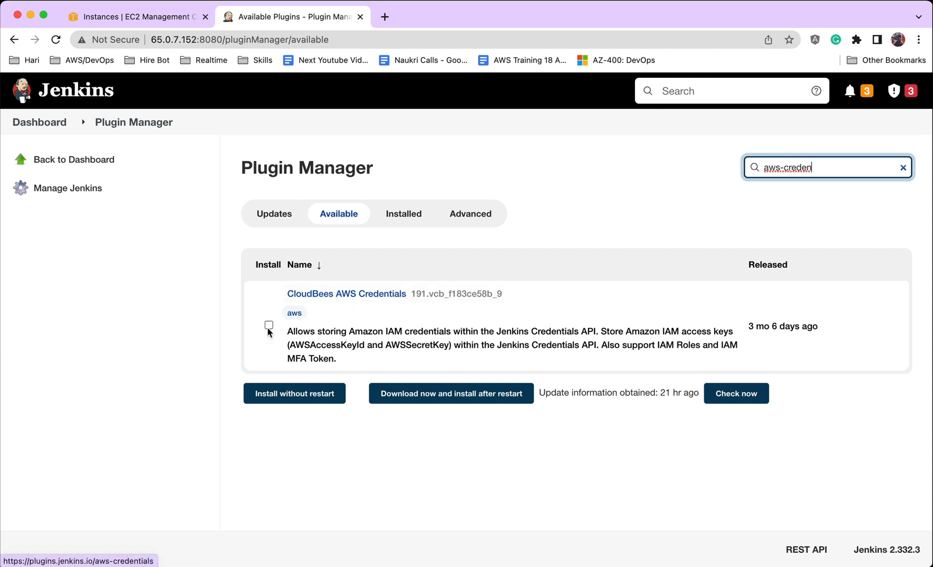
{"action": "left_click", "coordinate": [268, 326]}
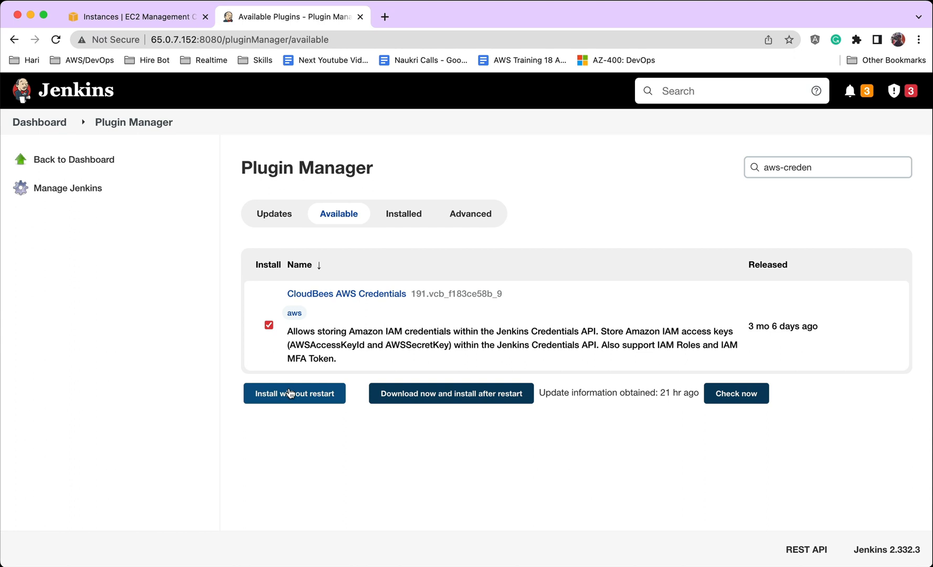
{"action": "left_click", "coordinate": [294, 393]}
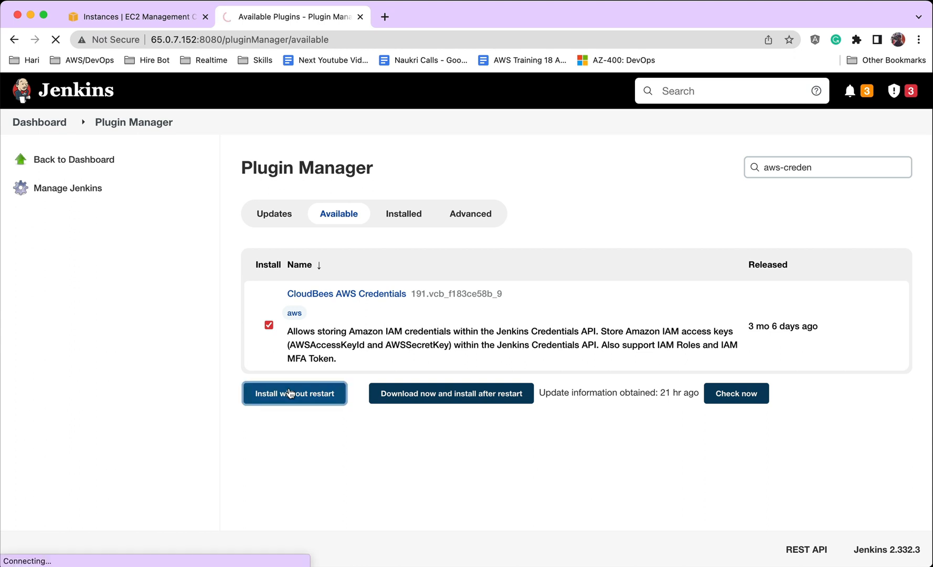
{"action": "left_click", "coordinate": [294, 393]}
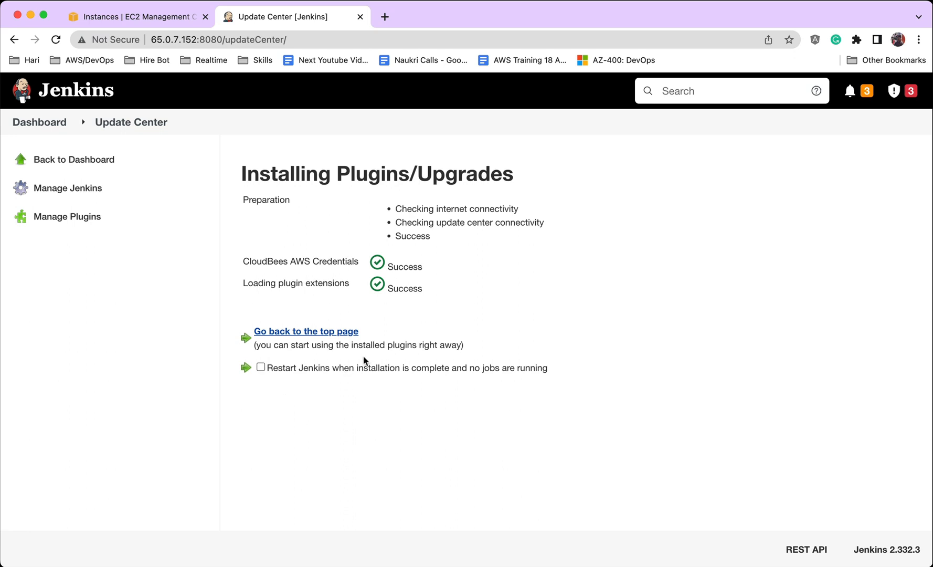
{"action": "mouse_move", "coordinate": [40, 122]}
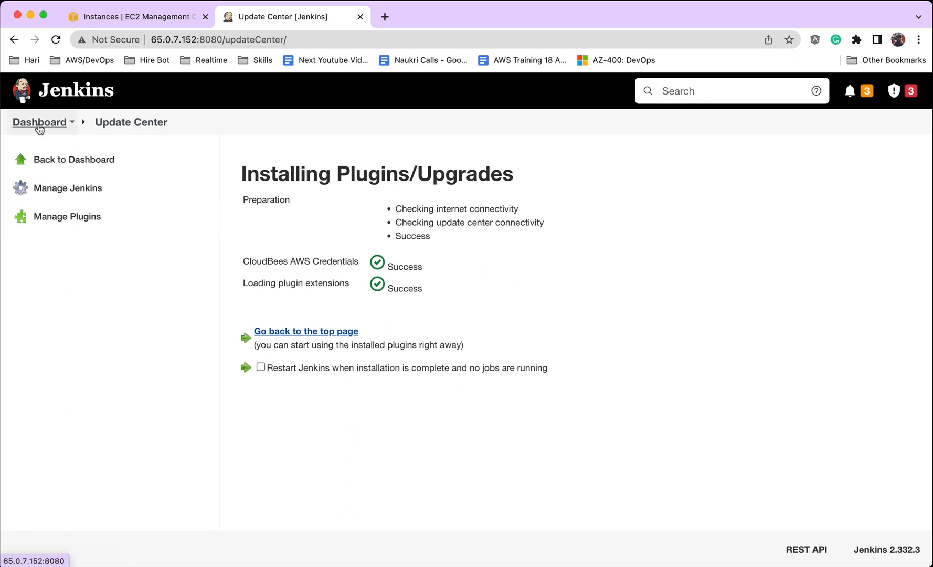
{"action": "left_click", "coordinate": [305, 331]}
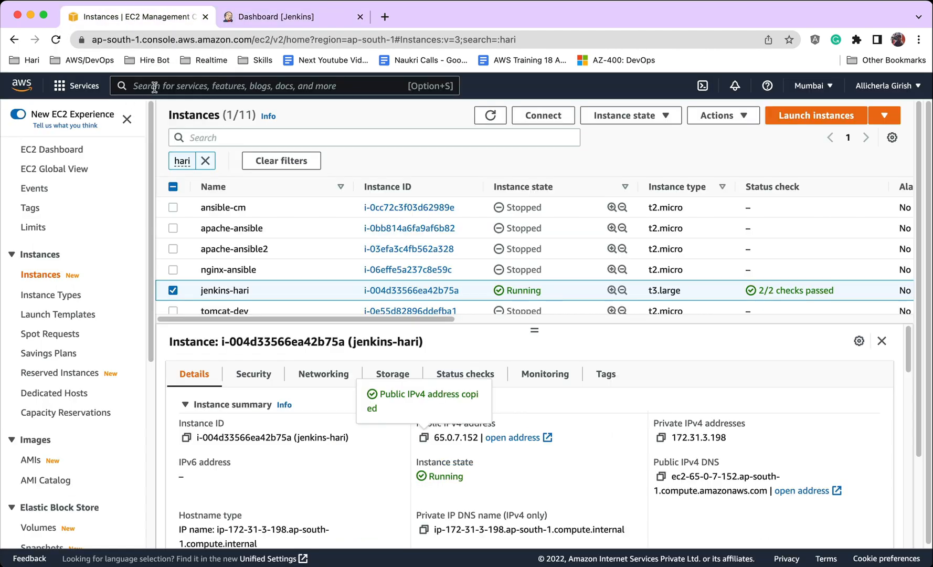
- Search 'iam', open the IAM service, go to Users and start Add users
{"action": "type", "text": "iam"}
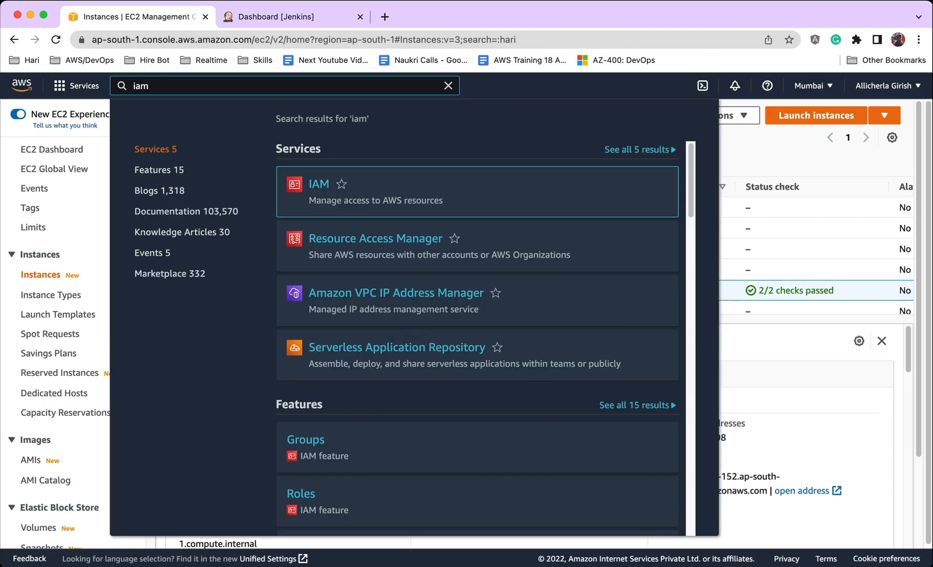
{"action": "left_click", "coordinate": [319, 183]}
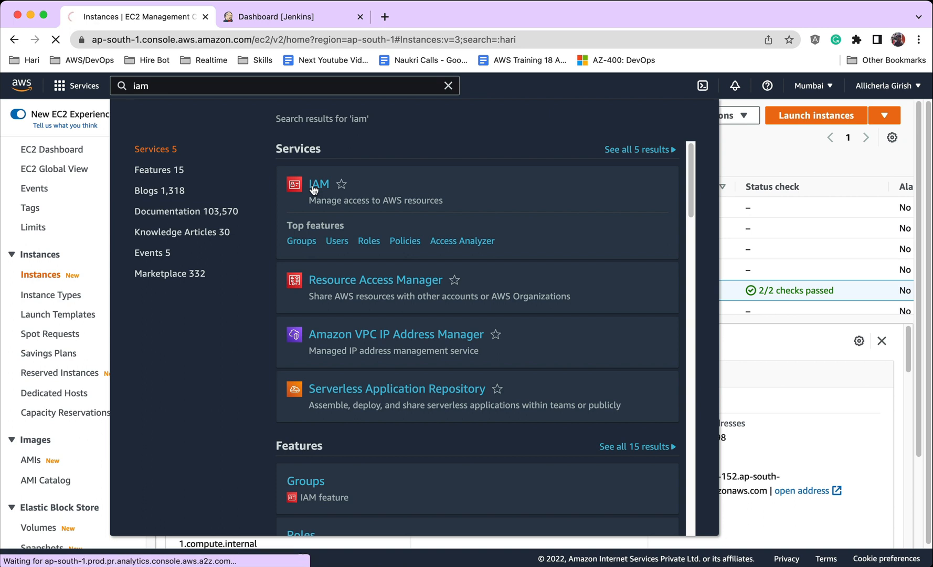
{"action": "left_click", "coordinate": [319, 183]}
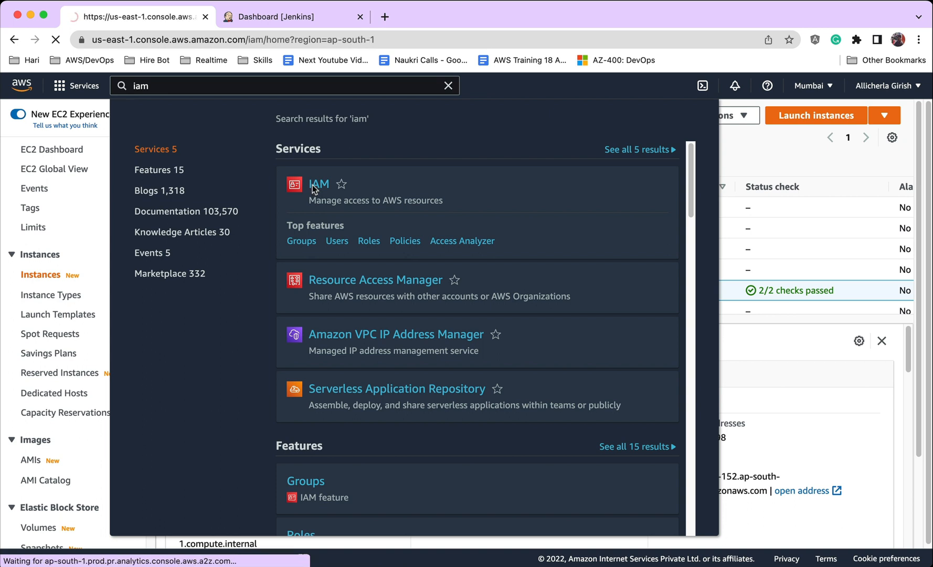
{"action": "left_click", "coordinate": [318, 183]}
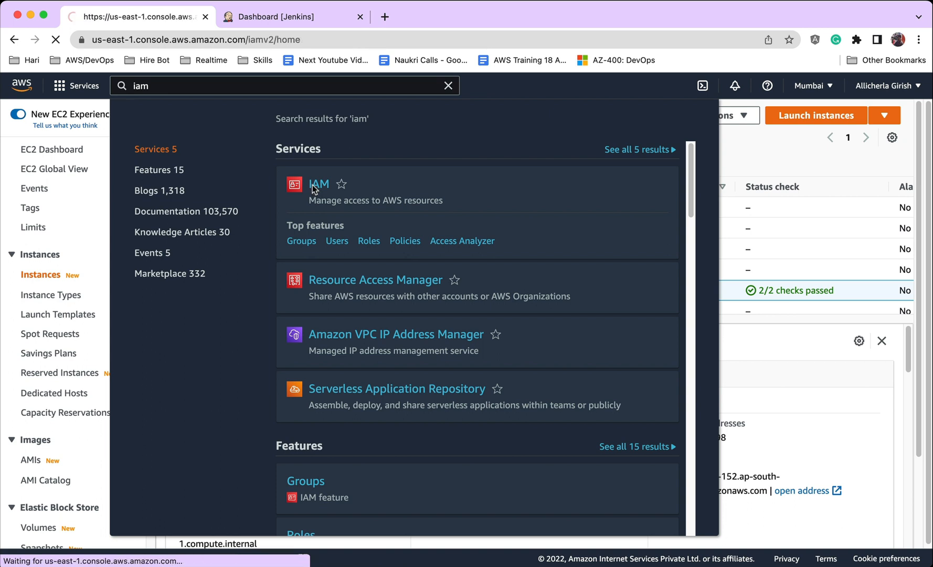
{"action": "left_click", "coordinate": [319, 183]}
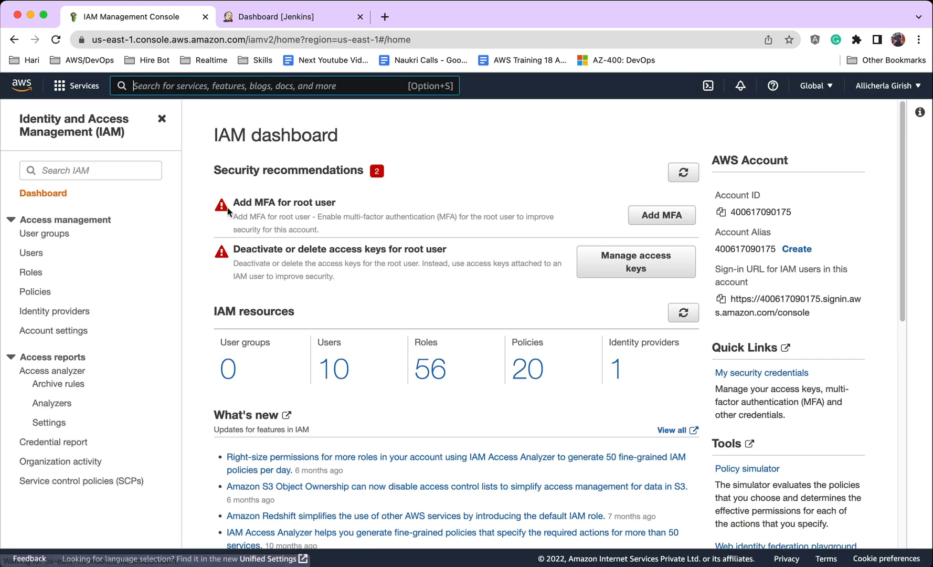
{"action": "left_click", "coordinate": [31, 253]}
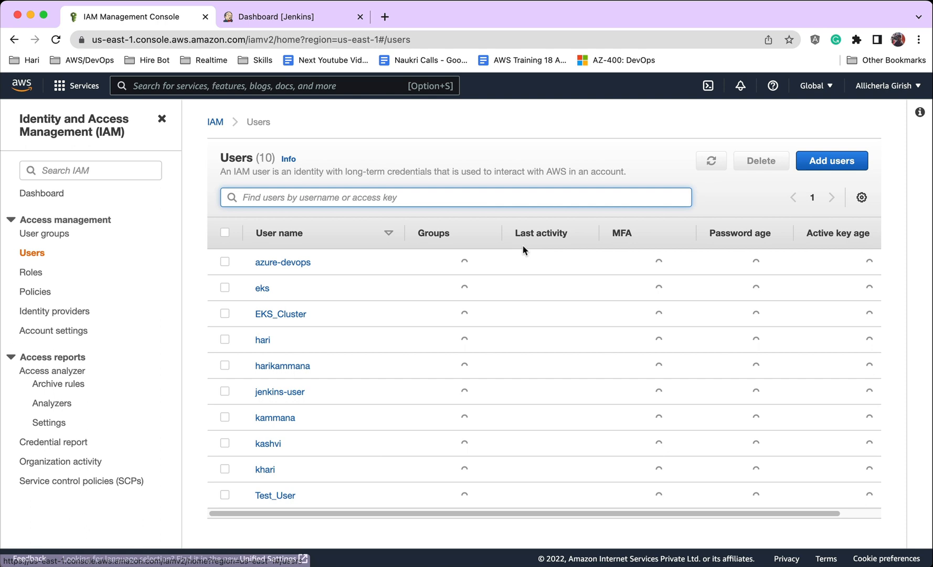
{"action": "left_click", "coordinate": [830, 161]}
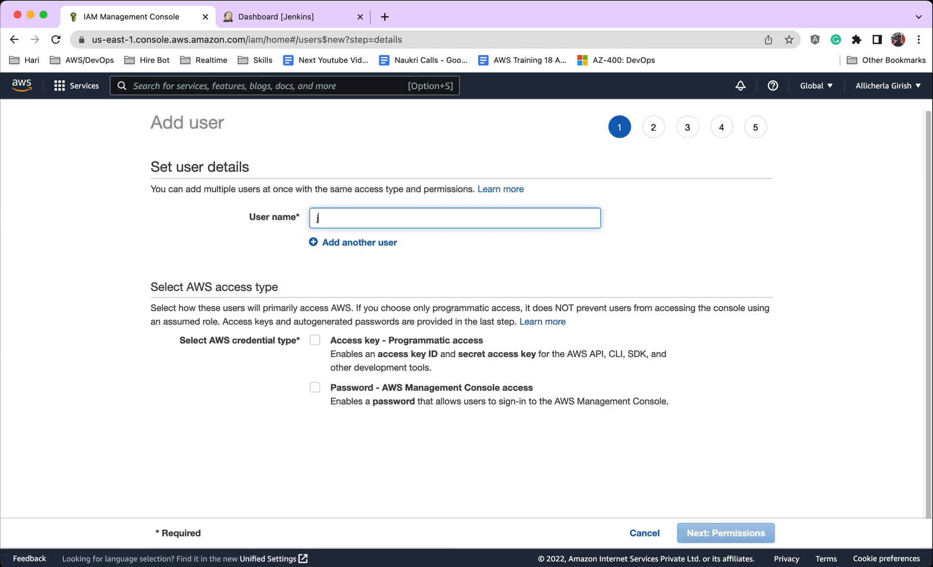
- Name the user jenkins-demo, enable Access key programmatic access, and continue to Permissions
{"action": "type", "text": "jenkins-demmo"}
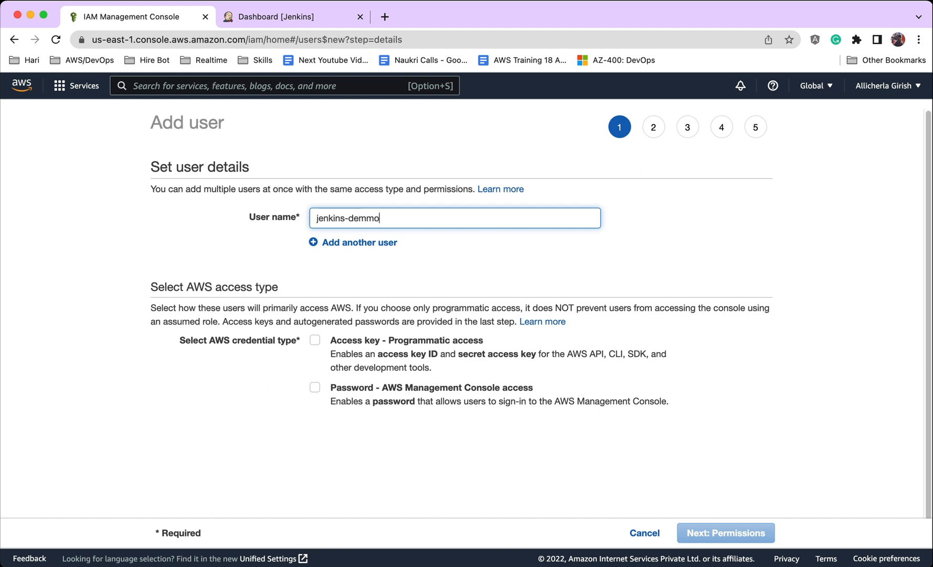
{"action": "key", "text": "Backspace"}
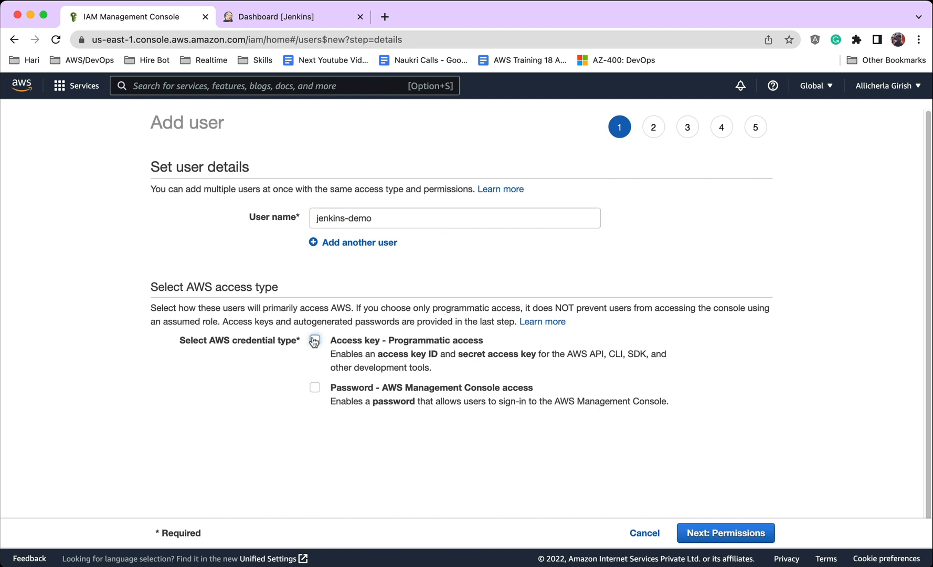
{"action": "left_click", "coordinate": [314, 340]}
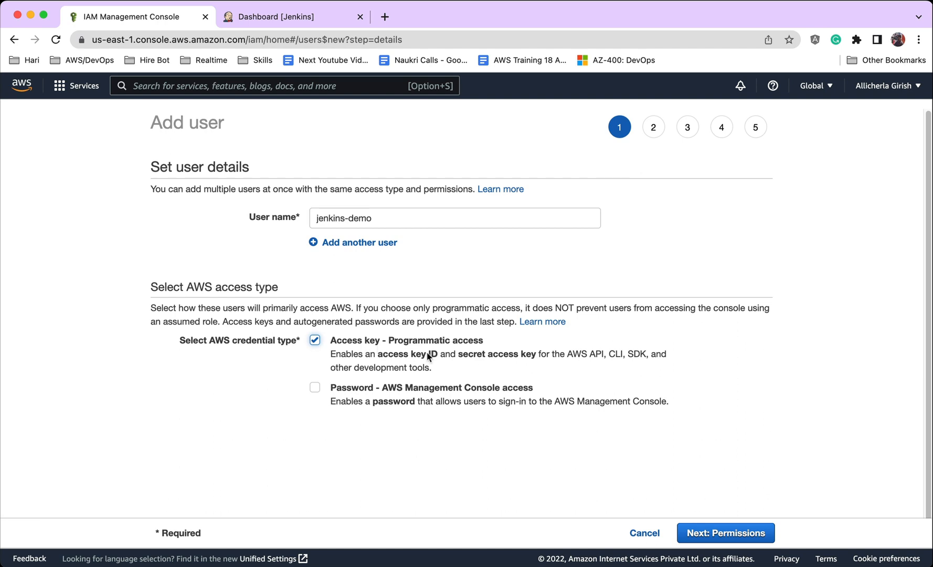
{"action": "mouse_move", "coordinate": [490, 414]}
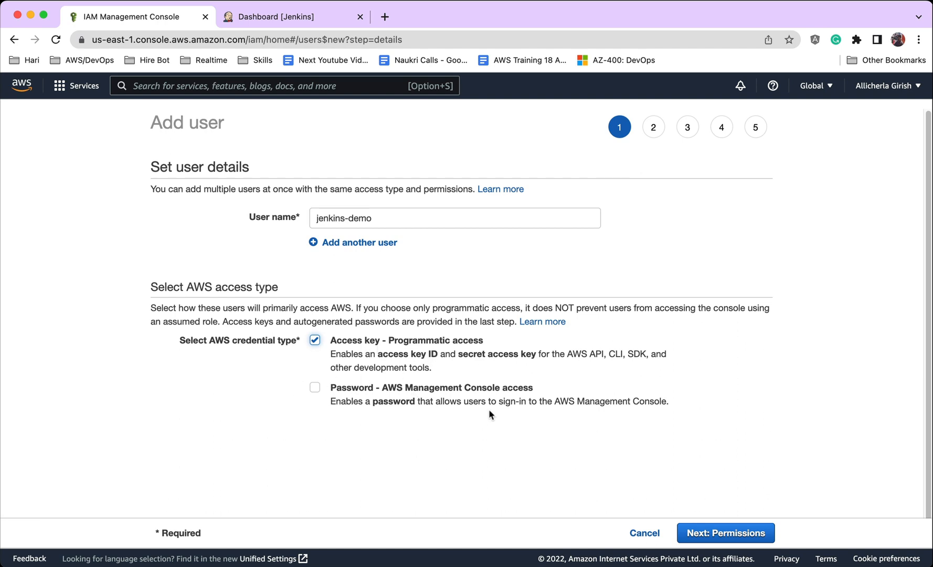
{"action": "mouse_move", "coordinate": [416, 359]}
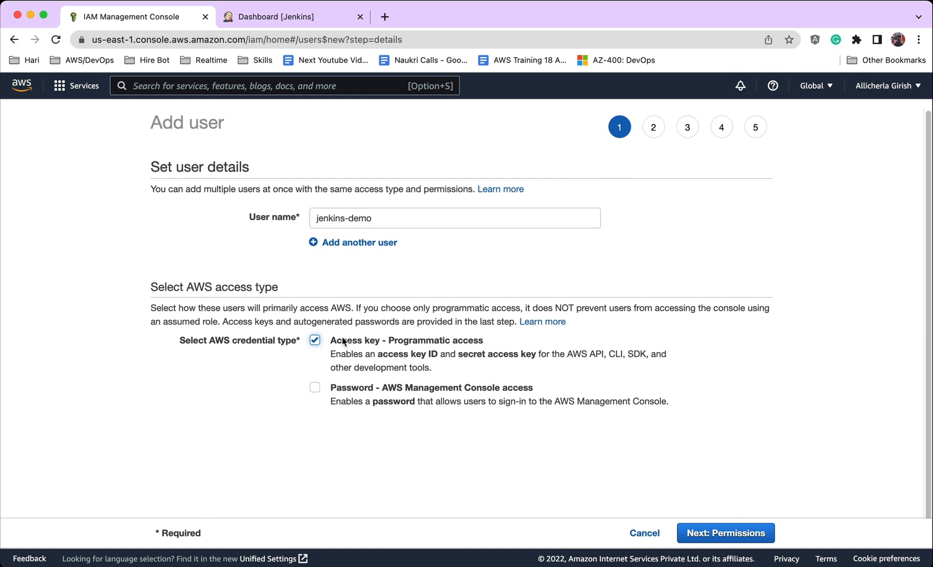
{"action": "mouse_move", "coordinate": [354, 343]}
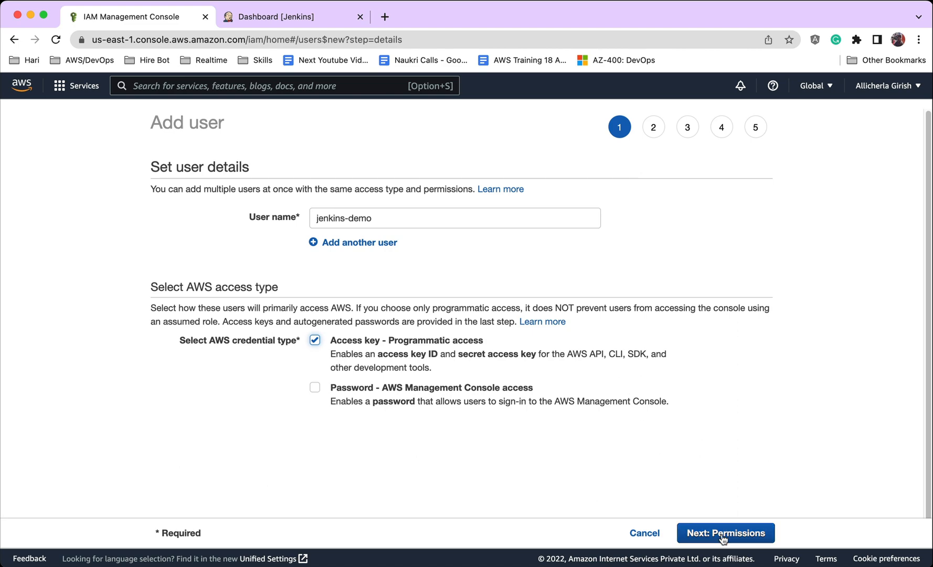
{"action": "left_click", "coordinate": [725, 532]}
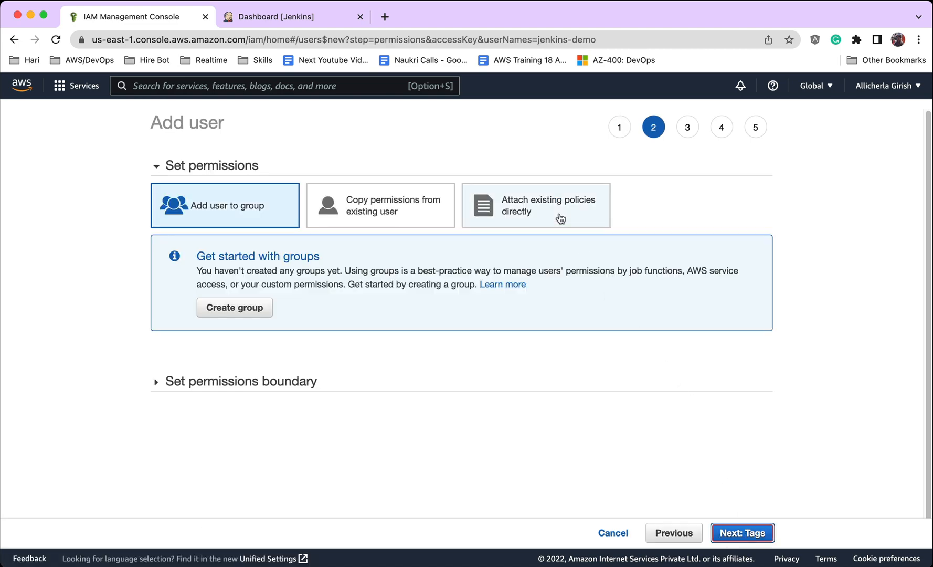
- Attach the existing AmazonEC2FullAccess policy directly to jenkins-demo
{"action": "left_click", "coordinate": [534, 204]}
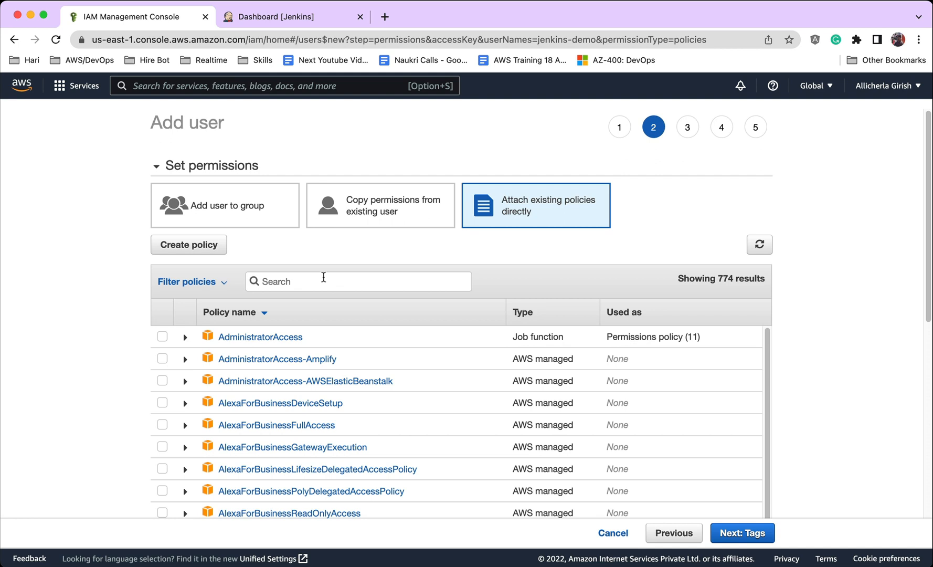
{"action": "left_click", "coordinate": [356, 281]}
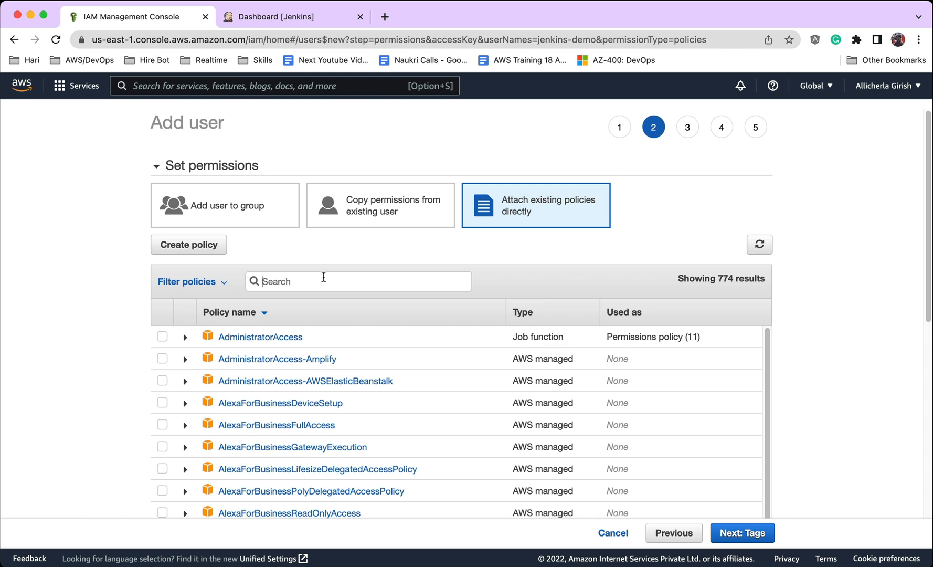
{"action": "type", "text": "EC2Fu"}
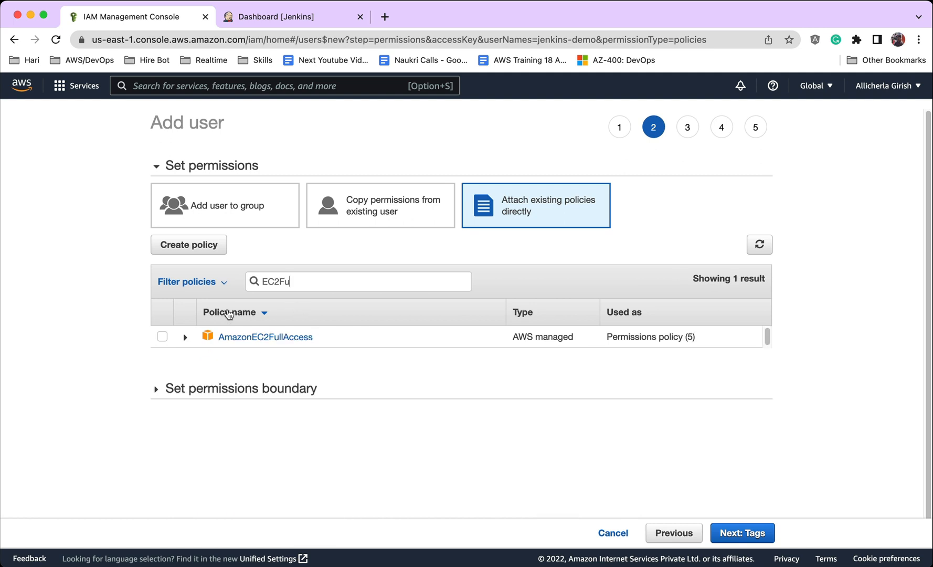
{"action": "left_click", "coordinate": [162, 336]}
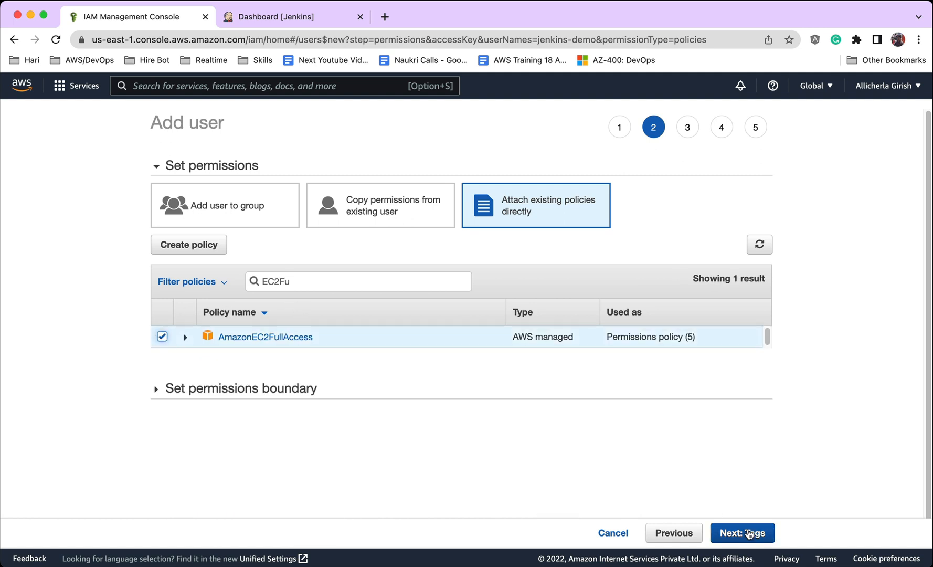
- Skip tags, review, and create the jenkins-demo user, then switch to the Jenkins tab
{"action": "left_click", "coordinate": [741, 532]}
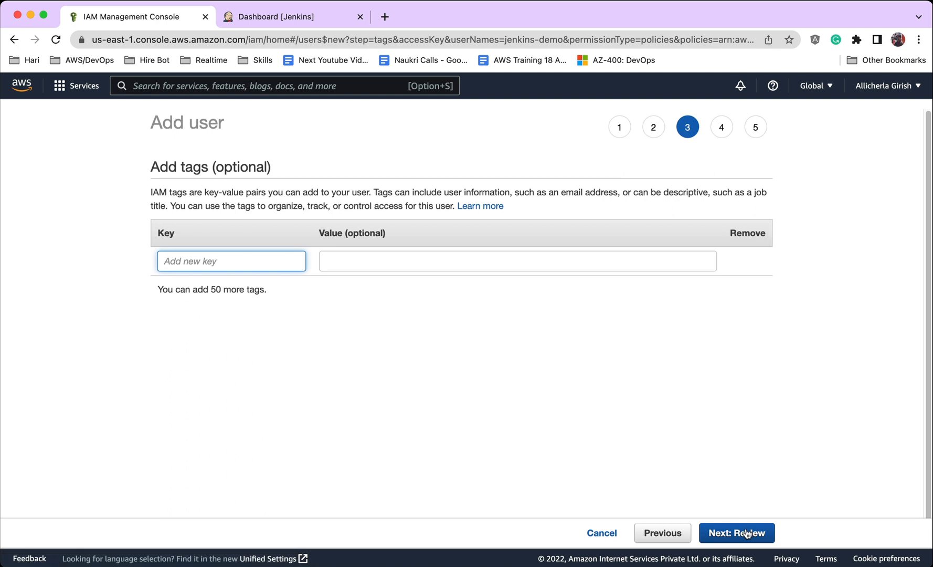
{"action": "left_click", "coordinate": [735, 532]}
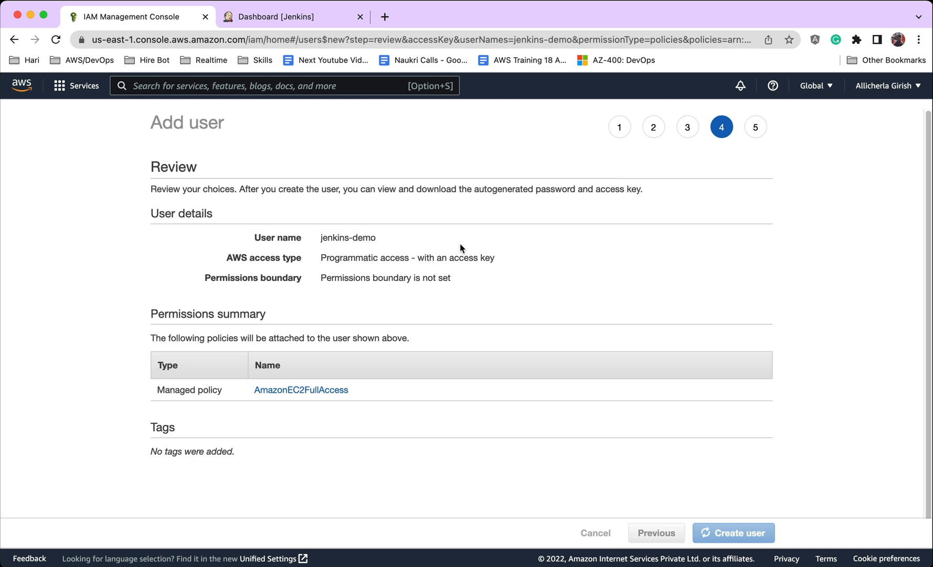
{"action": "left_click", "coordinate": [733, 532]}
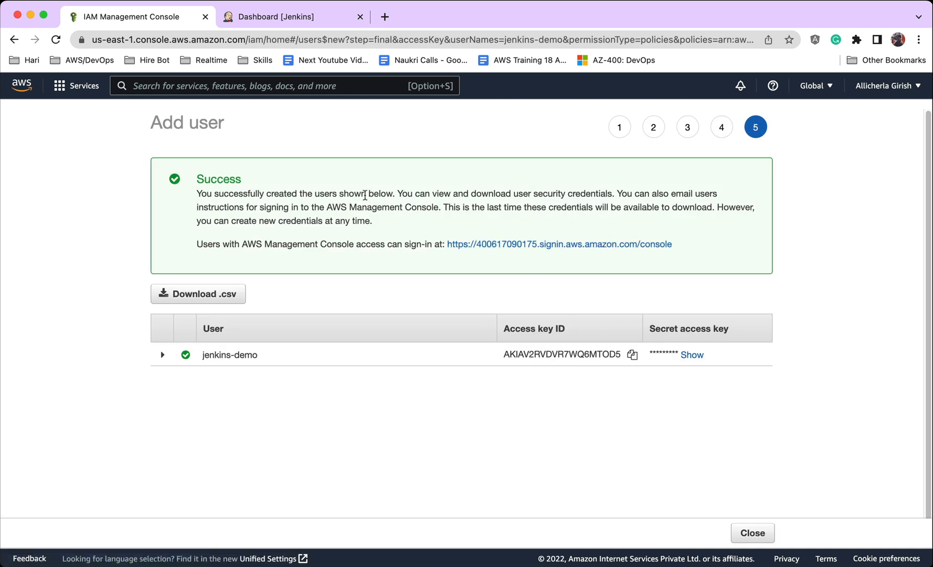
{"action": "mouse_move", "coordinate": [194, 217]}
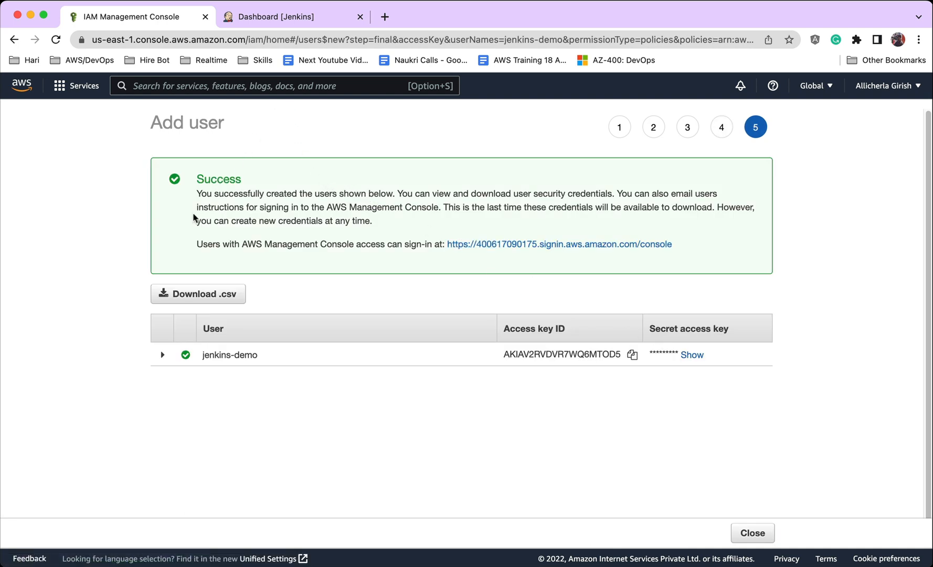
{"action": "left_click", "coordinate": [290, 16]}
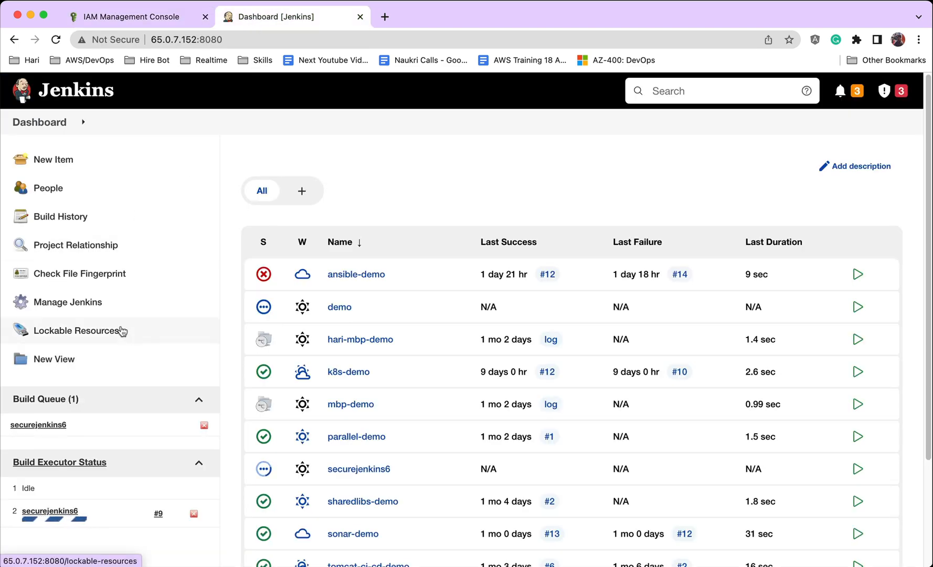
- Go to Manage Jenkins > Manage Credentials and open the (global) domain
{"action": "left_click", "coordinate": [69, 301]}
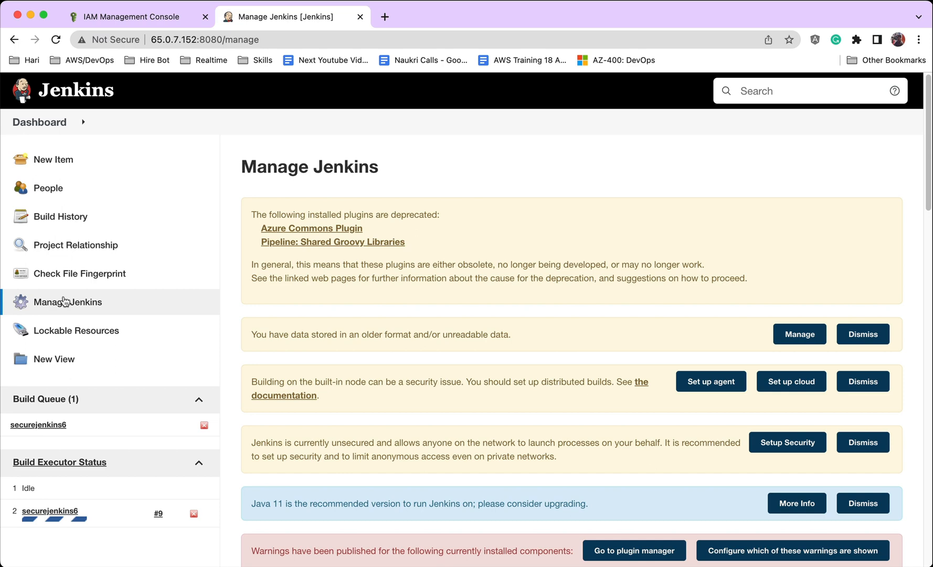
{"action": "mouse_move", "coordinate": [106, 301]}
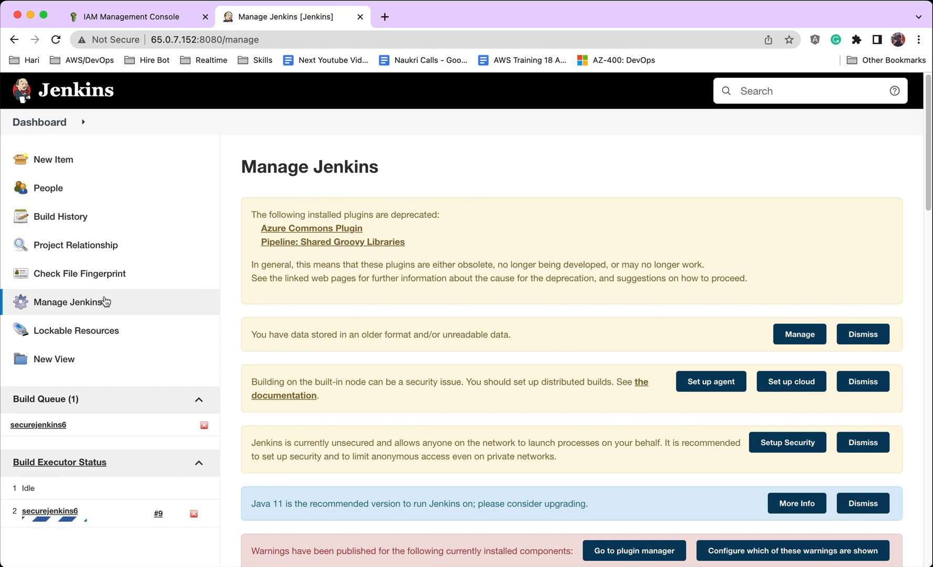
{"action": "scroll", "scroll_direction": "down", "scroll_amount": 3}
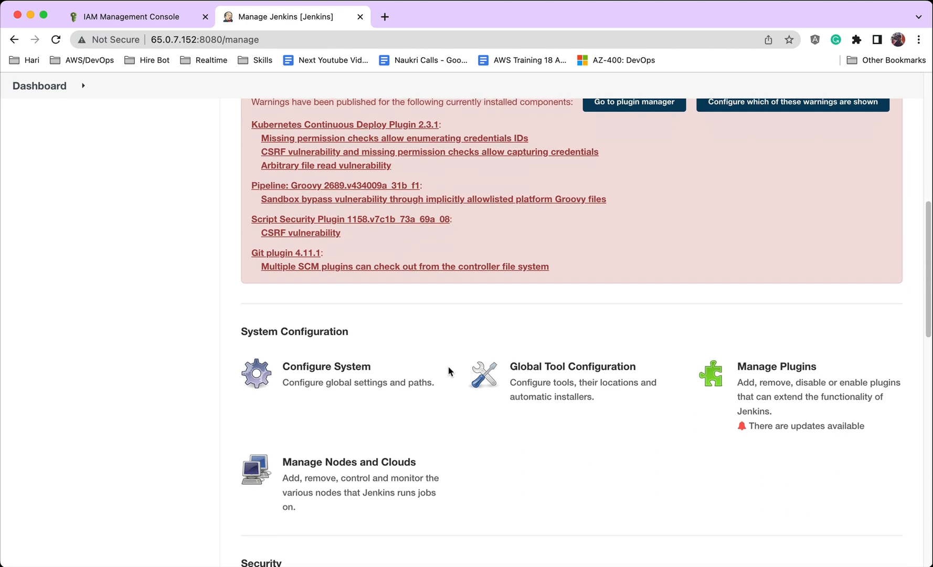
{"action": "scroll", "scroll_direction": "down", "scroll_amount": 3}
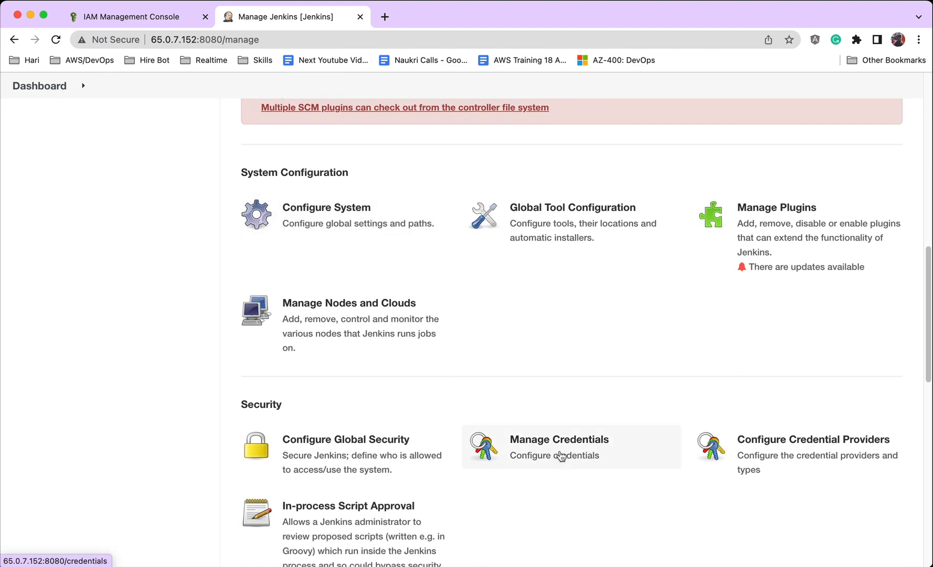
{"action": "left_click", "coordinate": [558, 439]}
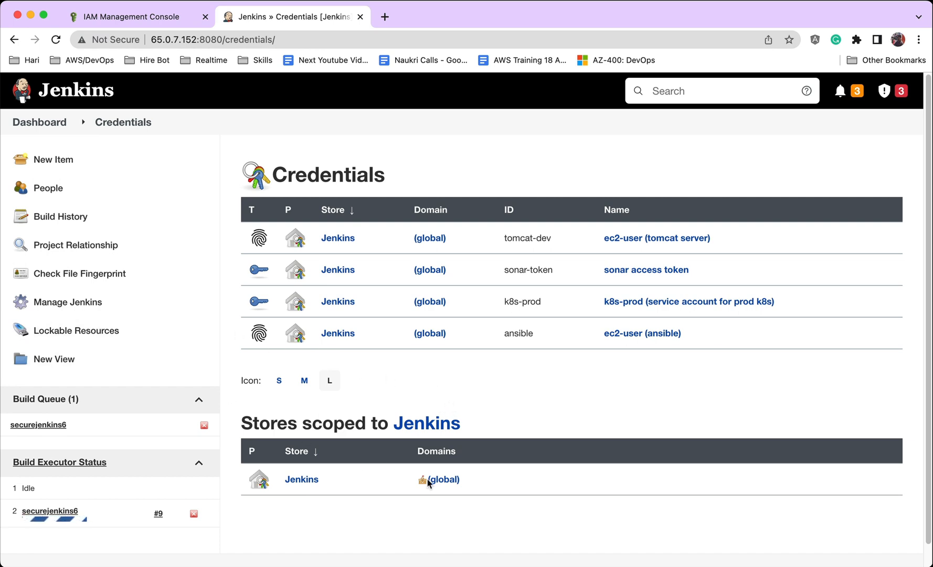
{"action": "left_click", "coordinate": [444, 479]}
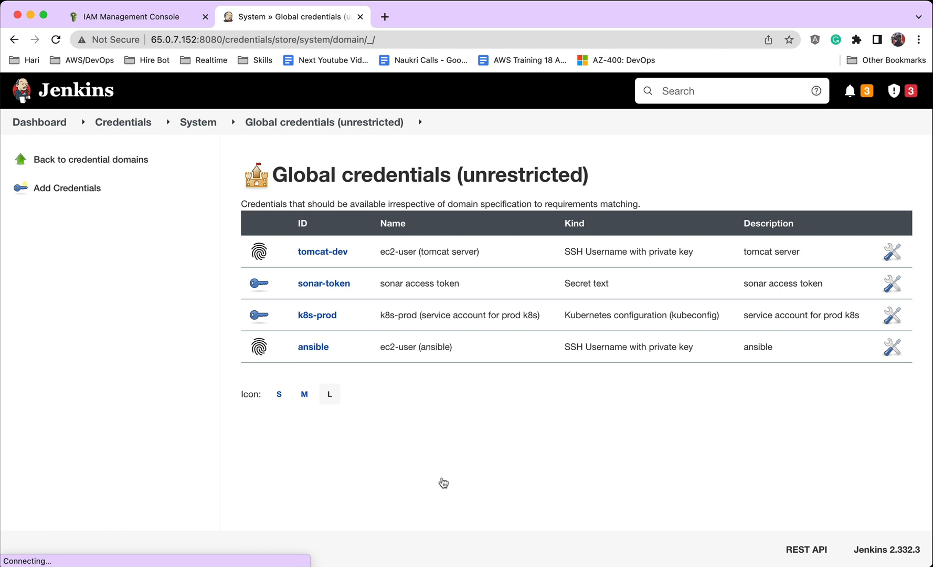
- Add a new credential of Kind AWS Credentials
{"action": "left_click", "coordinate": [67, 188]}
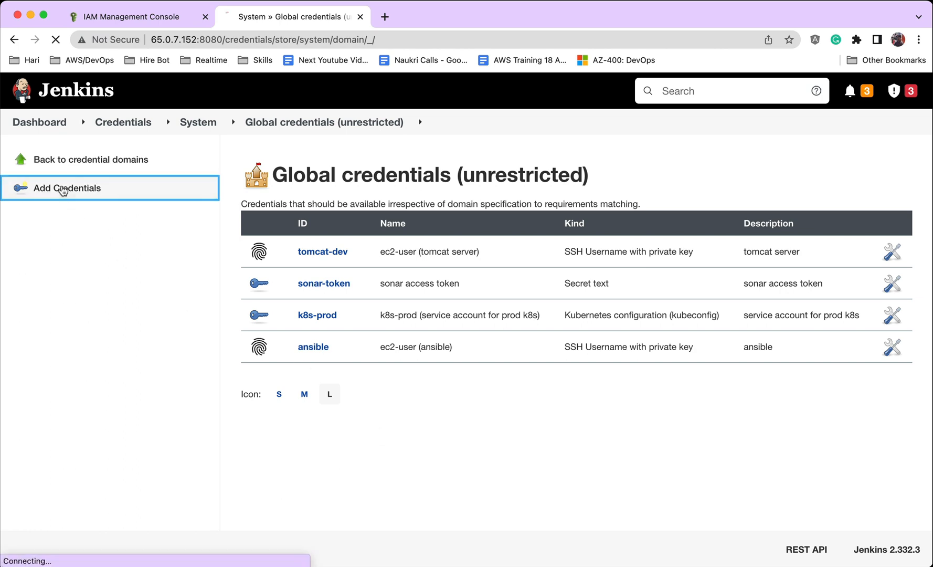
{"action": "left_click", "coordinate": [67, 188]}
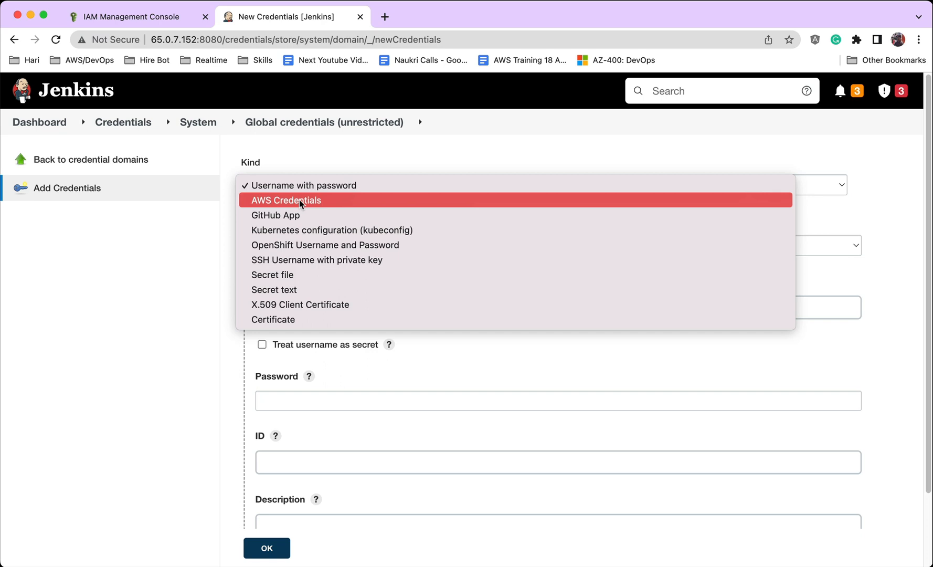
{"action": "left_click", "coordinate": [285, 200]}
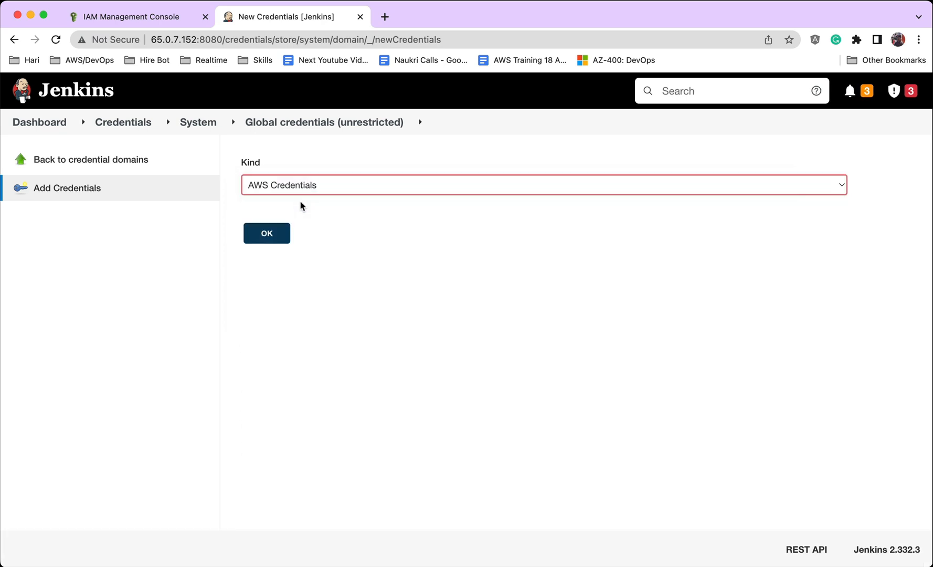
{"action": "left_click", "coordinate": [541, 185]}
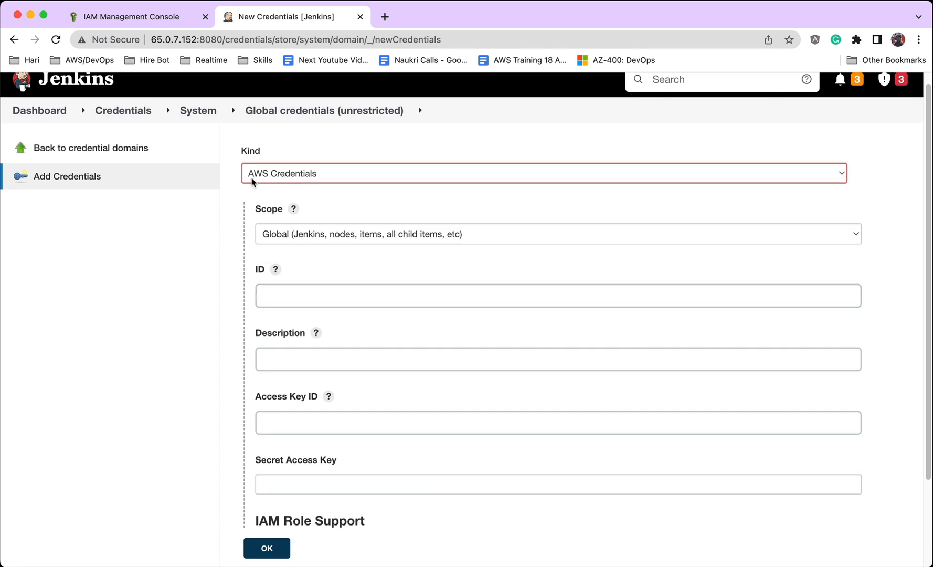
- Enter ID aws-jenkins-demo and description 'Integrating Jenkins & AWS'
{"action": "left_click", "coordinate": [556, 296]}
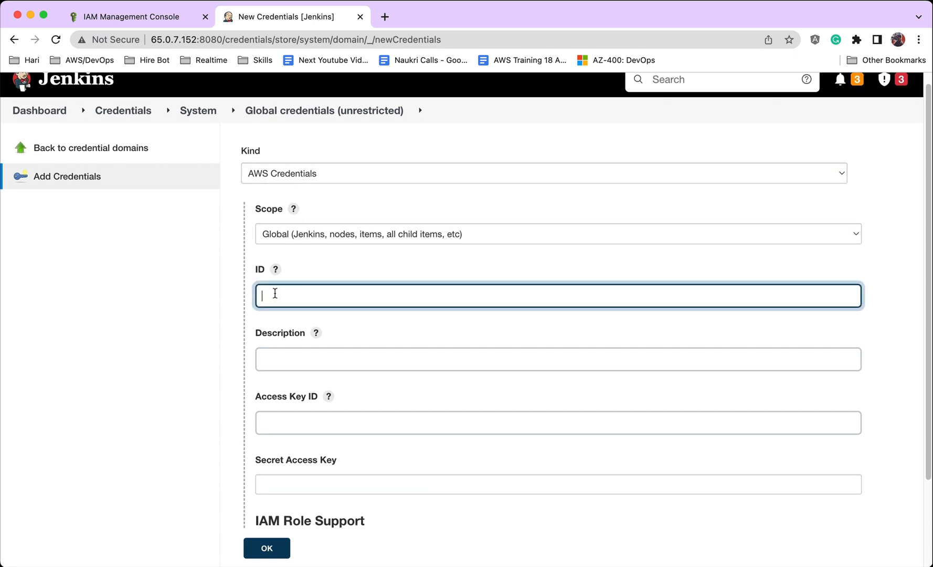
{"action": "type", "text": "aws-"}
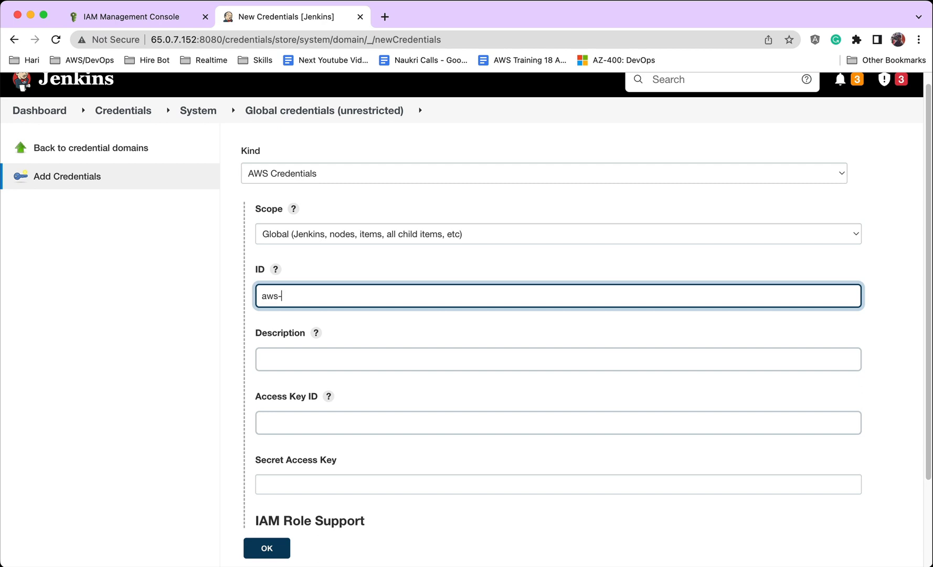
{"action": "type", "text": "jenkins-de"}
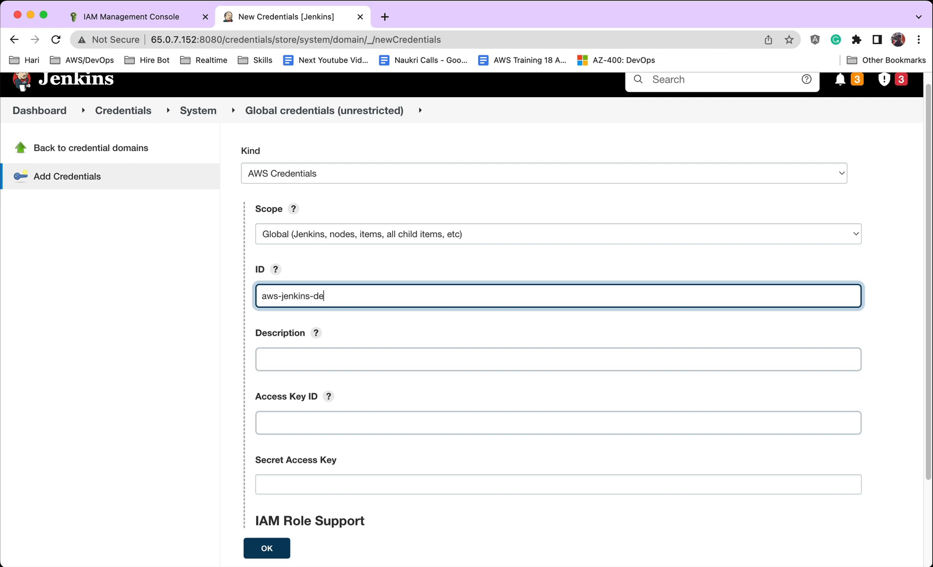
{"action": "type", "text": "mo"}
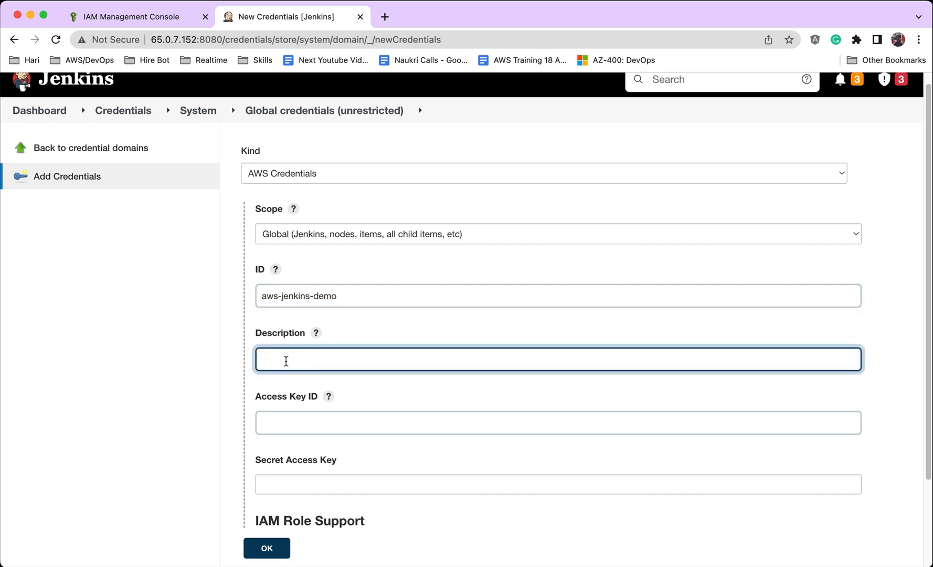
{"action": "type", "text": "Integra"}
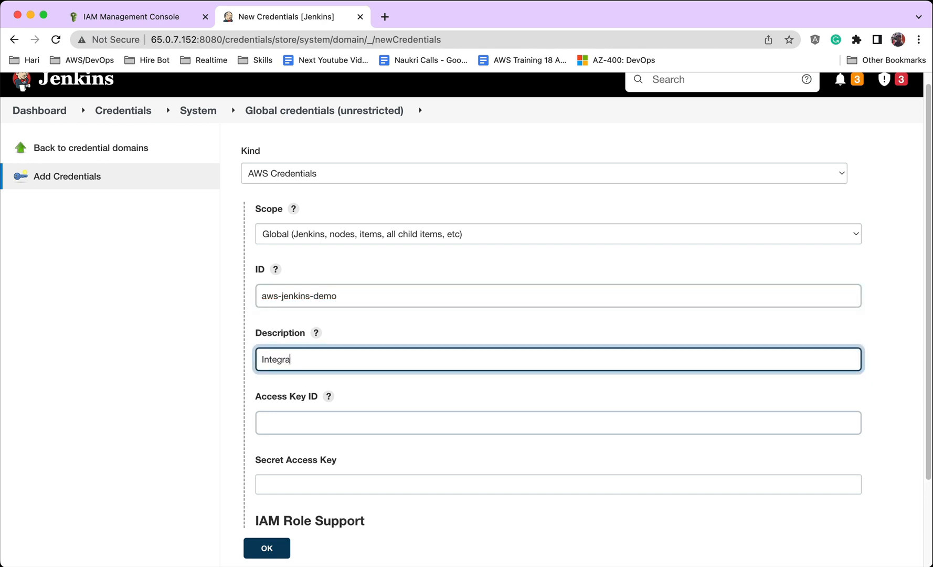
{"action": "type", "text": "ting Je"}
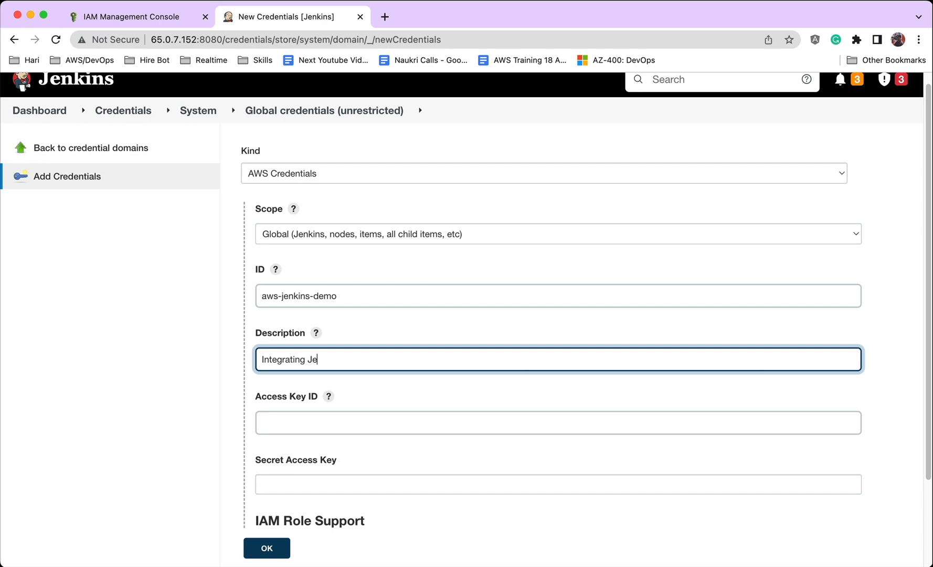
{"action": "type", "text": "nkins & A"}
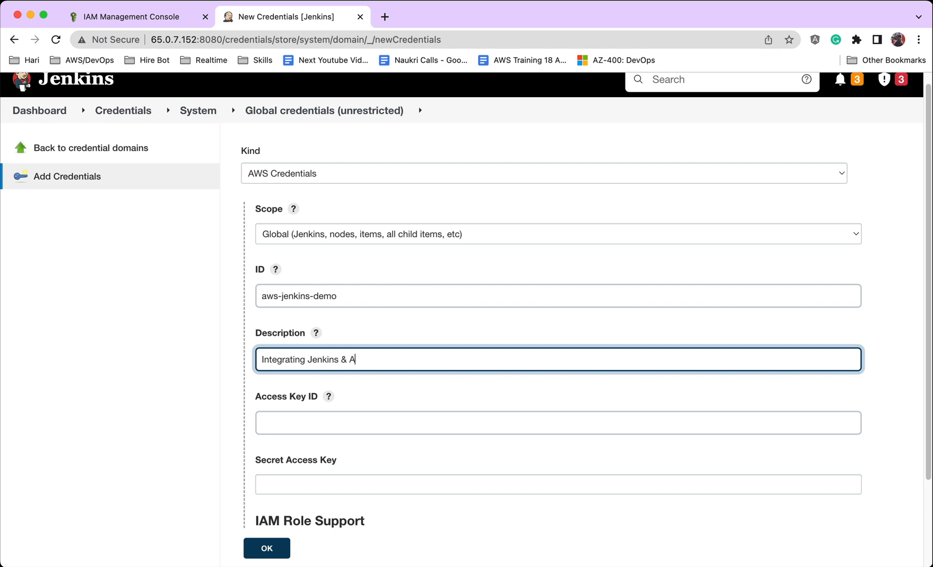
{"action": "type", "text": "WS"}
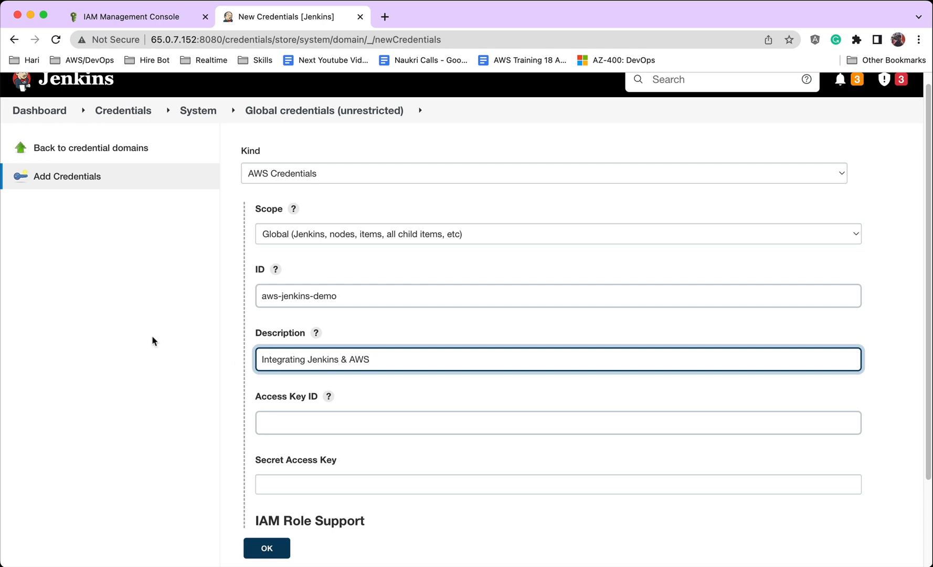
{"action": "scroll", "scroll_direction": "down", "scroll_amount": 3}
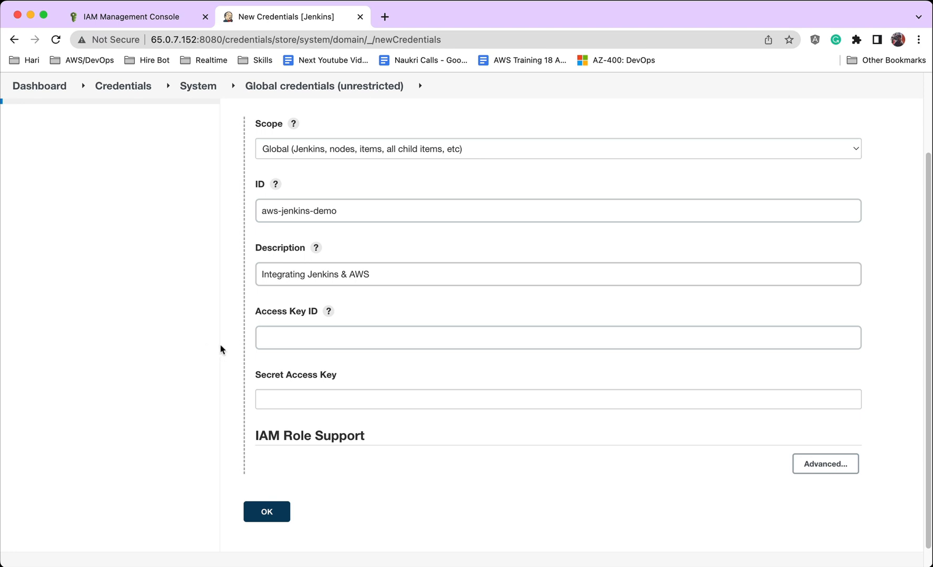
{"action": "left_click", "coordinate": [556, 273]}
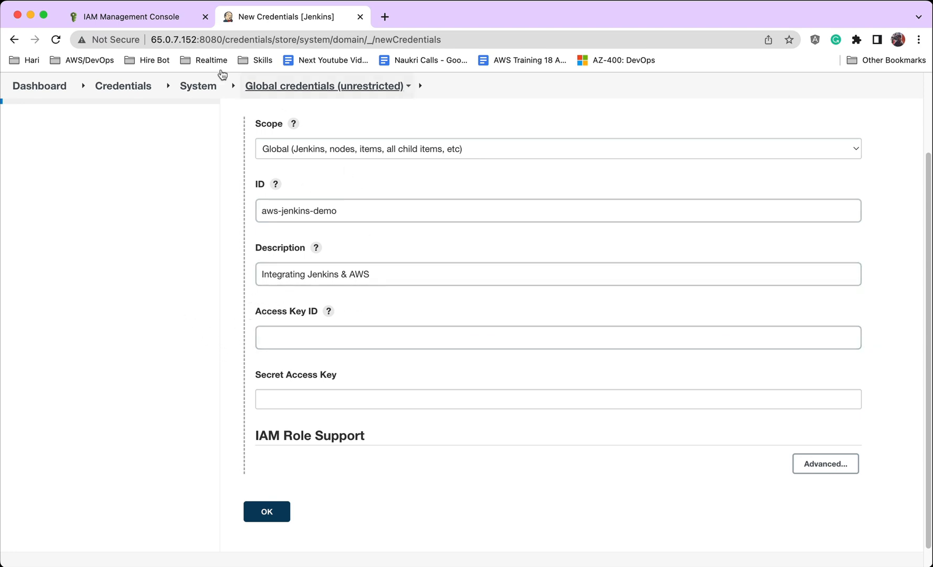
{"action": "left_click", "coordinate": [131, 17]}
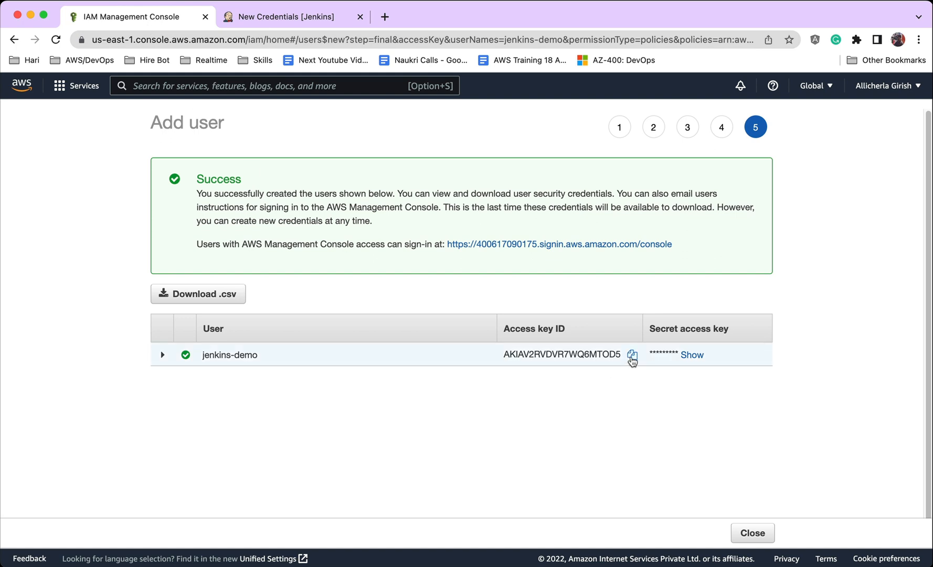
{"action": "left_click", "coordinate": [289, 17]}
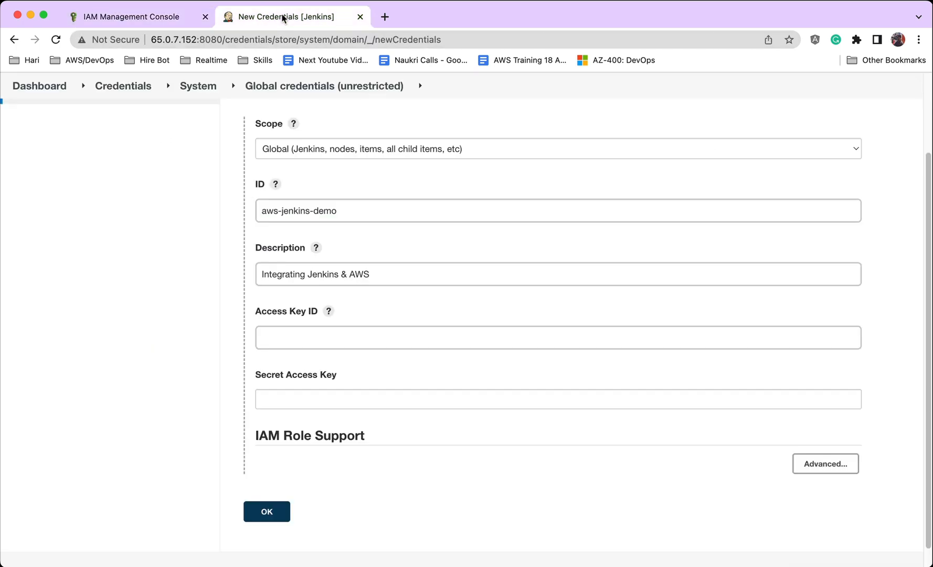
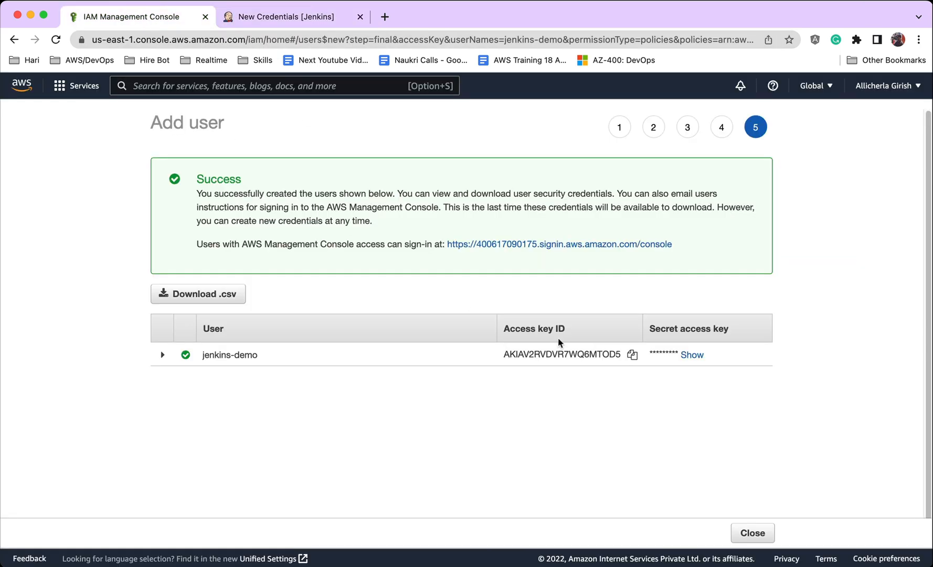
{"action": "left_click", "coordinate": [690, 354]}
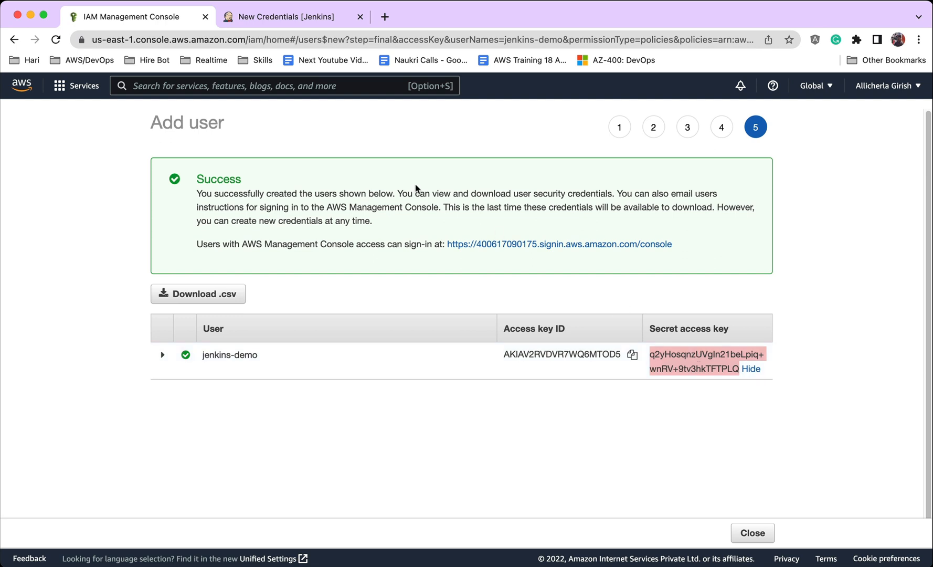
{"action": "left_click", "coordinate": [288, 17]}
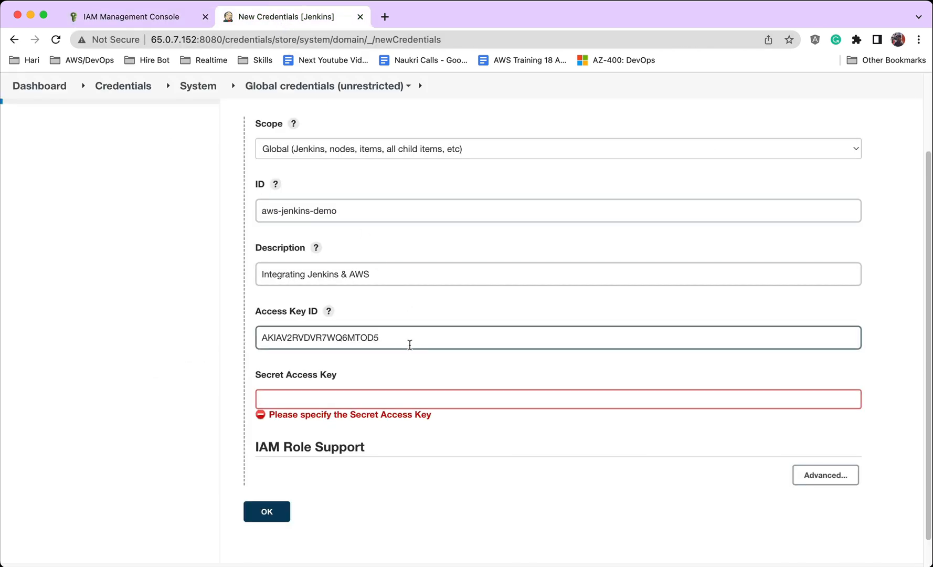
{"action": "scroll", "scroll_direction": "down", "scroll_amount": 3}
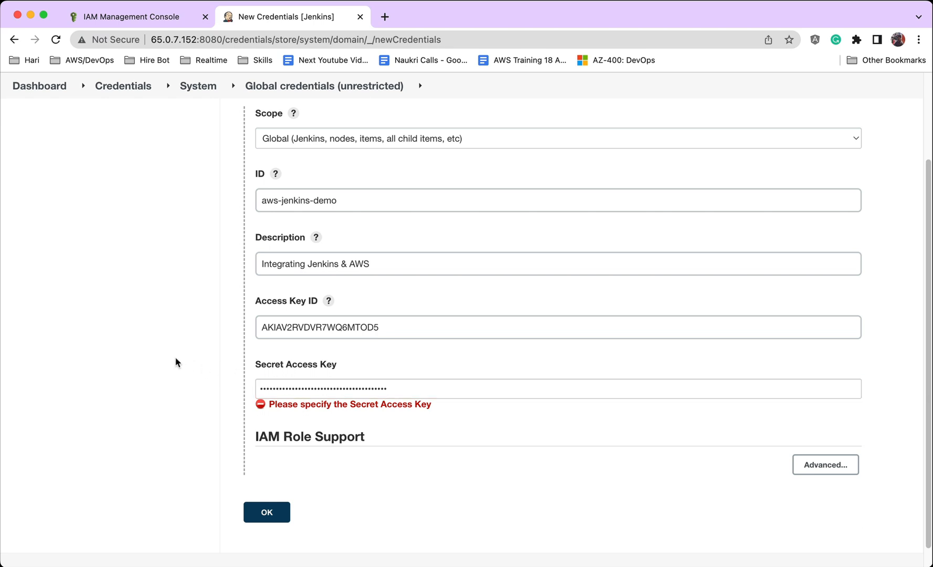
{"action": "scroll", "scroll_direction": "down", "scroll_amount": 3}
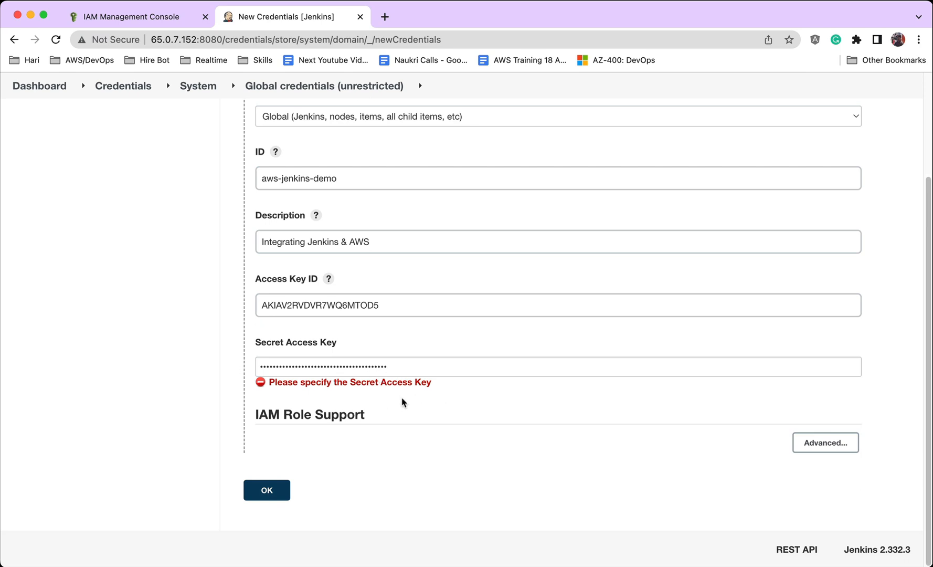
{"action": "mouse_move", "coordinate": [506, 344]}
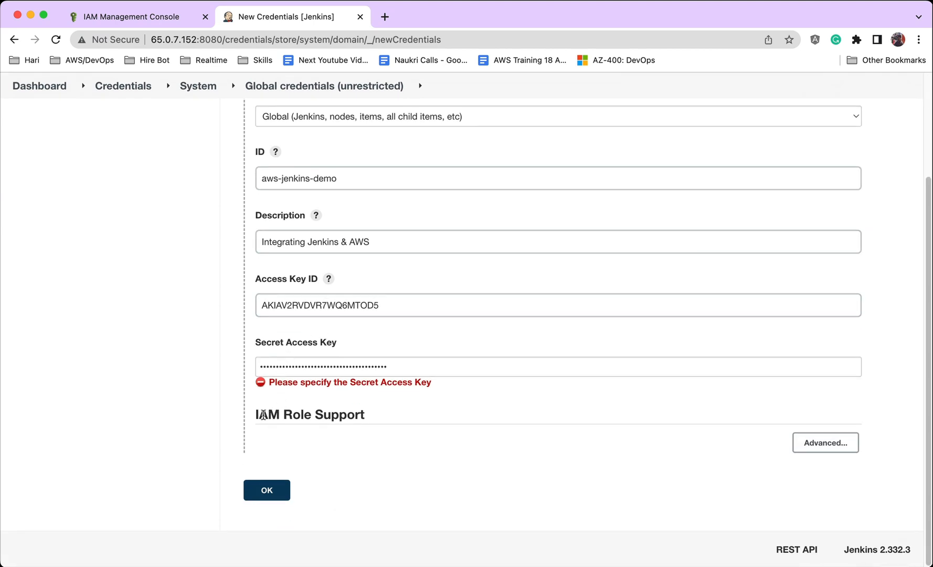
{"action": "mouse_move", "coordinate": [332, 412]}
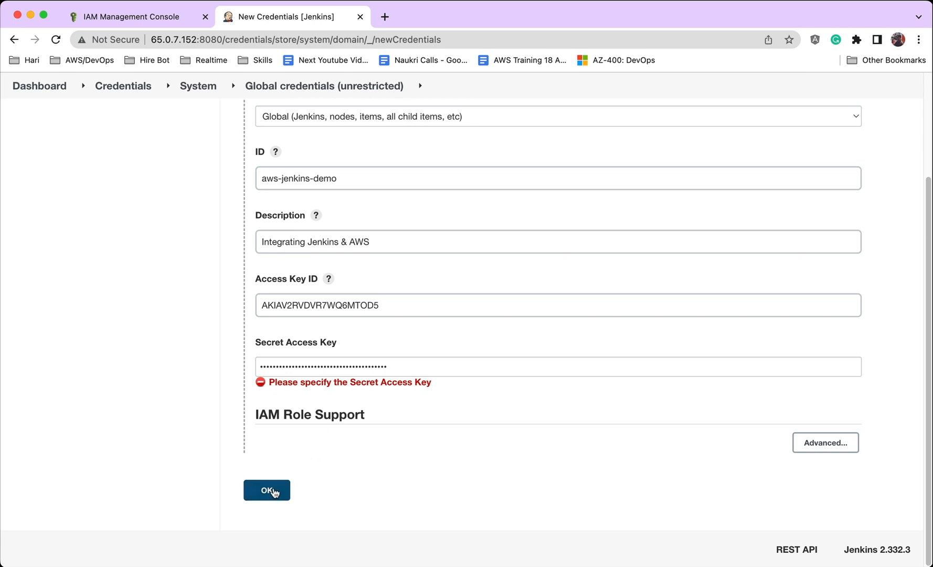
- Save the aws-jenkins-demo AWS credential
{"action": "left_click", "coordinate": [266, 490]}
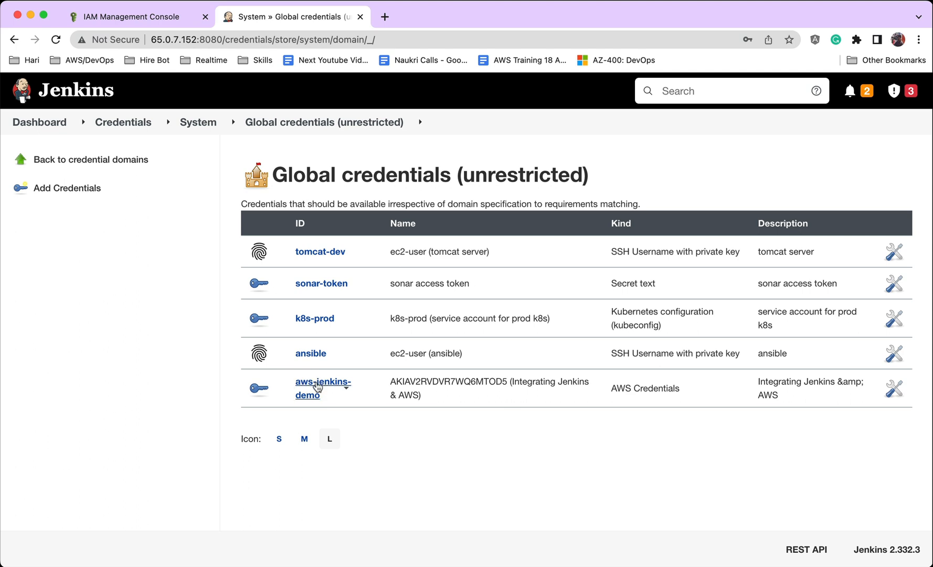
{"action": "mouse_move", "coordinate": [322, 388]}
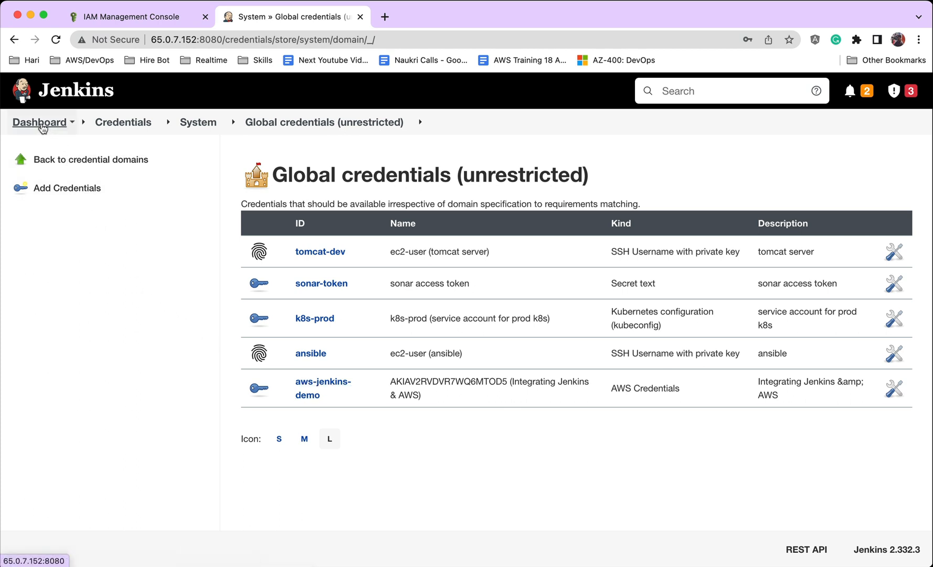
- From Dashboard, create a New Item Pipeline named jenkins-aws-creds-demo
{"action": "left_click", "coordinate": [67, 188]}
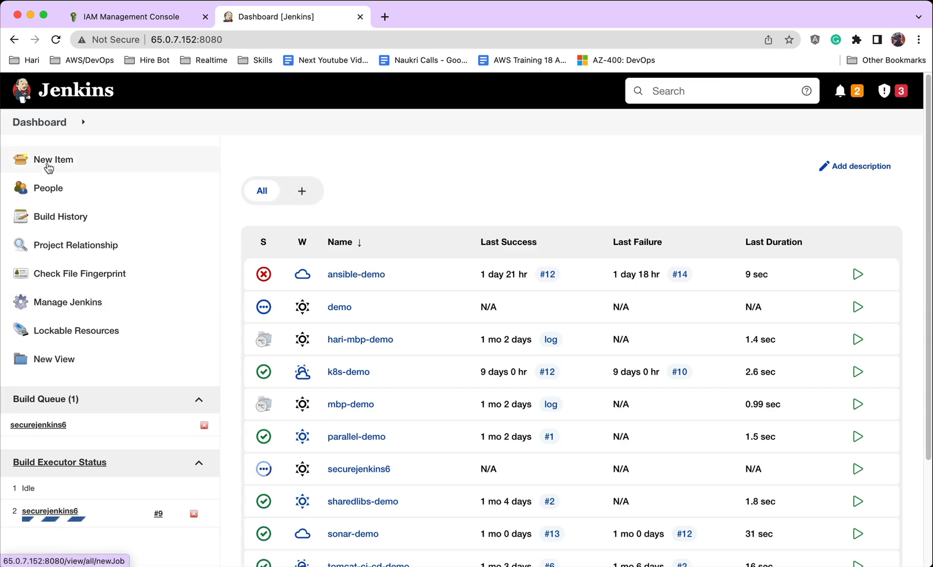
{"action": "left_click", "coordinate": [53, 158]}
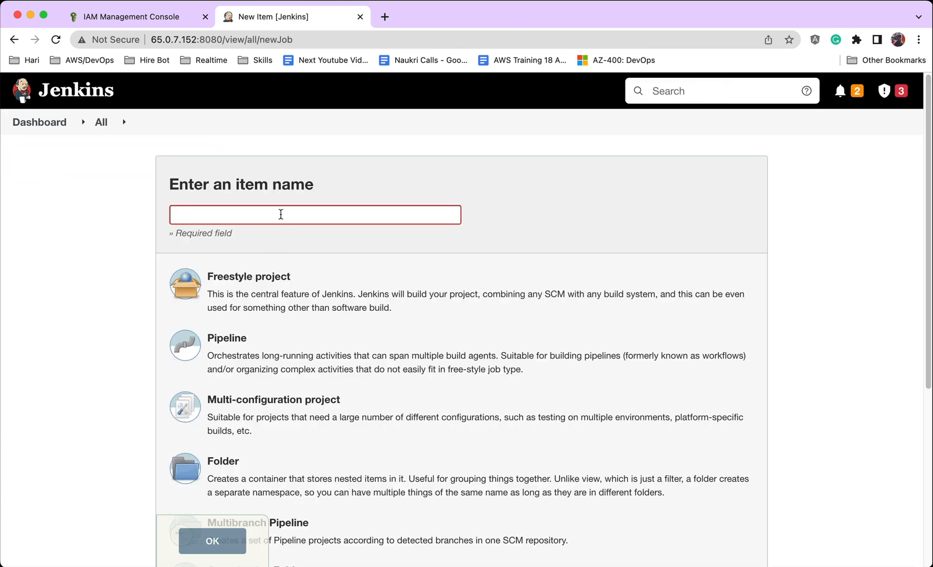
{"action": "type", "text": "jenkins-aws-cre"}
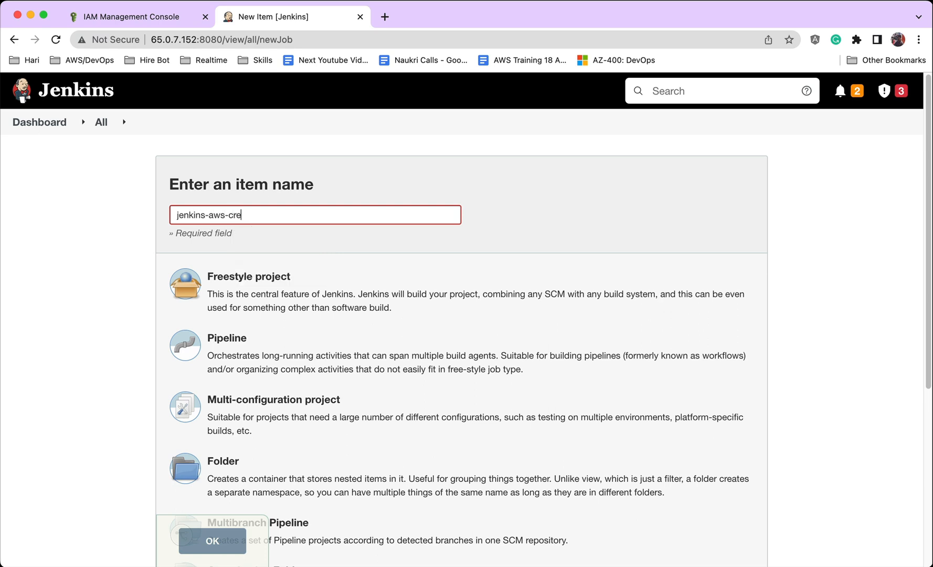
{"action": "type", "text": "ds-demo"}
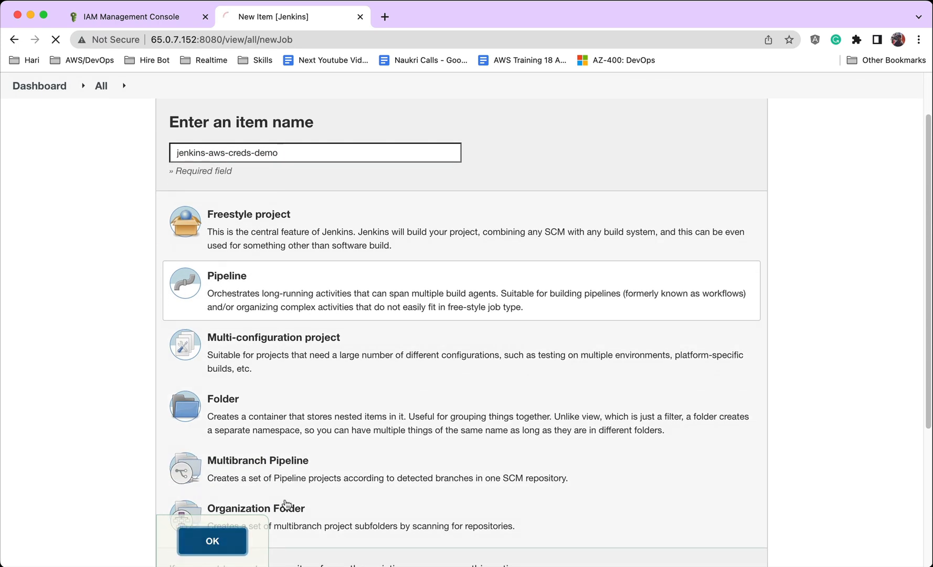
{"action": "left_click", "coordinate": [212, 540]}
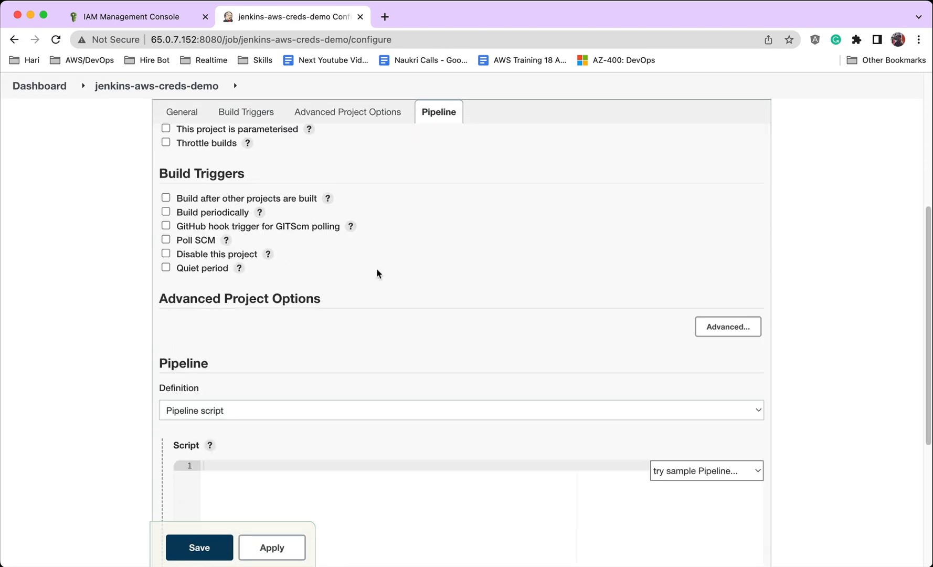
- Paste a script with an AWS Demo stage that binds credential aws-dev and runs aws s3 ls
{"action": "scroll", "scroll_direction": "down", "scroll_amount": 3}
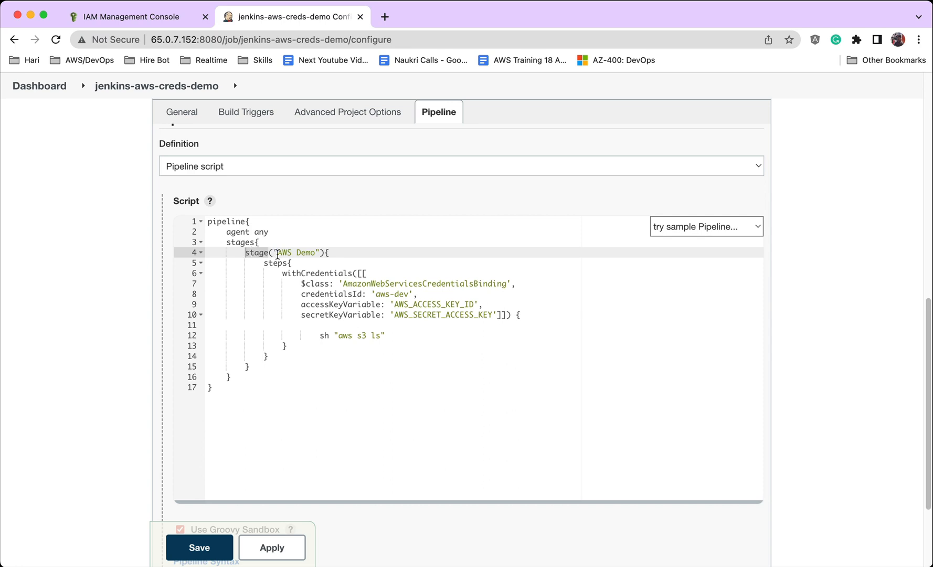
{"action": "double_click", "coordinate": [294, 253]}
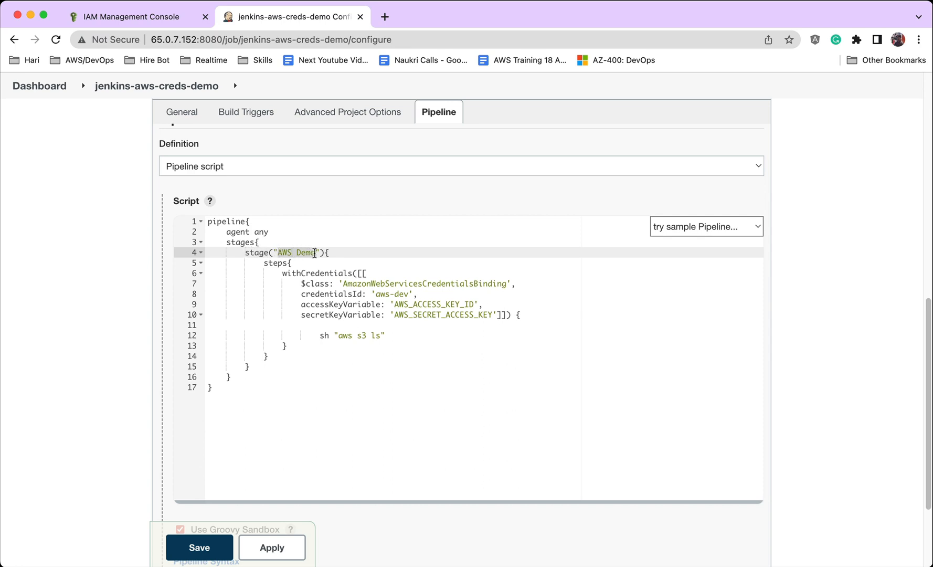
{"action": "left_click", "coordinate": [279, 261]}
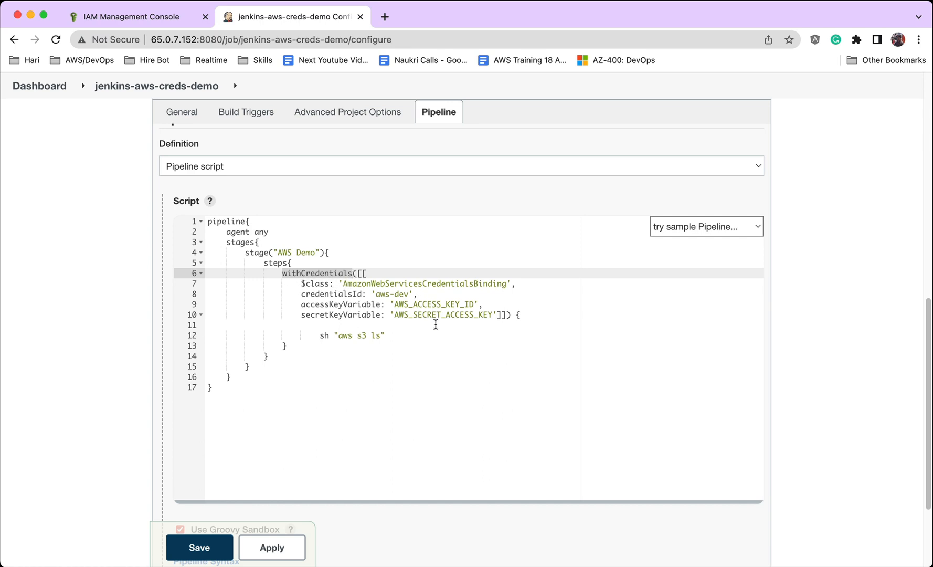
{"action": "left_click", "coordinate": [381, 283]}
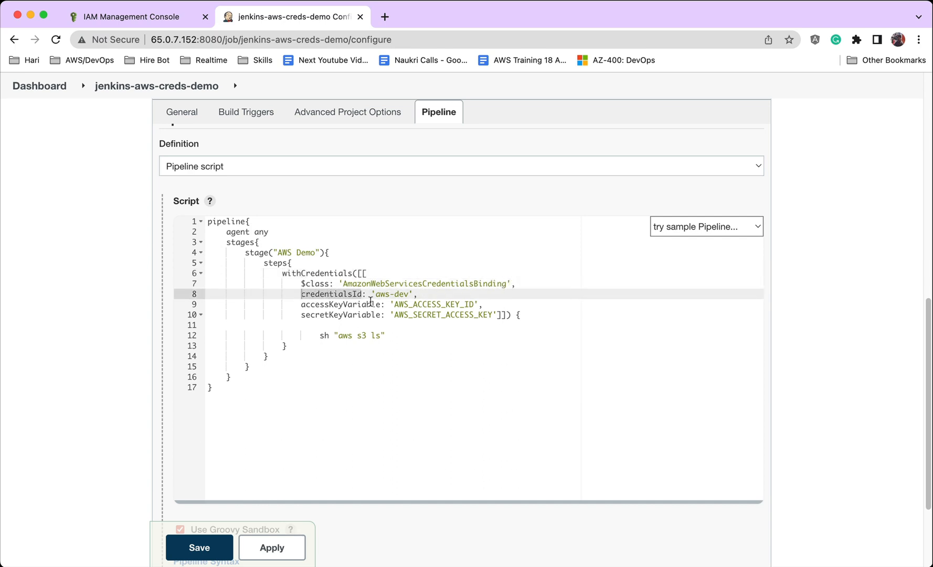
{"action": "double_click", "coordinate": [392, 294]}
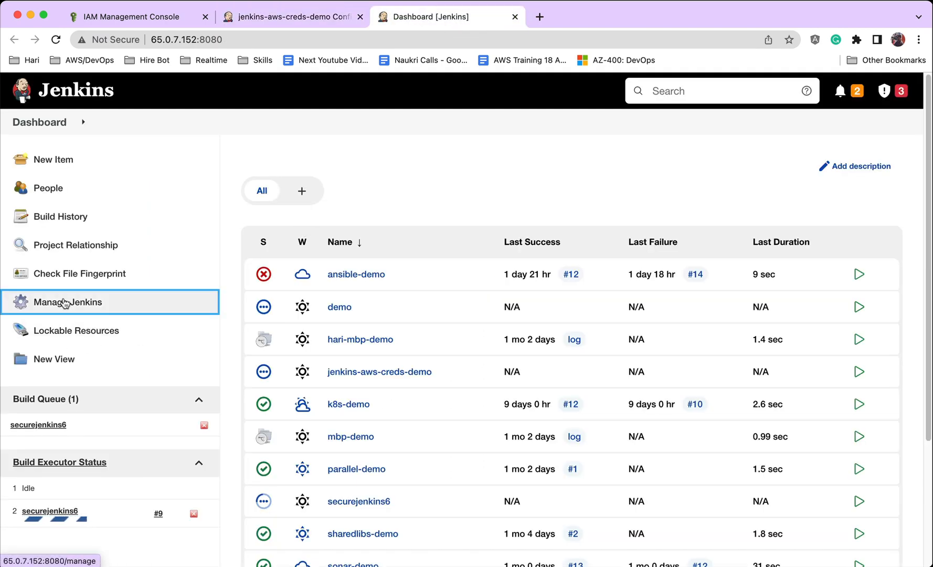
- Copy the aws-jenkins-demo ID from Manage Credentials into the script's credentialsId
{"action": "left_click", "coordinate": [68, 302]}
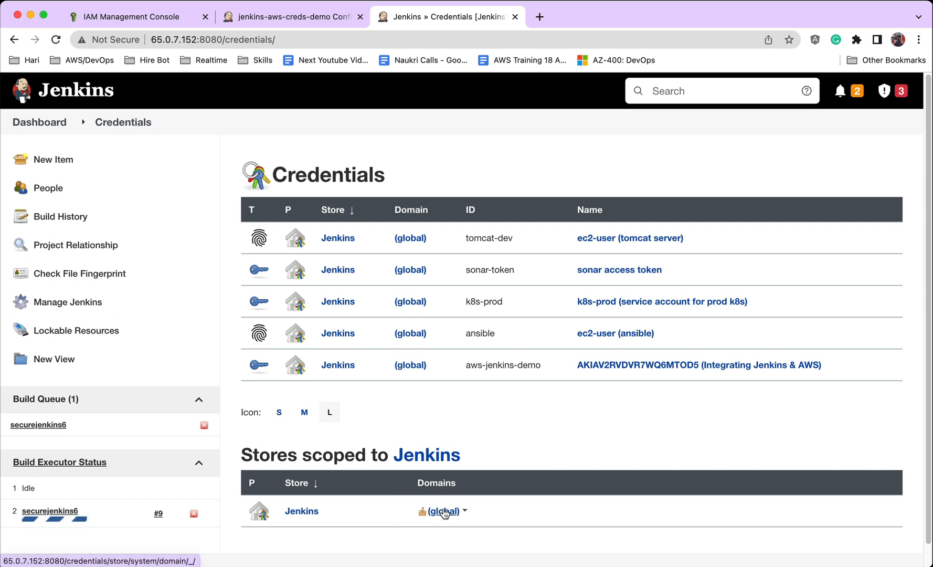
{"action": "double_click", "coordinate": [502, 364]}
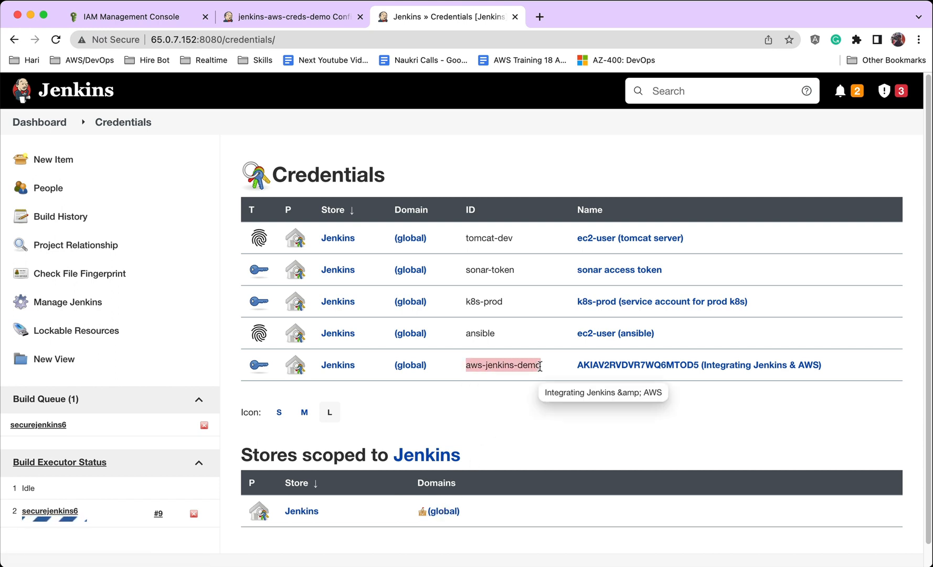
{"action": "mouse_move", "coordinate": [403, 248]}
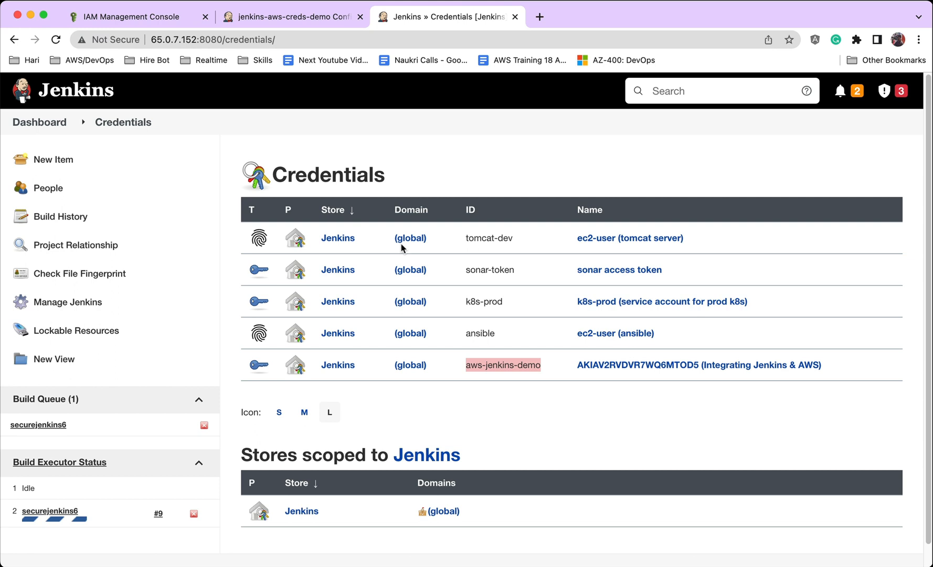
{"action": "left_click", "coordinate": [292, 17]}
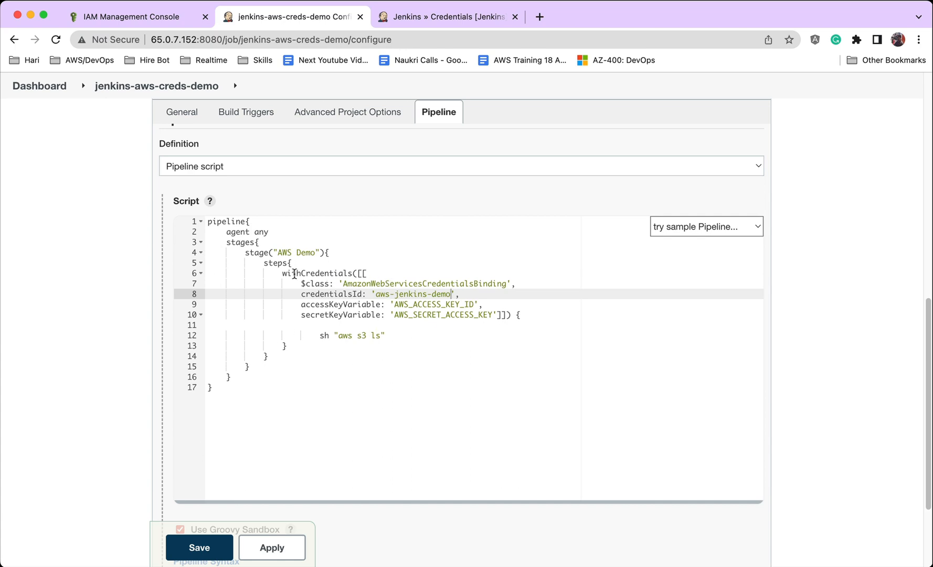
- Open Pipeline Syntax with 'withCredentials: Bind credentials to variables' as the sample step
{"action": "scroll", "scroll_direction": "down", "scroll_amount": 3}
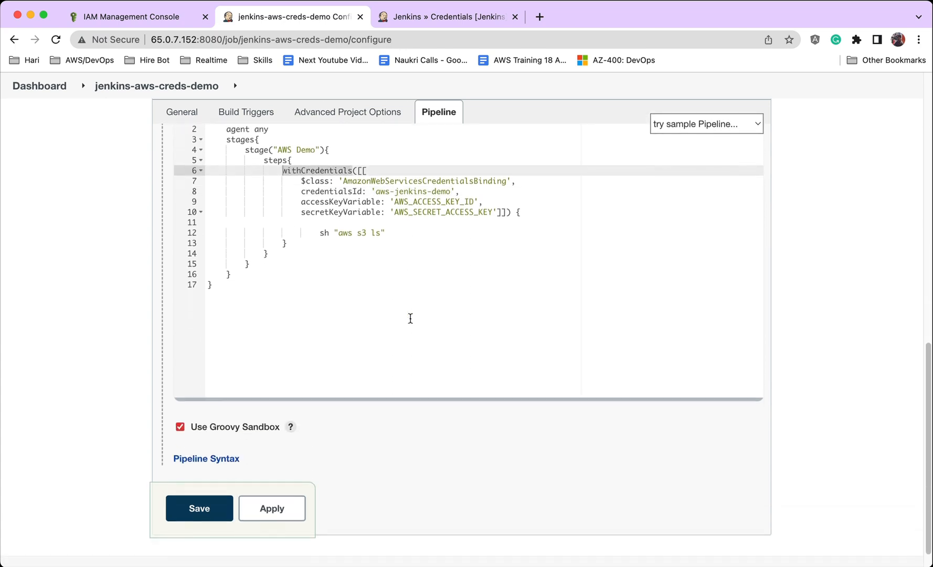
{"action": "mouse_move", "coordinate": [206, 458]}
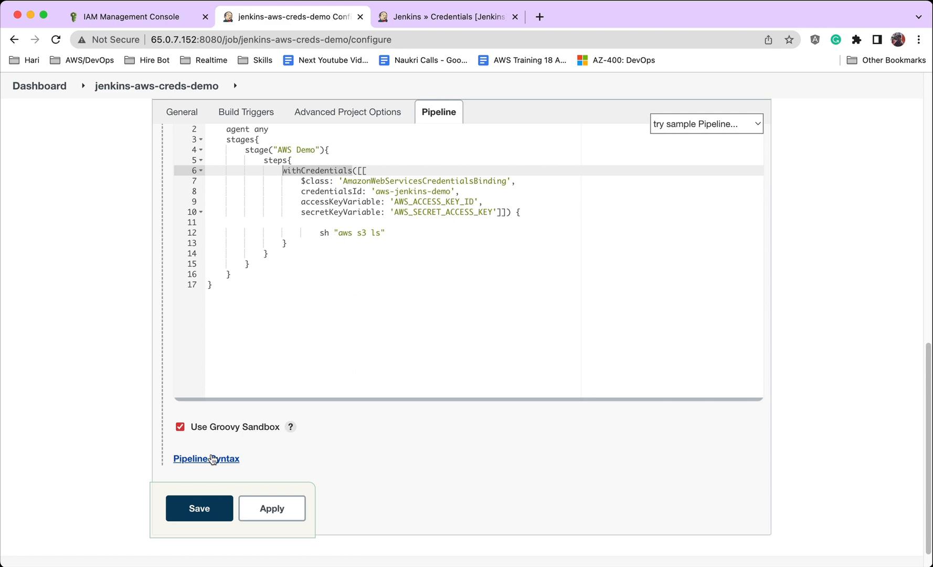
{"action": "left_click", "coordinate": [206, 459]}
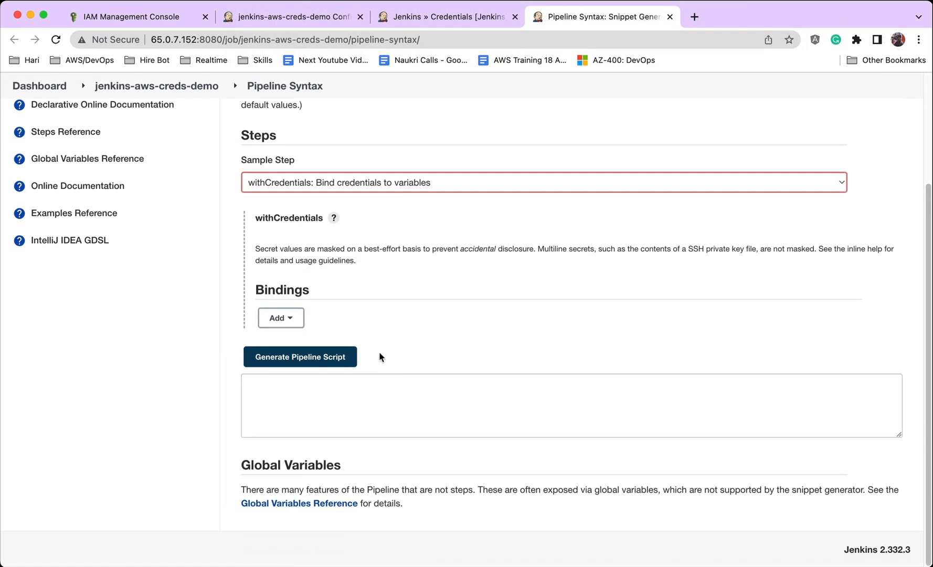
- Add an 'AWS access key and secret' binding using the aws-jenkins-demo credential
{"action": "left_click", "coordinate": [276, 317]}
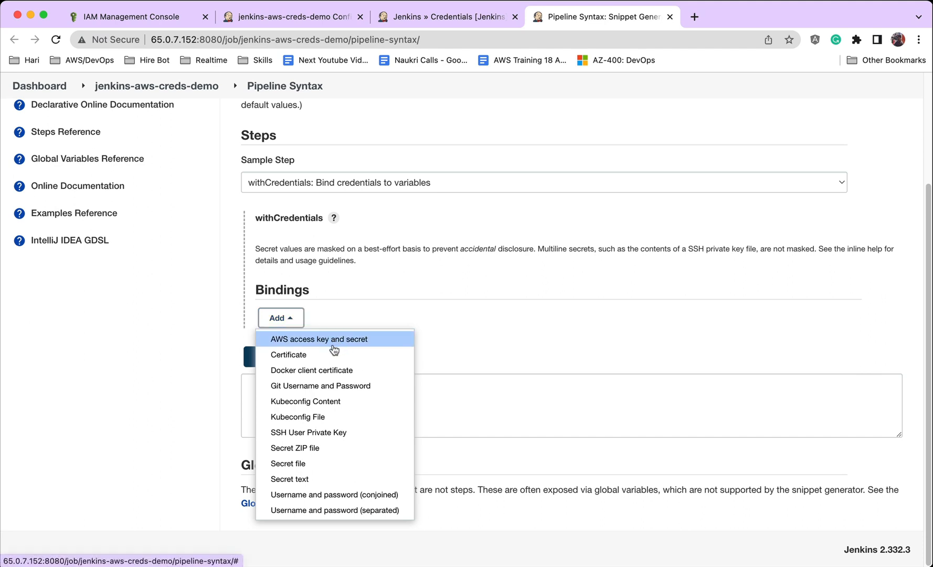
{"action": "mouse_move", "coordinate": [309, 344]}
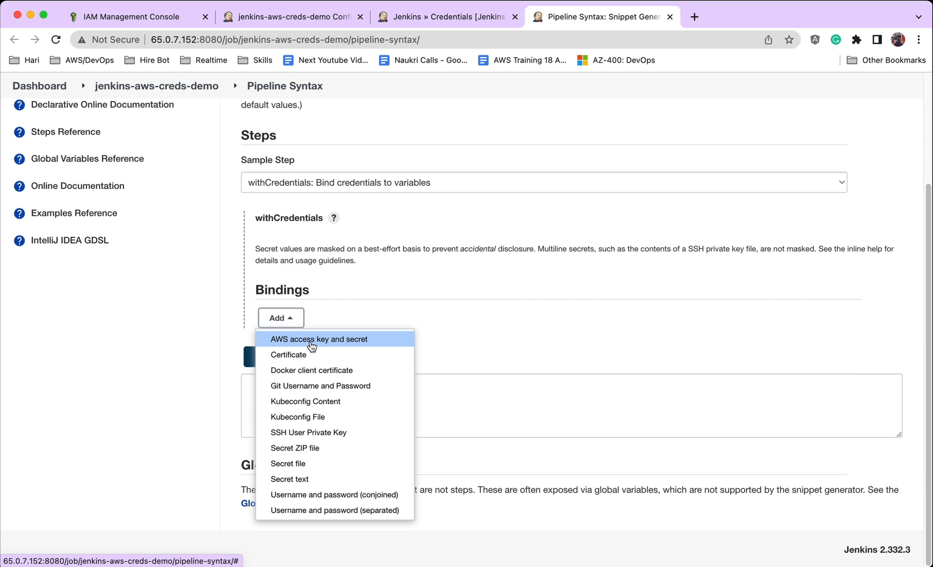
{"action": "left_click", "coordinate": [318, 338]}
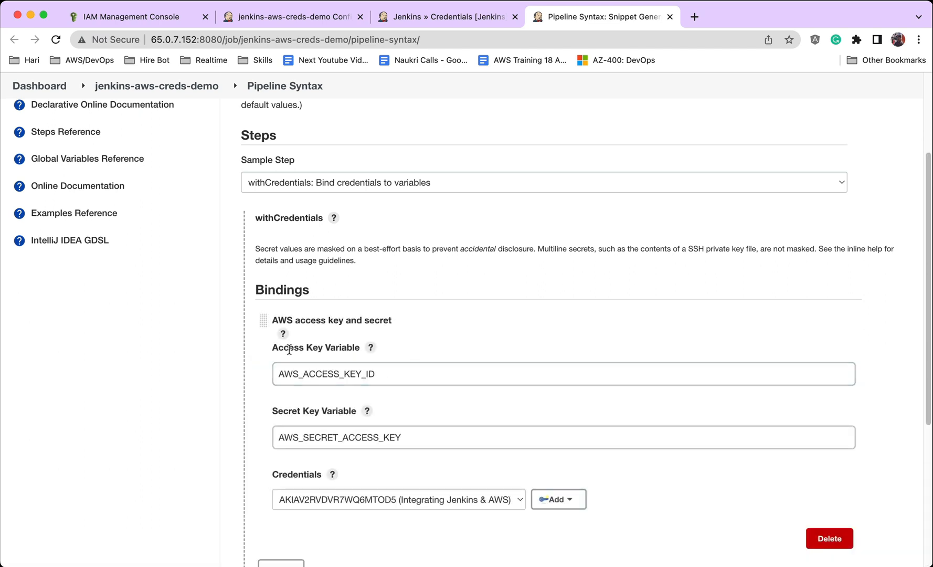
{"action": "mouse_move", "coordinate": [292, 361]}
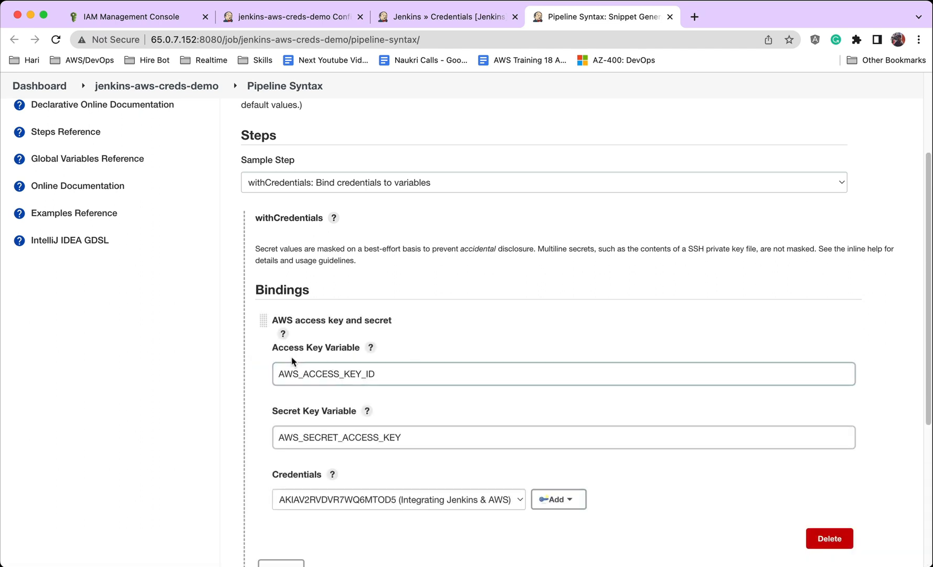
{"action": "scroll", "scroll_direction": "down", "scroll_amount": 3}
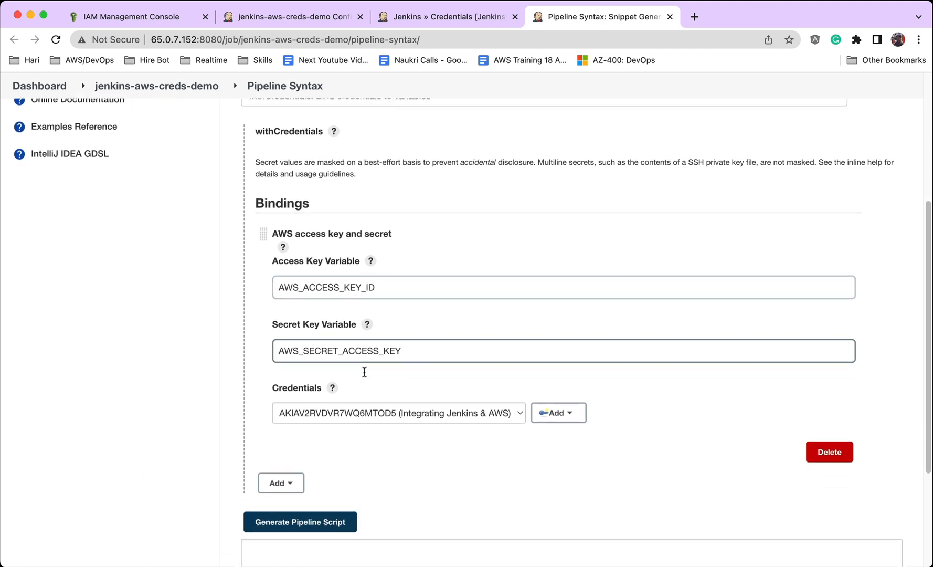
{"action": "left_click", "coordinate": [396, 412]}
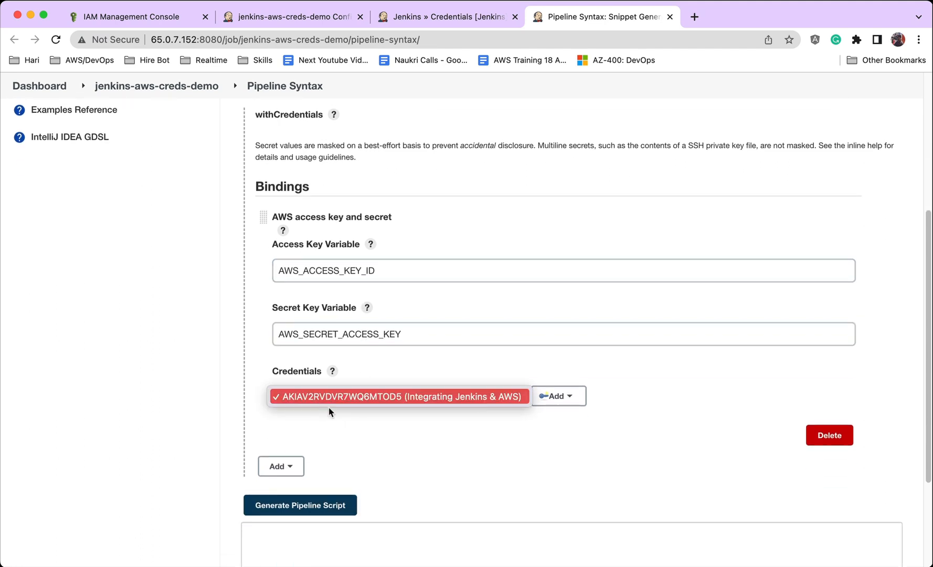
- Generate the withCredentials pipeline snippet and return to the credentials list
{"action": "scroll", "scroll_direction": "down", "scroll_amount": 3}
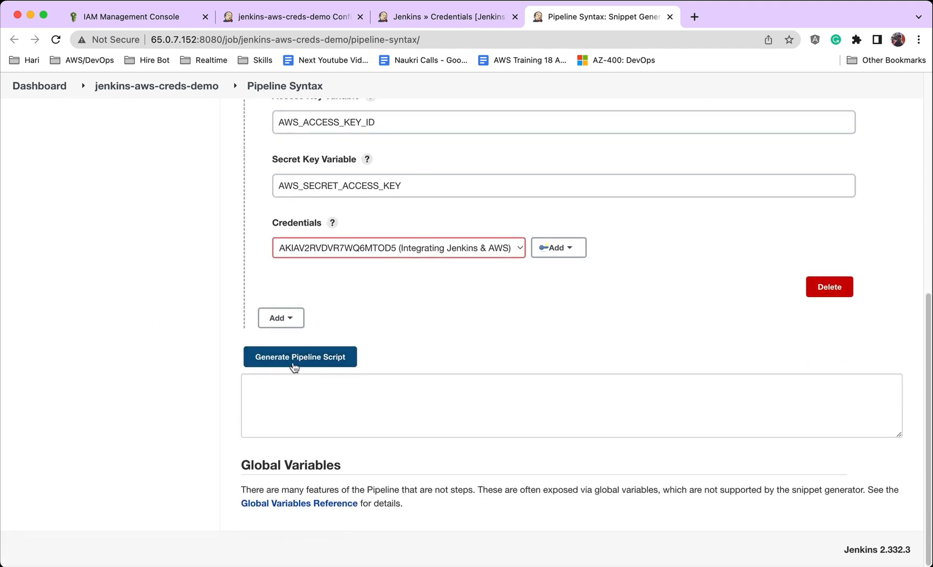
{"action": "left_click", "coordinate": [300, 357]}
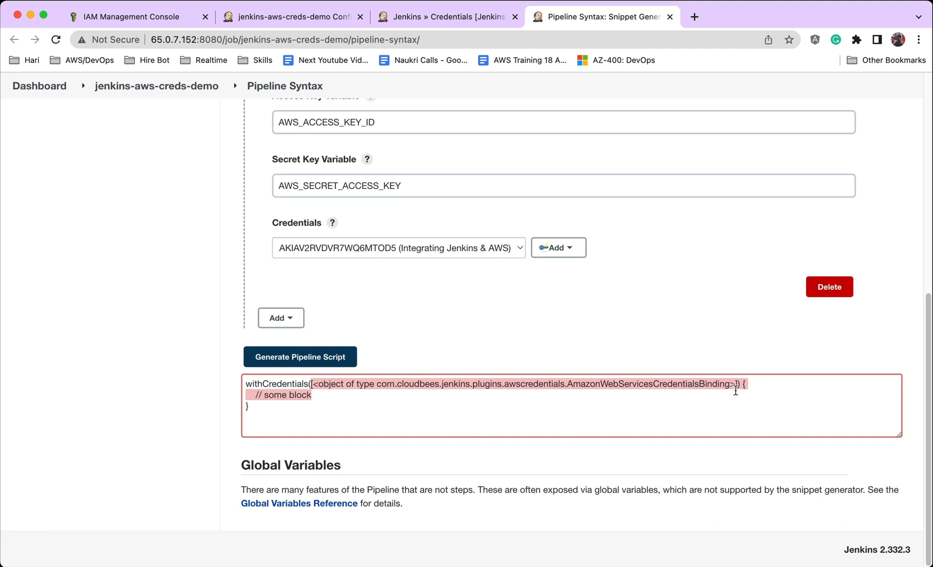
{"action": "left_click", "coordinate": [330, 384]}
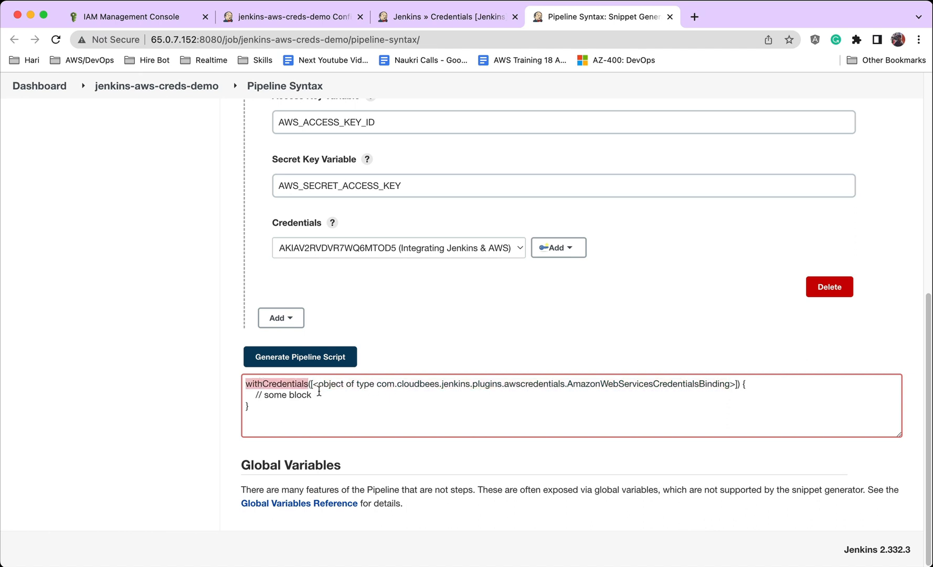
{"action": "left_click", "coordinate": [445, 16]}
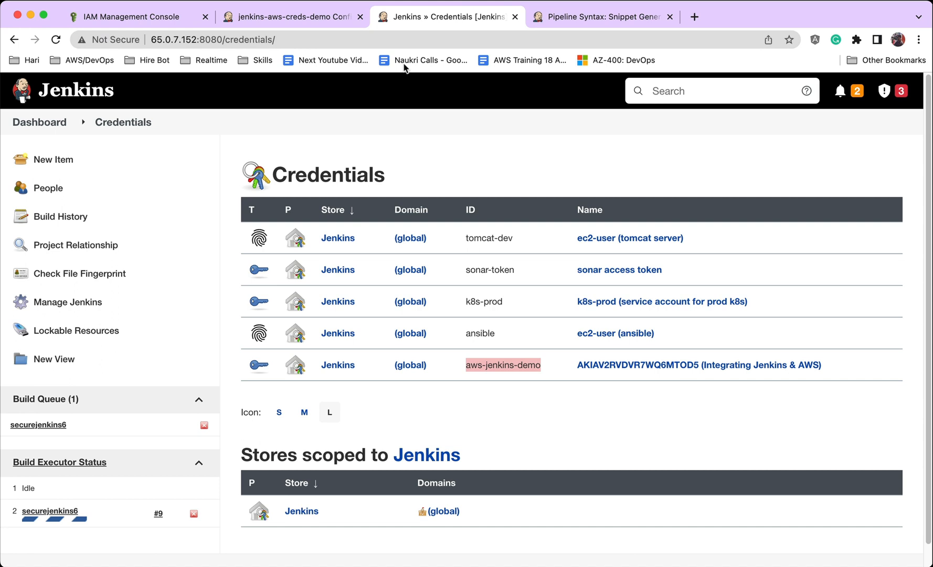
- Review the withCredentials block using aws-jenkins-demo, then save the pipeline script
{"action": "left_click", "coordinate": [291, 17]}
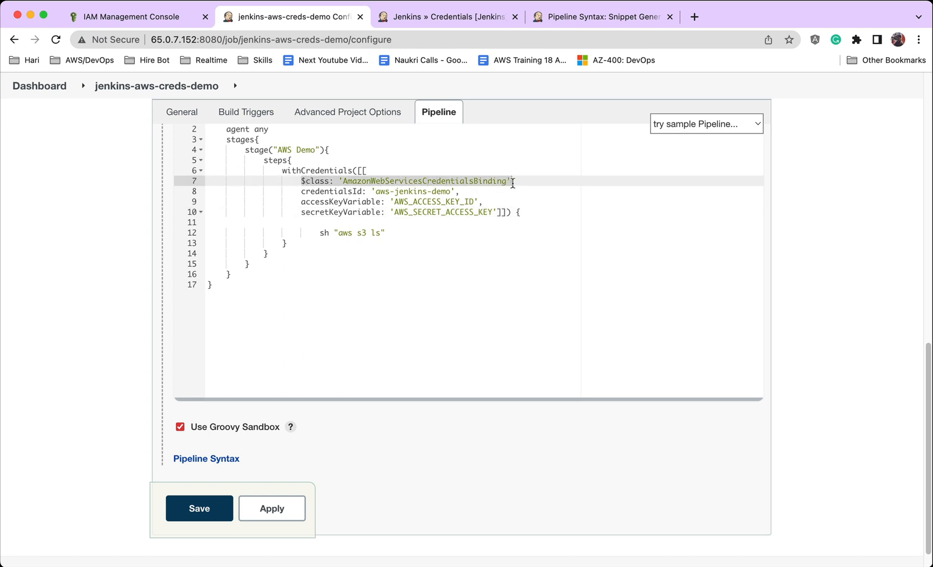
{"action": "left_click", "coordinate": [387, 191]}
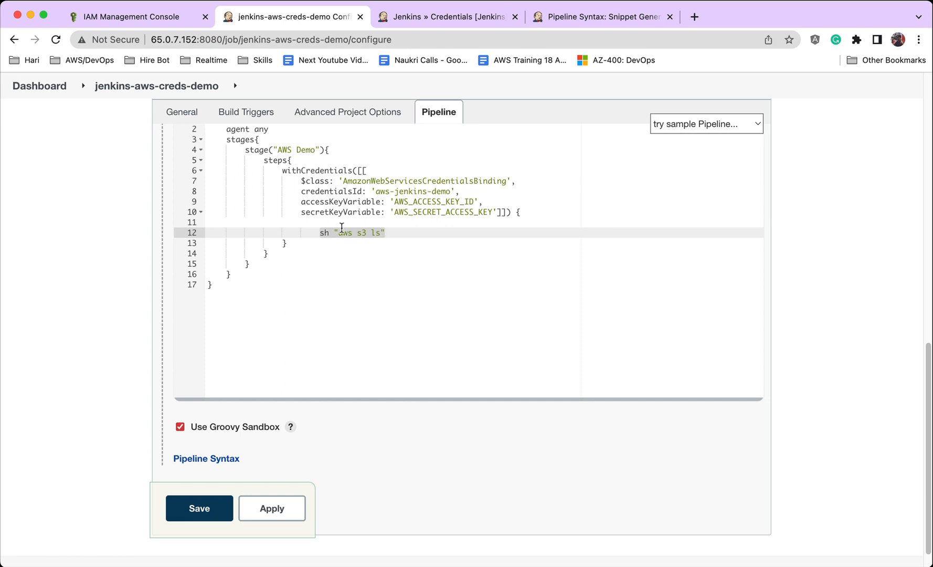
{"action": "mouse_move", "coordinate": [299, 171]}
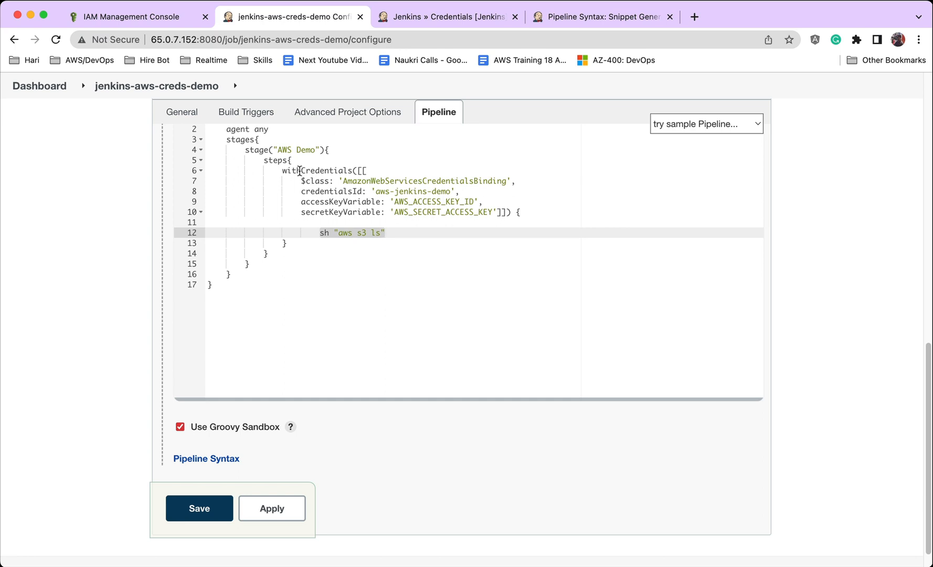
{"action": "left_click", "coordinate": [320, 170]}
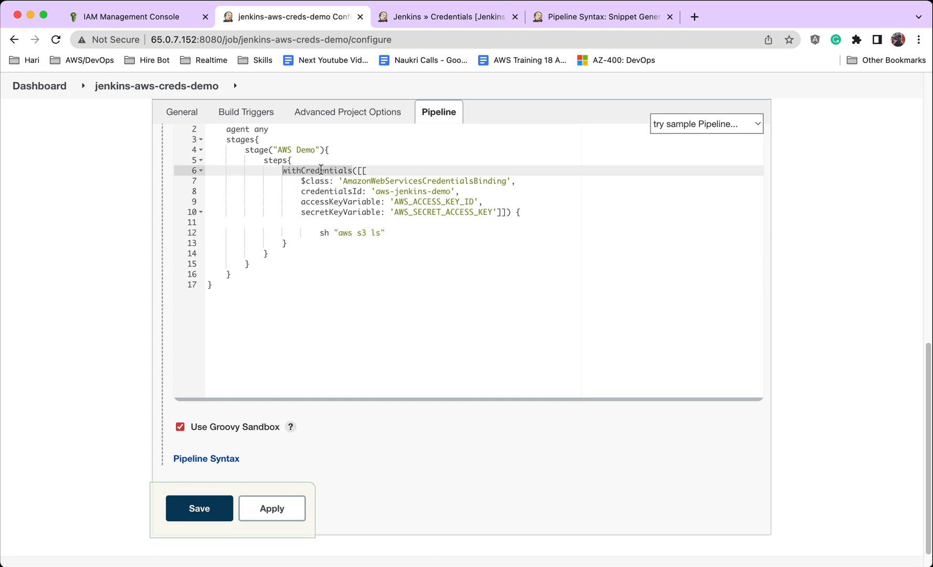
{"action": "mouse_move", "coordinate": [418, 203]}
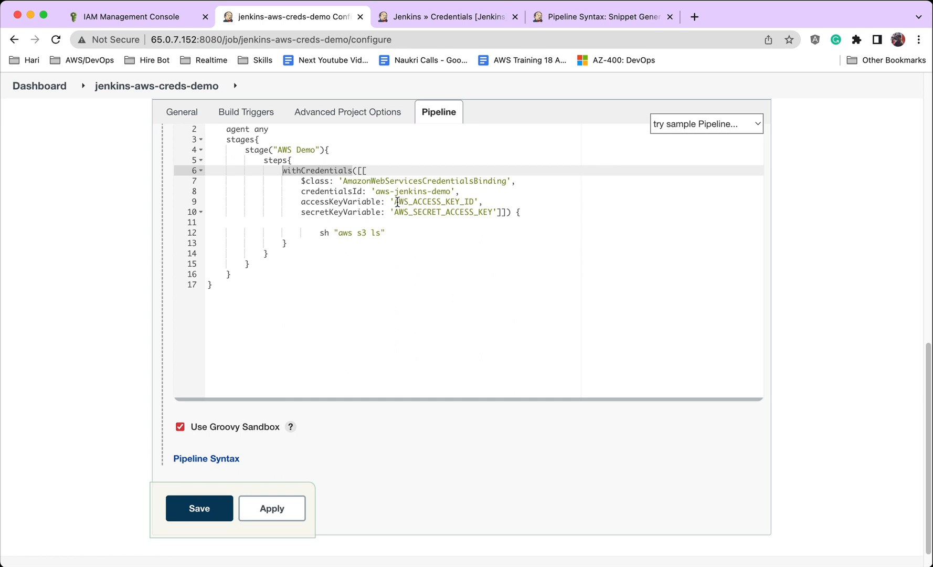
{"action": "double_click", "coordinate": [411, 190]}
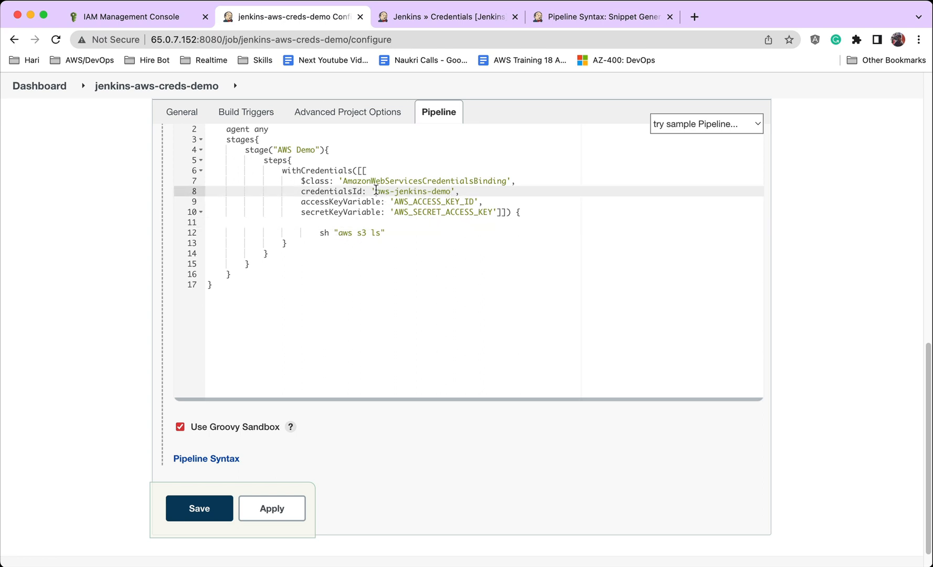
{"action": "double_click", "coordinate": [410, 191]}
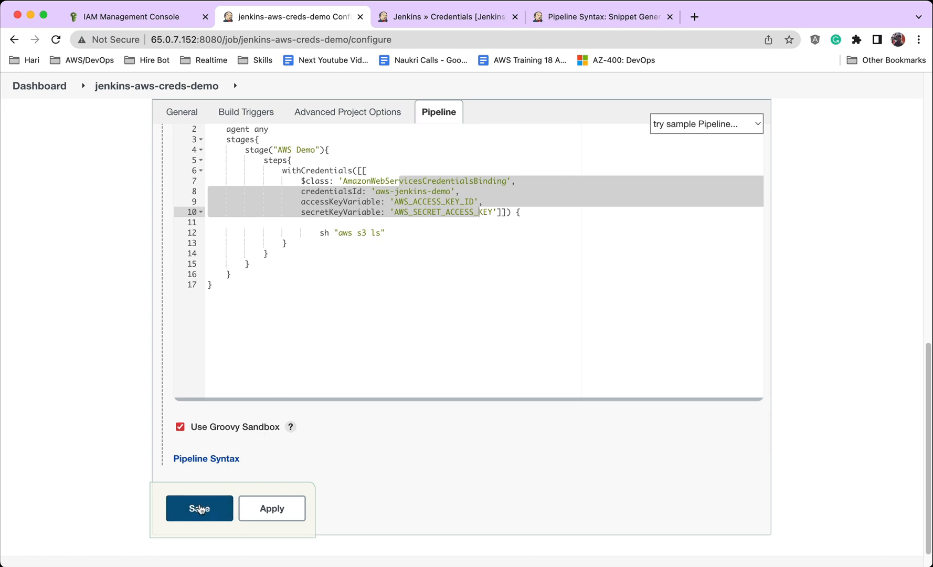
{"action": "left_click", "coordinate": [199, 508]}
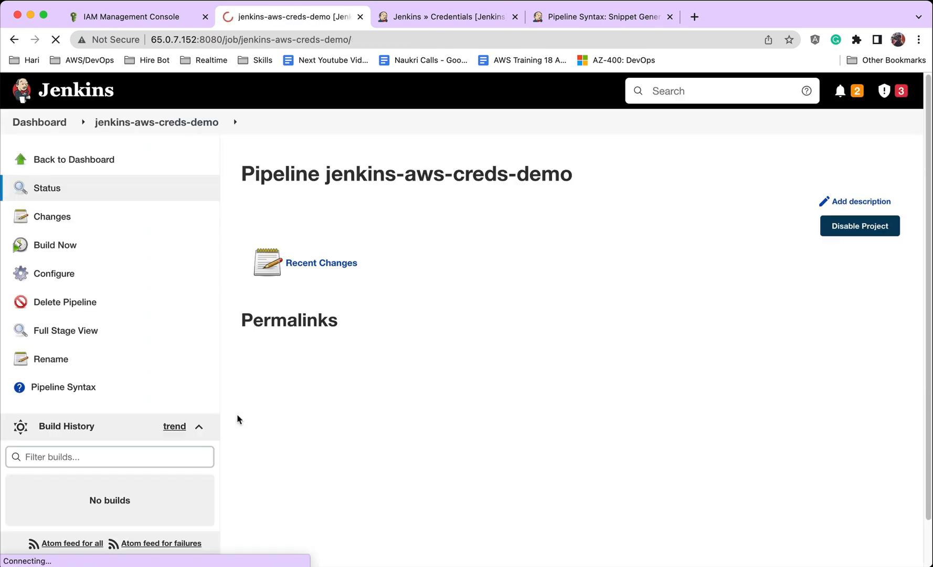
- Run build #1 and read its AccessDenied error for listing S3 buckets
{"action": "left_click", "coordinate": [55, 245]}
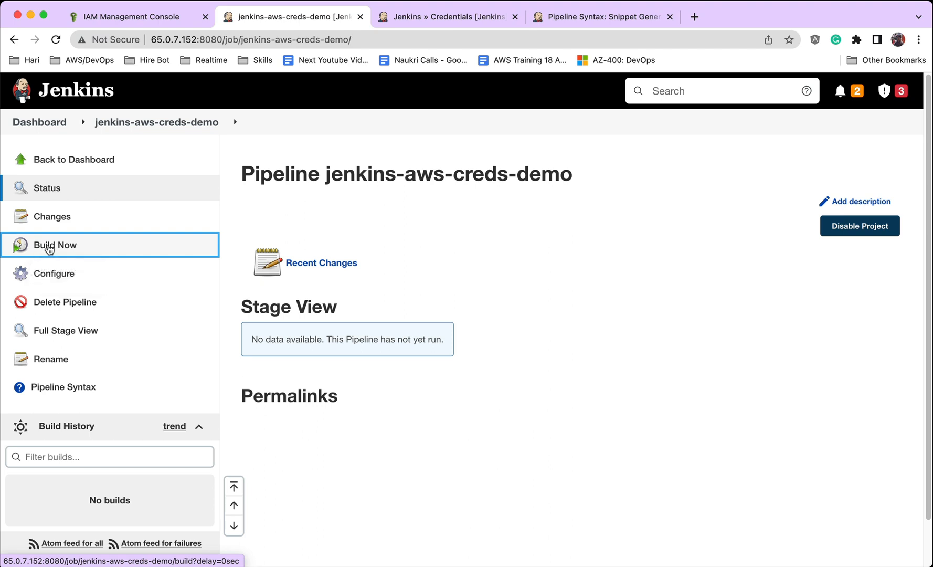
{"action": "left_click", "coordinate": [54, 245]}
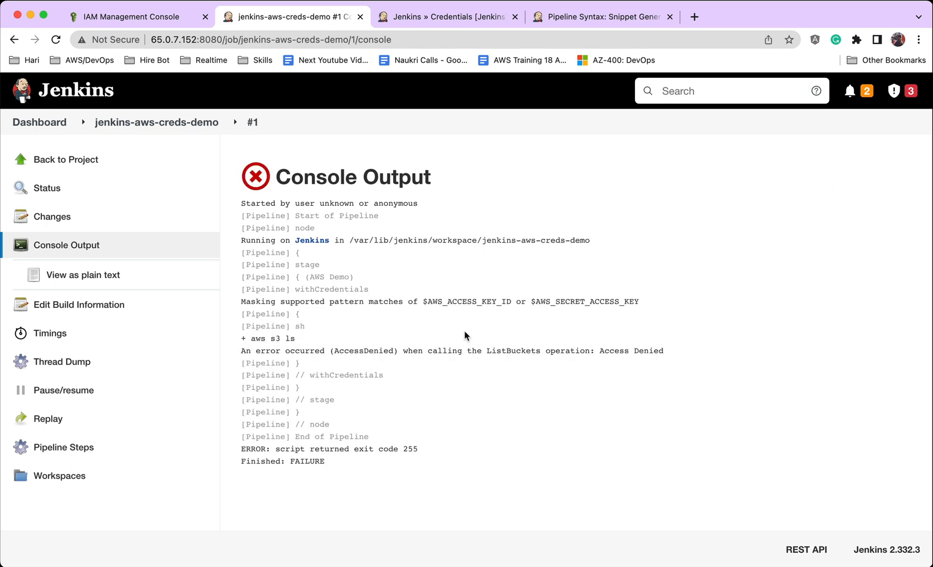
{"action": "mouse_move", "coordinate": [331, 366]}
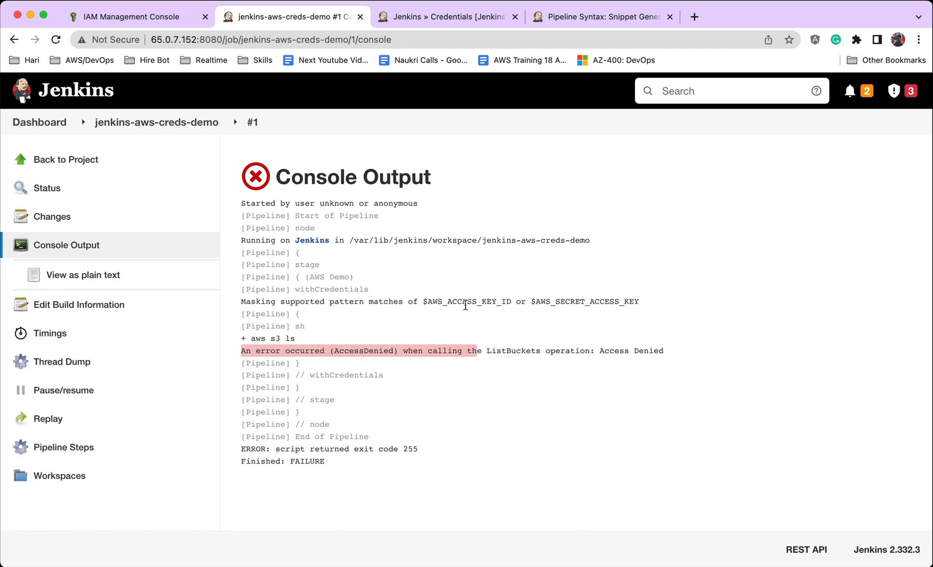
{"action": "double_click", "coordinate": [468, 301]}
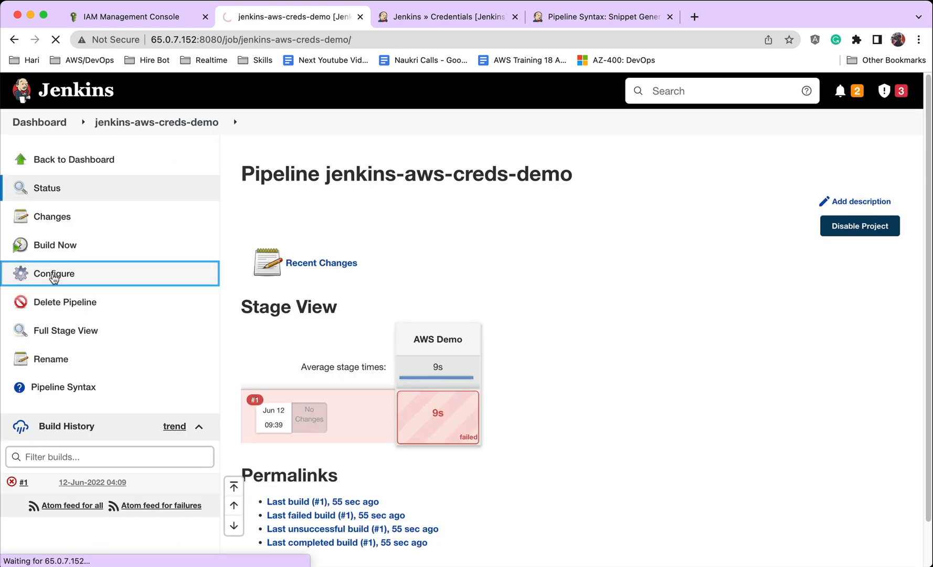
- Replace 's3 ls' with 'ec2 describe-instances' in the pipeline script and save
{"action": "left_click", "coordinate": [54, 273]}
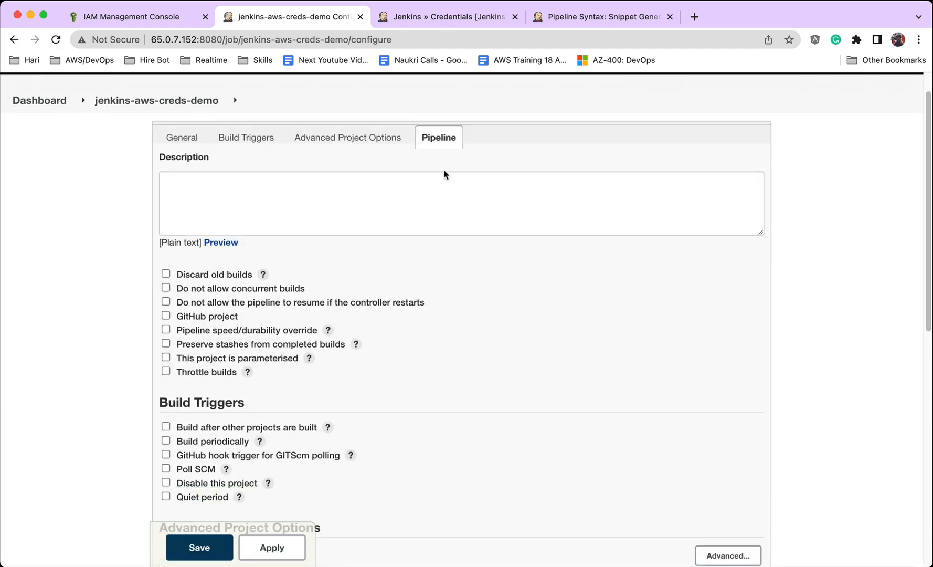
{"action": "scroll", "scroll_direction": "down", "scroll_amount": 3}
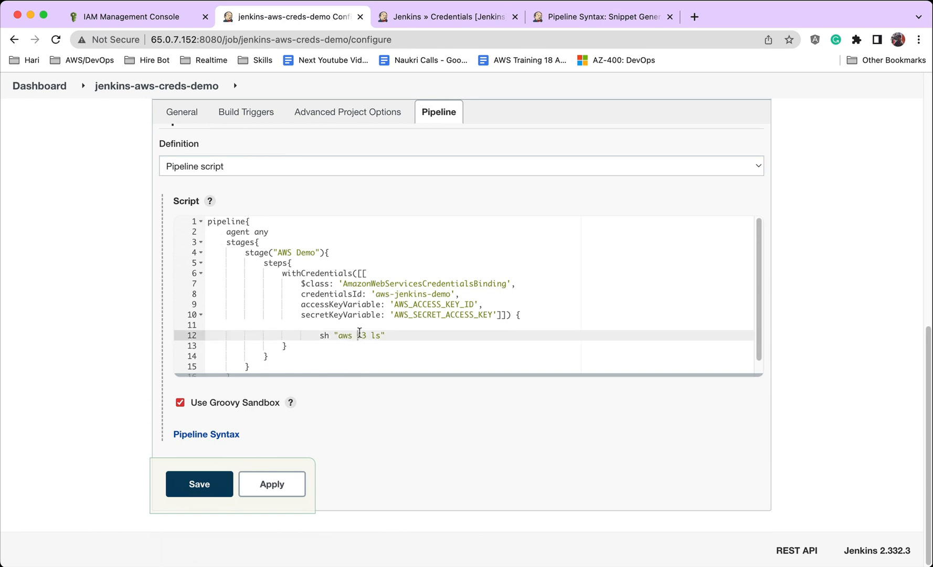
{"action": "type", "text": "ec2"}
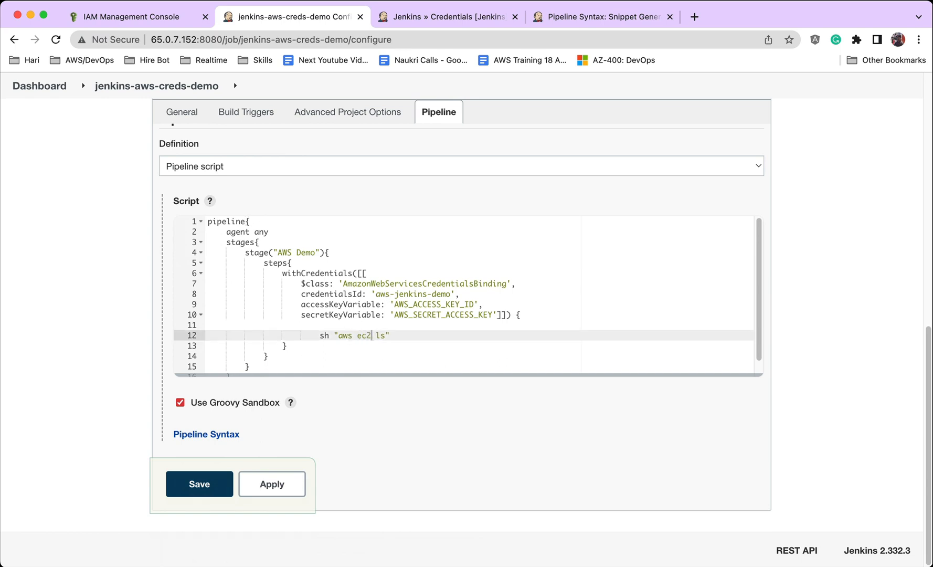
{"action": "double_click", "coordinate": [382, 336]}
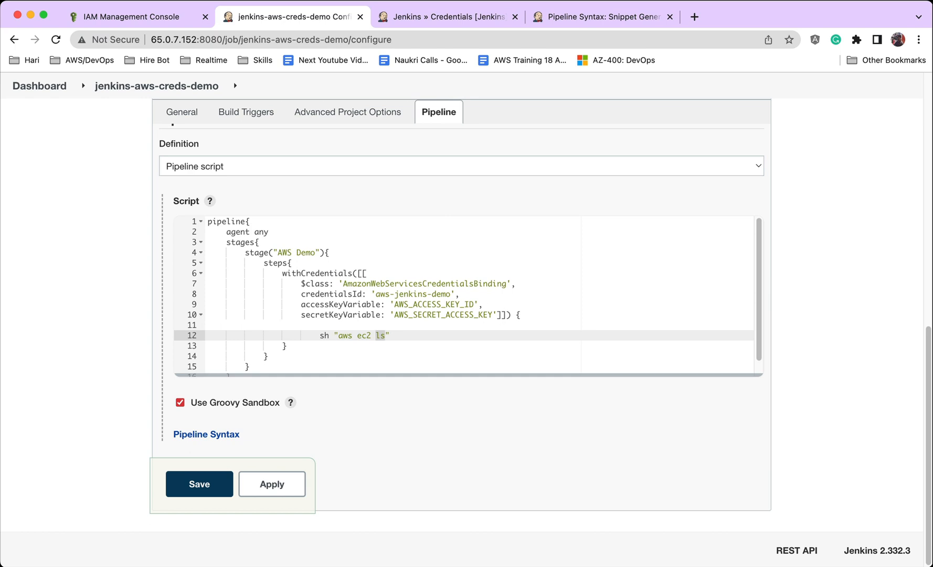
{"action": "type", "text": "describe-inst"}
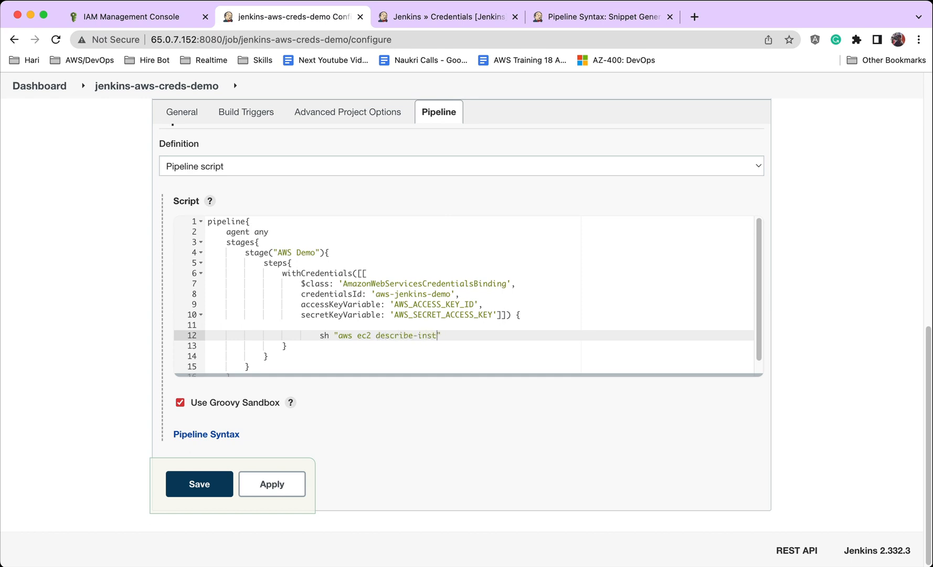
{"action": "type", "text": "ances\""}
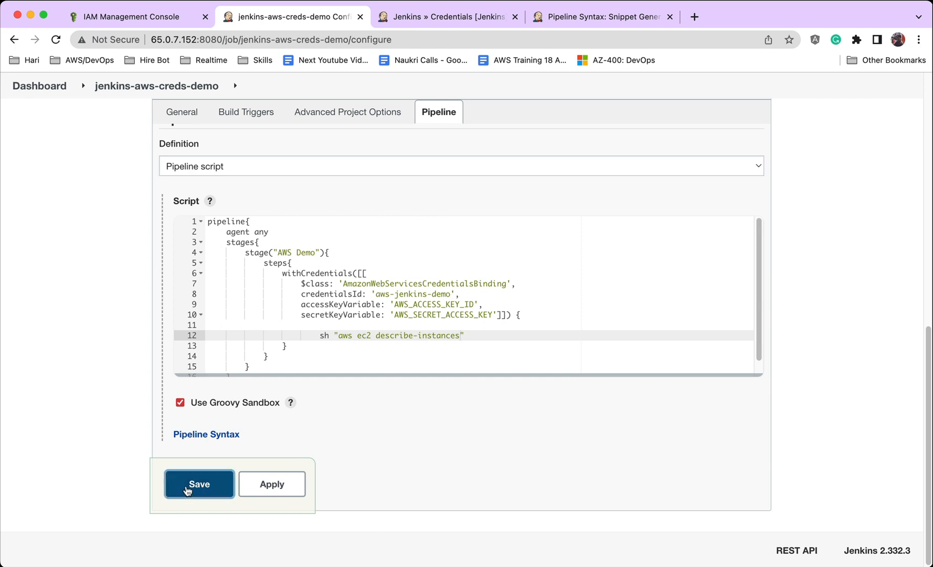
{"action": "left_click", "coordinate": [199, 483]}
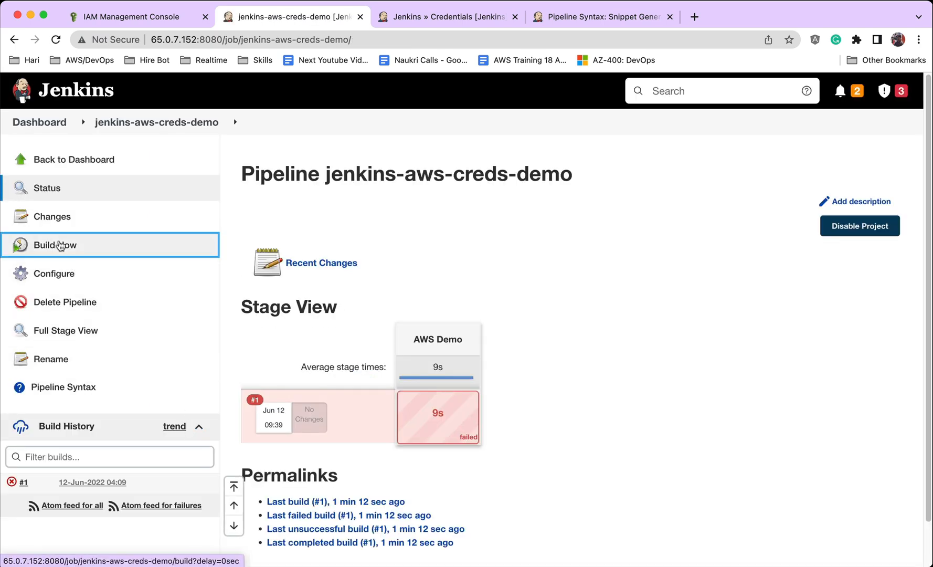
- Run build #2 and read its must-specify-a-region error in the console output
{"action": "left_click", "coordinate": [54, 244]}
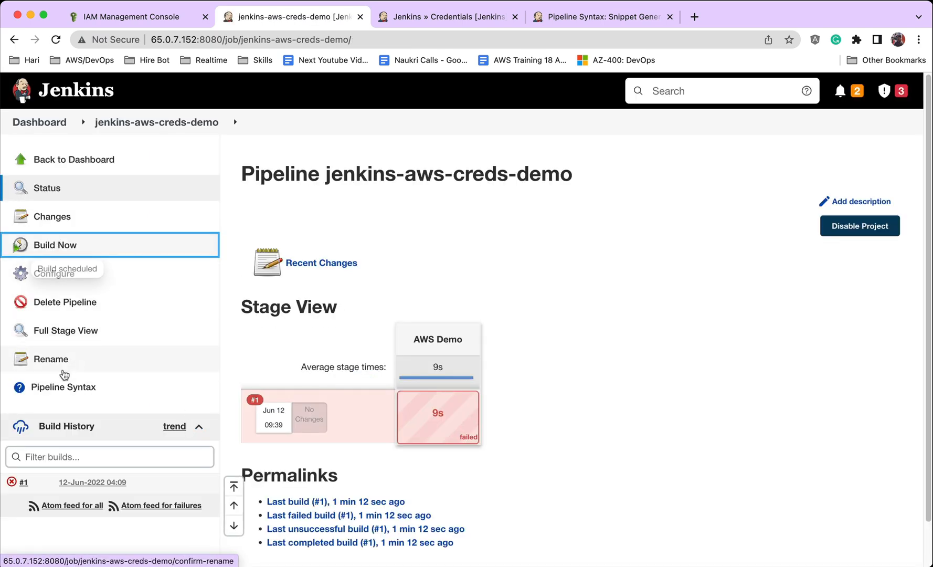
{"action": "left_click", "coordinate": [54, 244]}
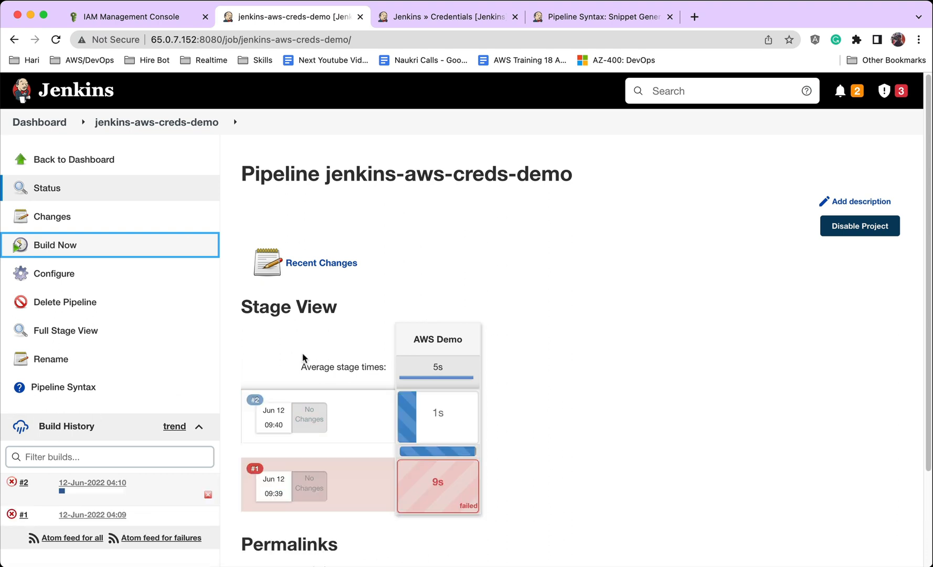
{"action": "left_click", "coordinate": [54, 245]}
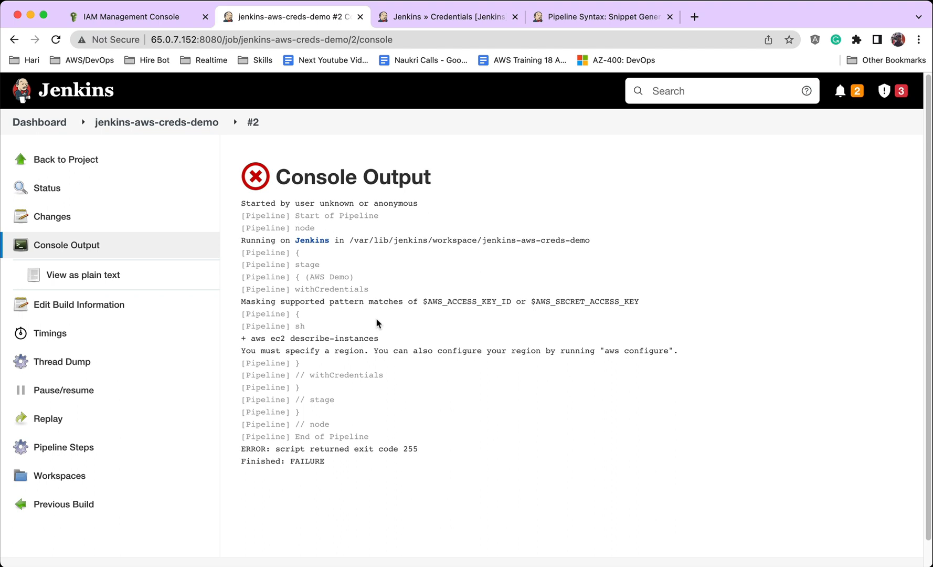
{"action": "mouse_move", "coordinate": [240, 350]}
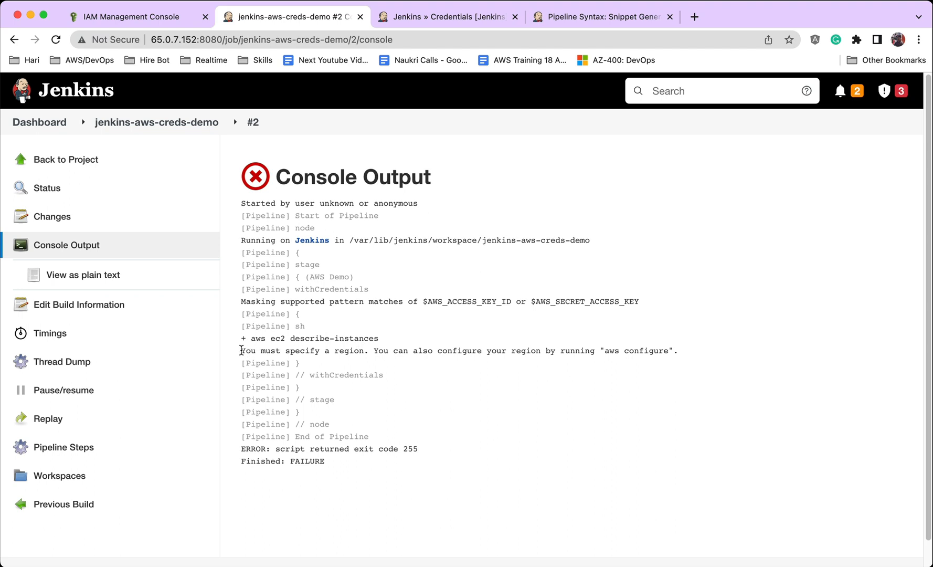
{"action": "left_click_drag", "start_coordinate": [240, 350], "coordinate": [369, 350]}
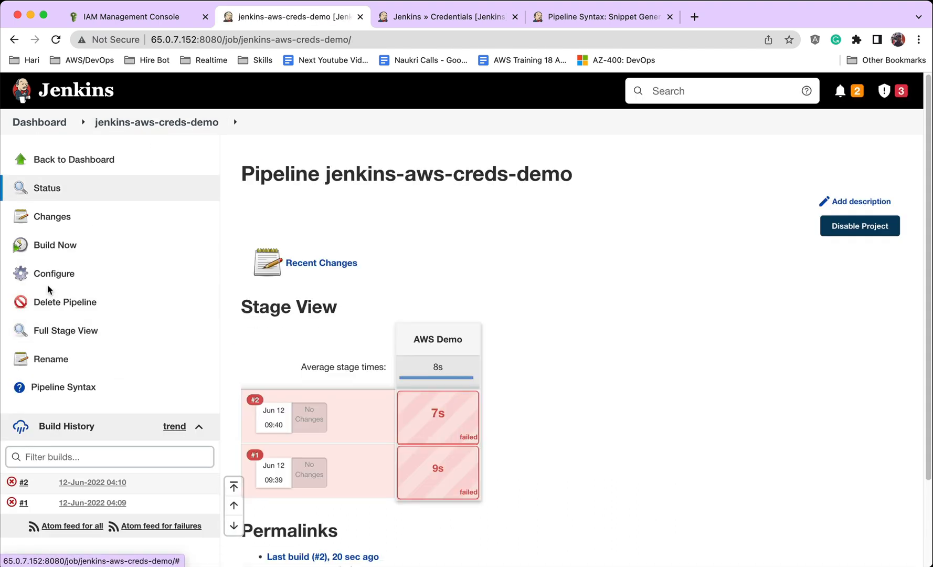
{"action": "left_click", "coordinate": [54, 273]}
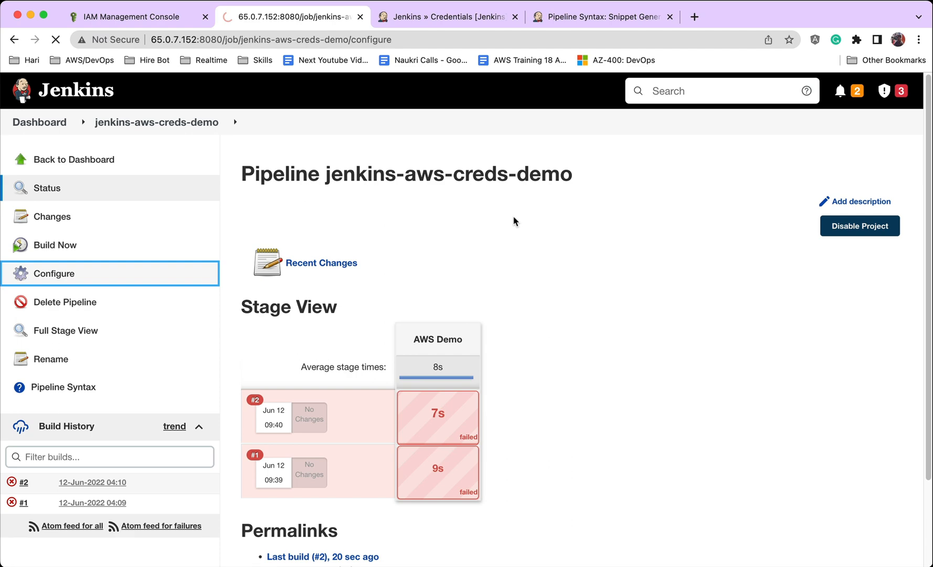
- Add --region=ap-south-1 to the describe-instances command and save
{"action": "left_click", "coordinate": [53, 273]}
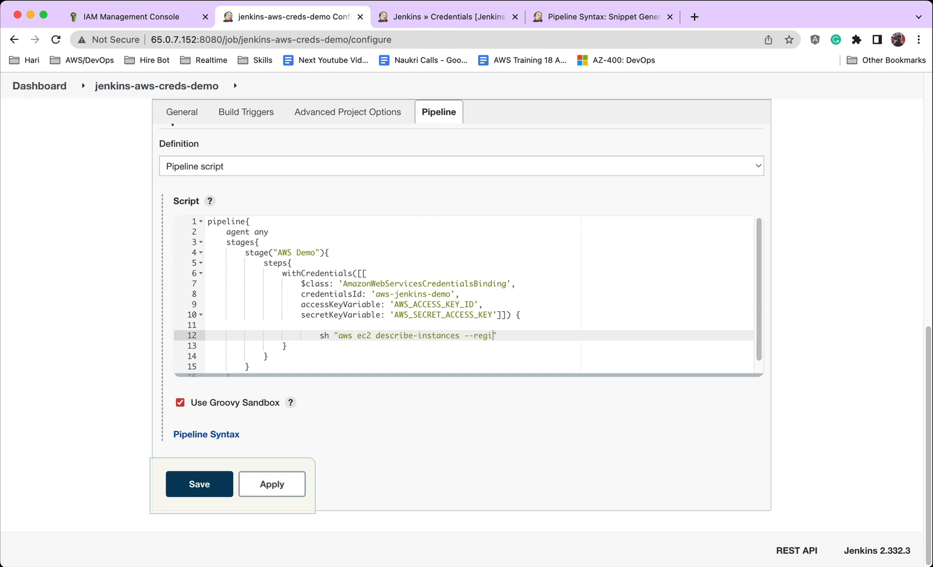
{"action": "type", "text": "on=us"}
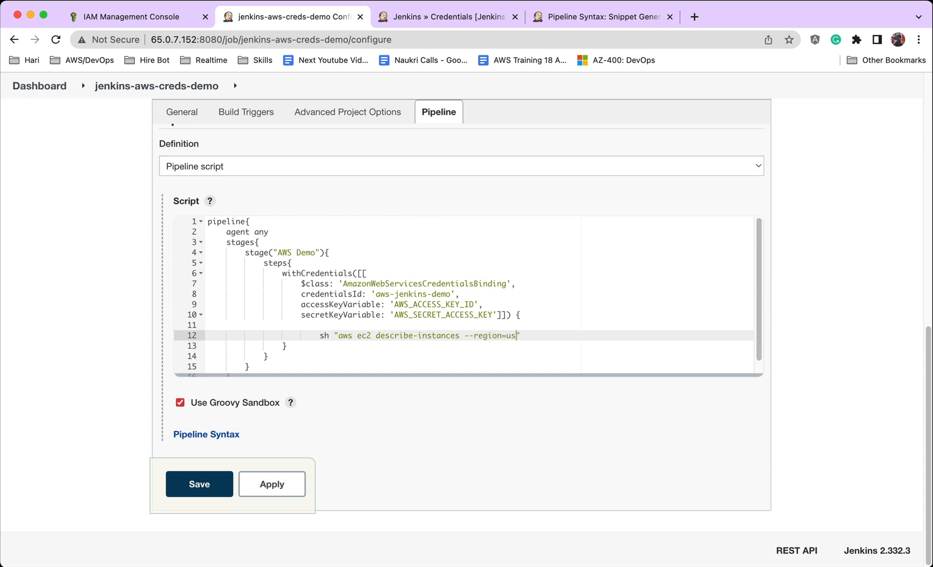
{"action": "type", "text": "-eas"}
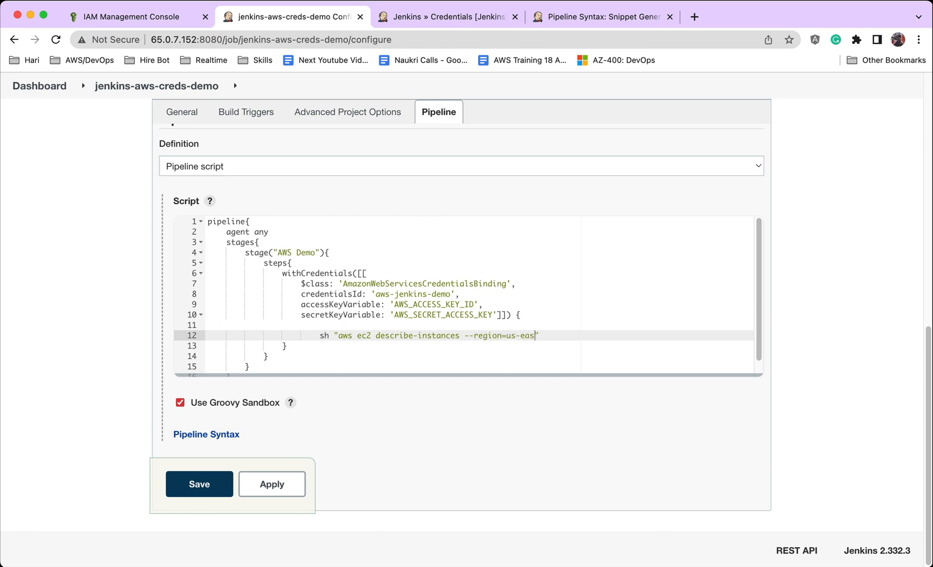
{"action": "key", "text": "Backspace"}
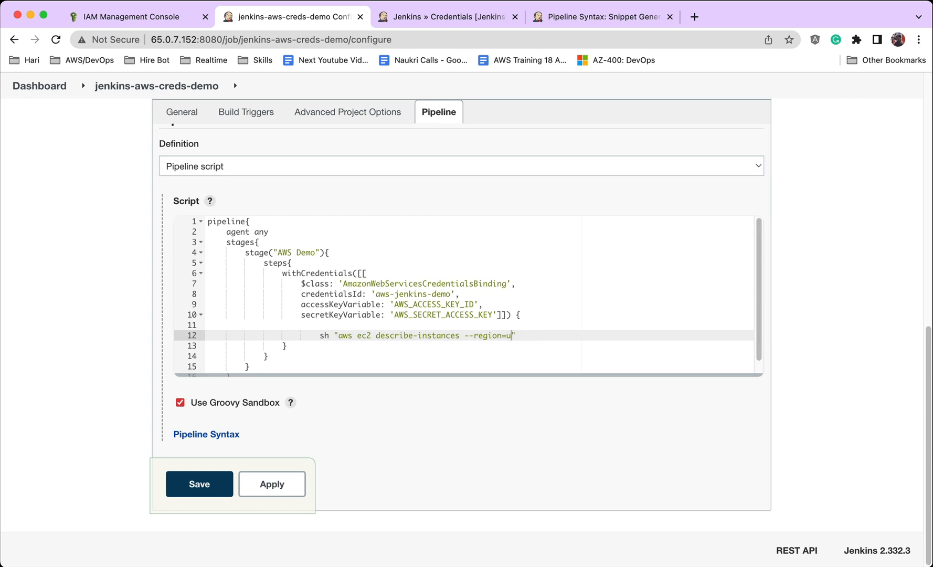
{"action": "type", "text": "p-south"}
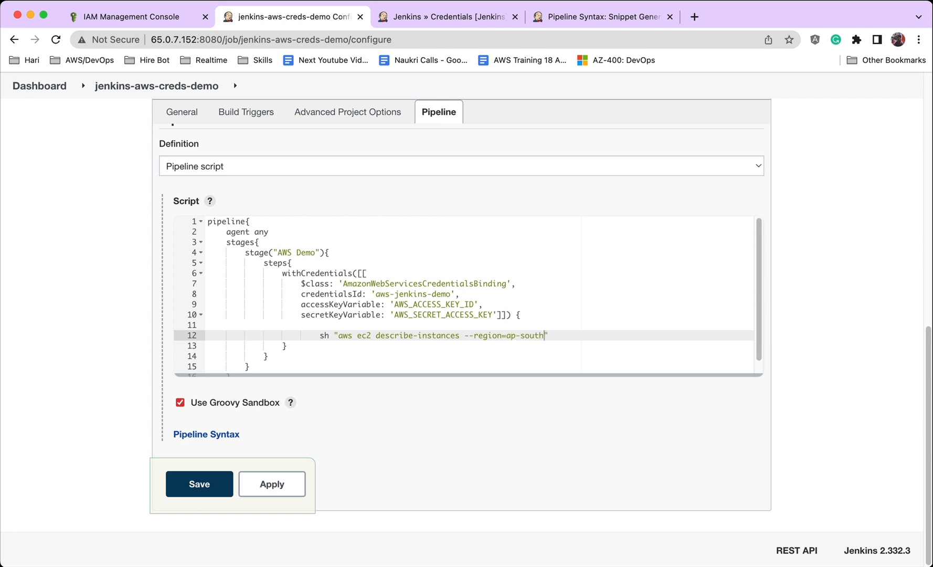
{"action": "type", "text": "-1"}
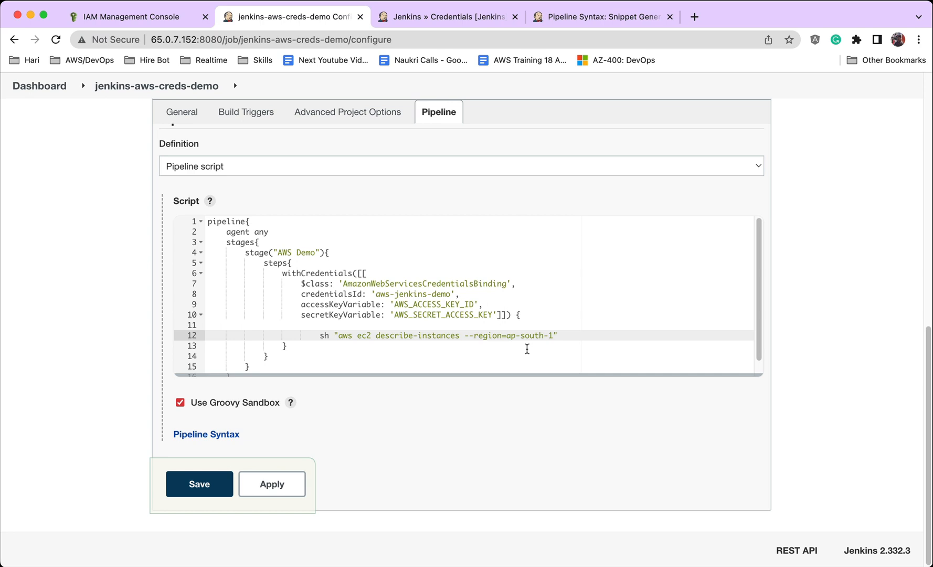
{"action": "mouse_move", "coordinate": [340, 344]}
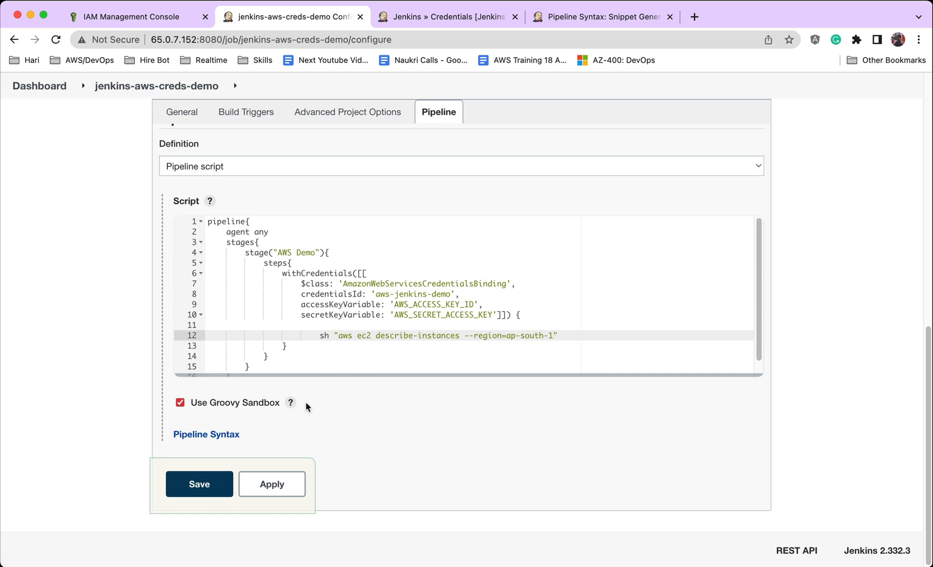
{"action": "left_click", "coordinate": [199, 483]}
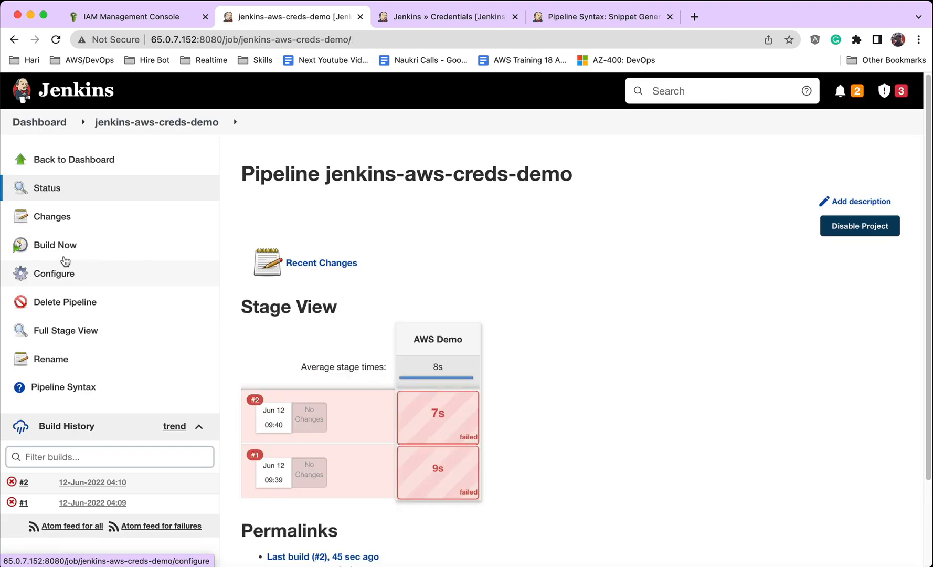
- Run build #3 and scroll through its EC2 instance listing output
{"action": "left_click", "coordinate": [55, 245]}
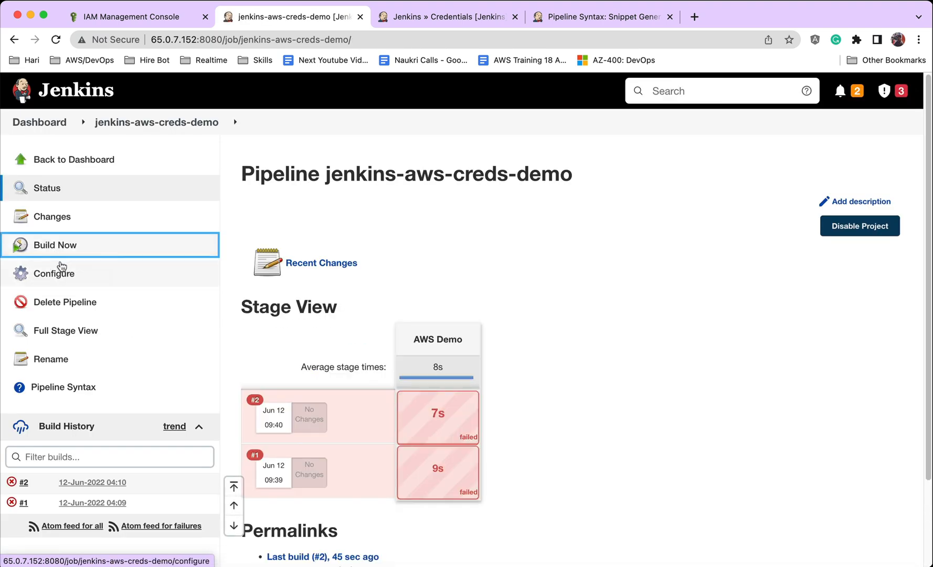
{"action": "left_click", "coordinate": [54, 245]}
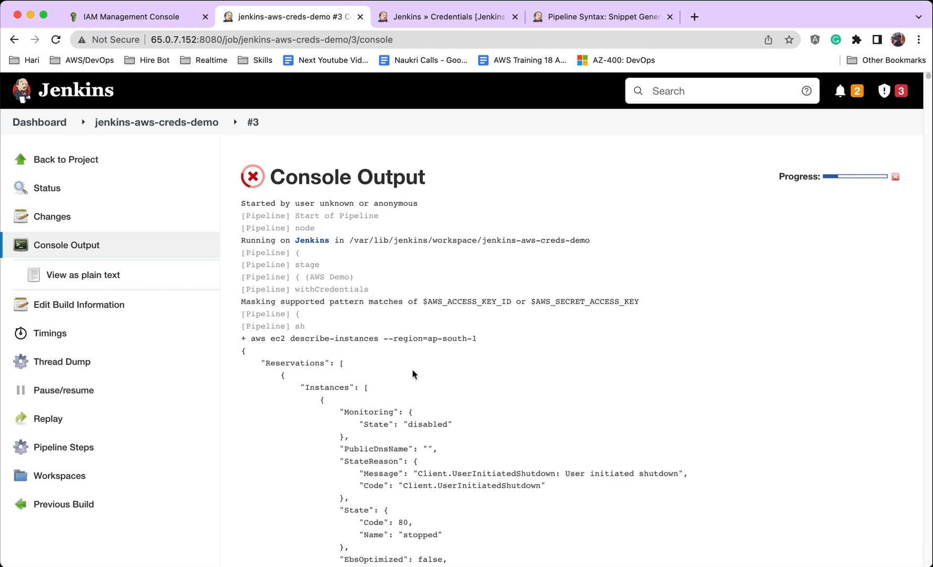
{"action": "scroll", "scroll_direction": "down", "scroll_amount": 3}
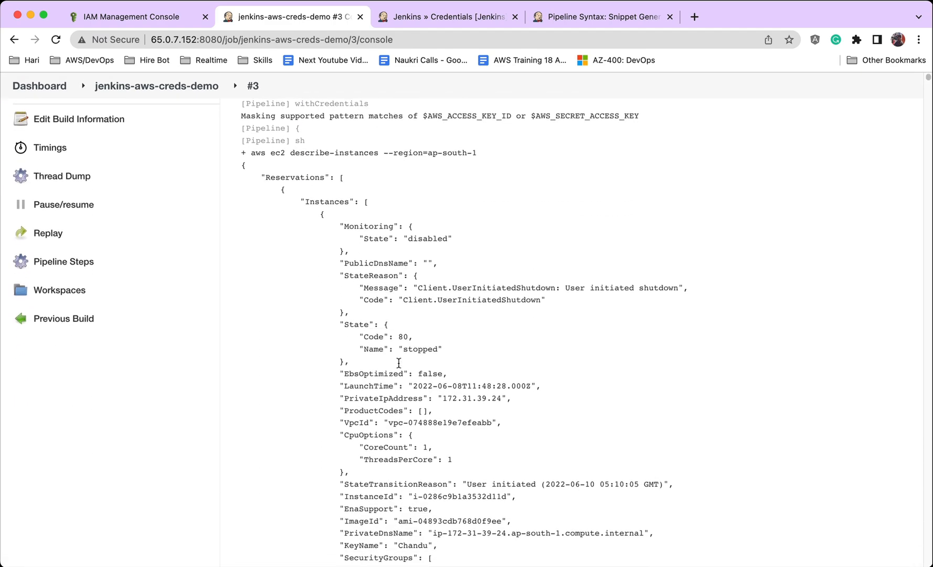
{"action": "scroll", "scroll_direction": "down", "scroll_amount": 3}
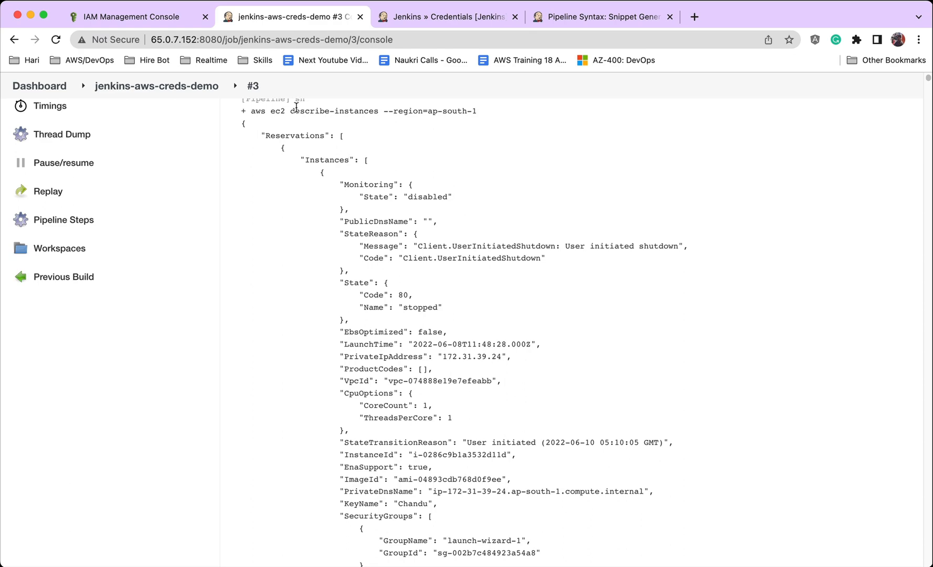
{"action": "scroll", "scroll_direction": "down", "scroll_amount": 3}
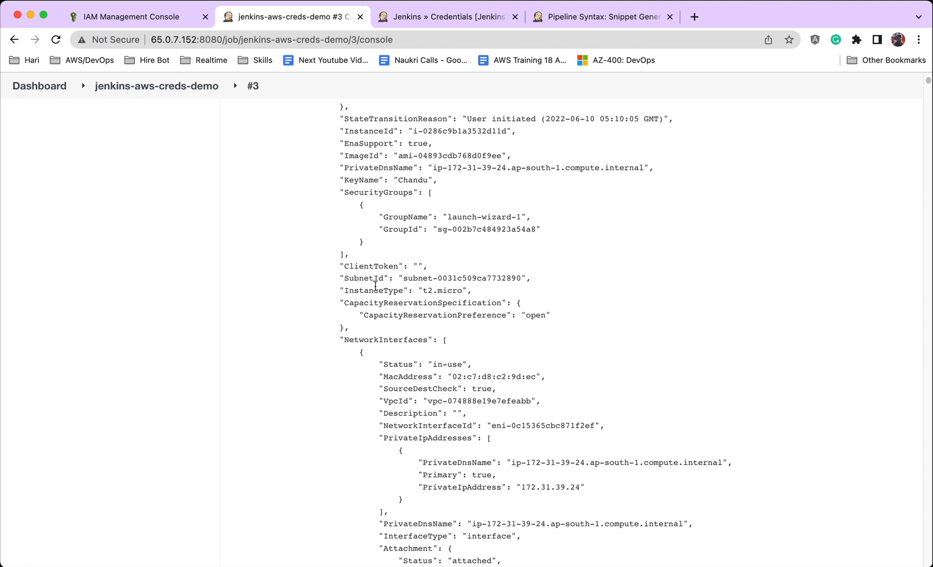
{"action": "mouse_move", "coordinate": [157, 85]}
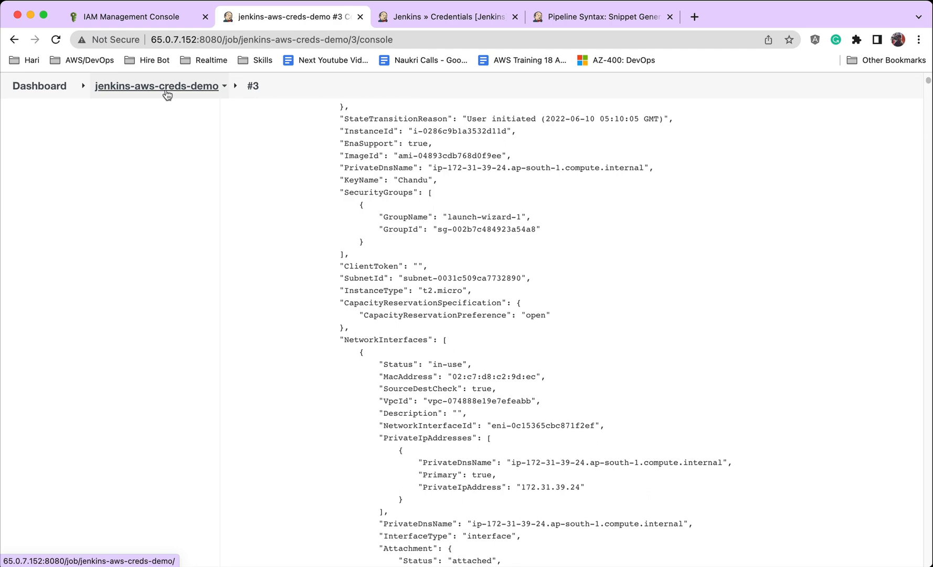
{"action": "left_click", "coordinate": [156, 86]}
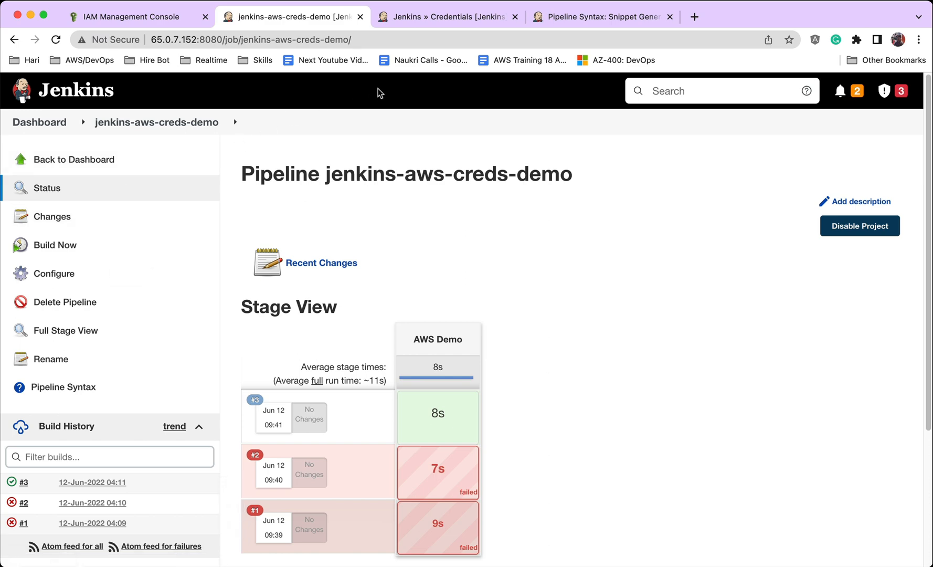
- Copy the ansible-cm instance ID from the AWS console's EC2 Instances list
{"action": "left_click", "coordinate": [125, 16]}
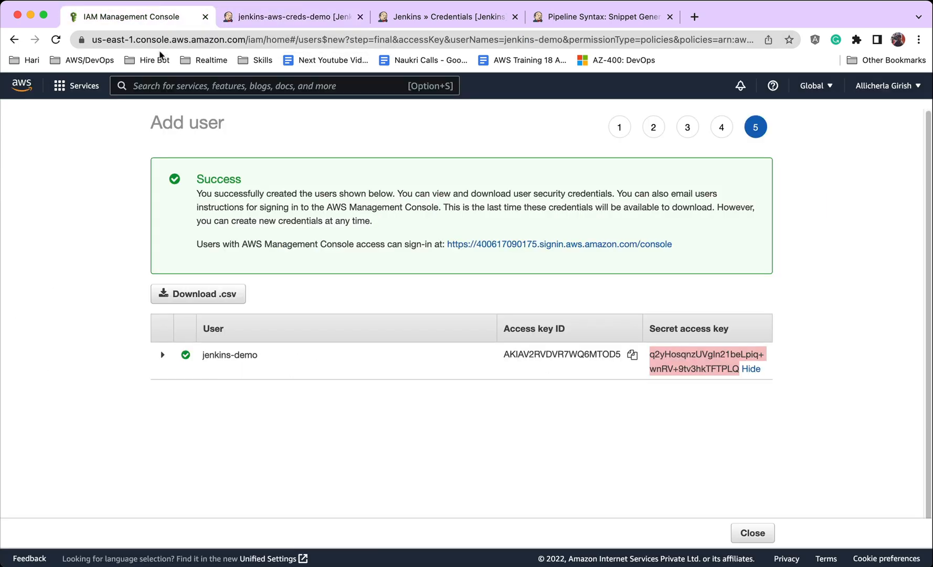
{"action": "type", "text": "ec2"}
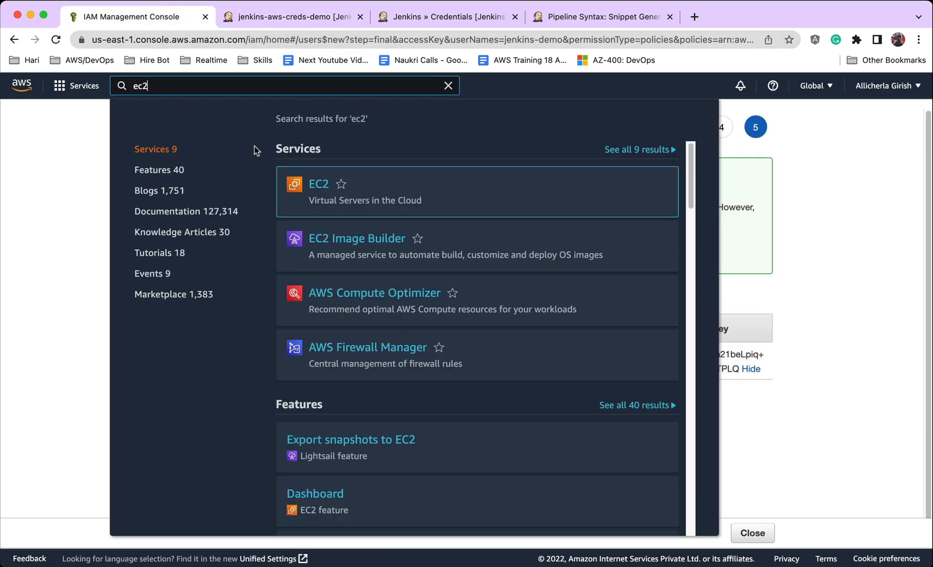
{"action": "left_click", "coordinate": [319, 183]}
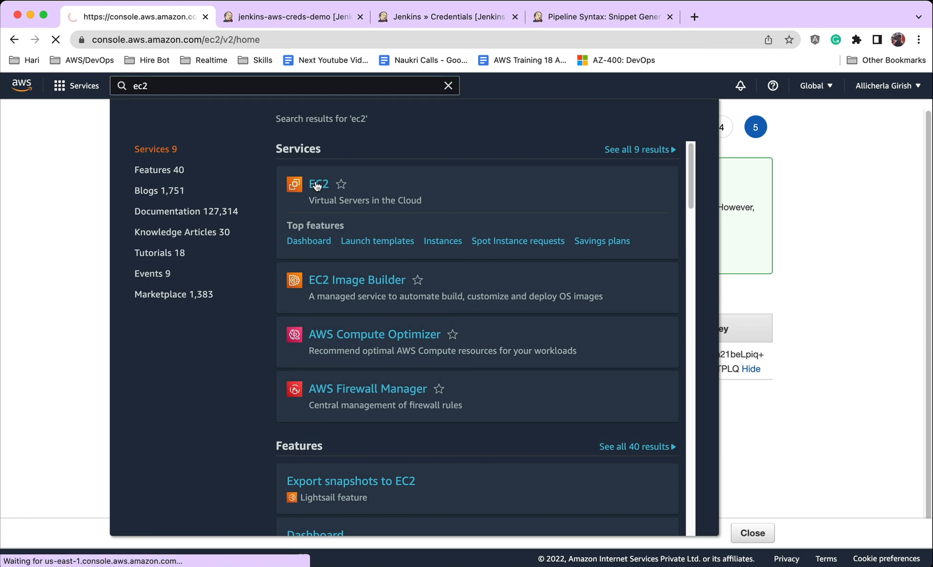
{"action": "left_click", "coordinate": [318, 183]}
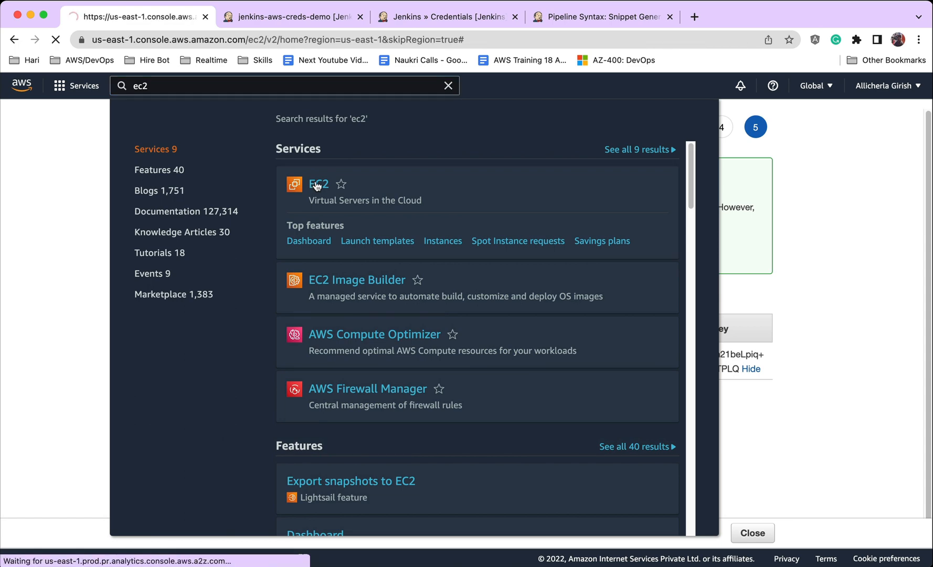
{"action": "left_click", "coordinate": [318, 183]}
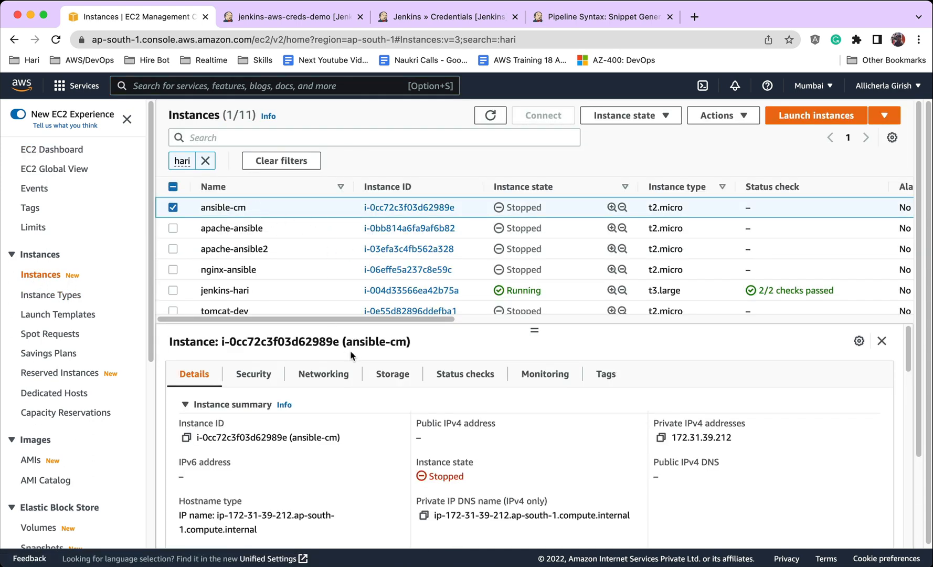
{"action": "left_click", "coordinate": [186, 437]}
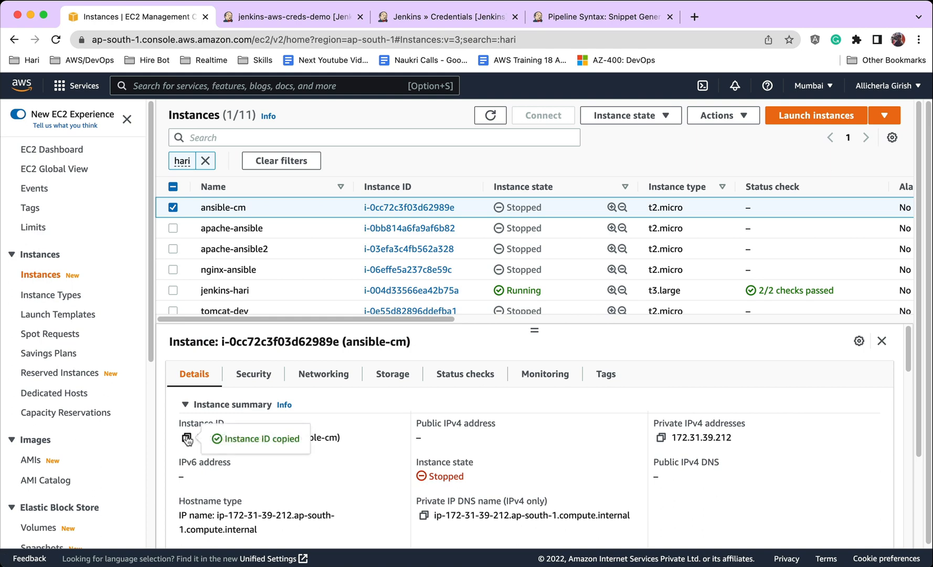
{"action": "left_click", "coordinate": [446, 17]}
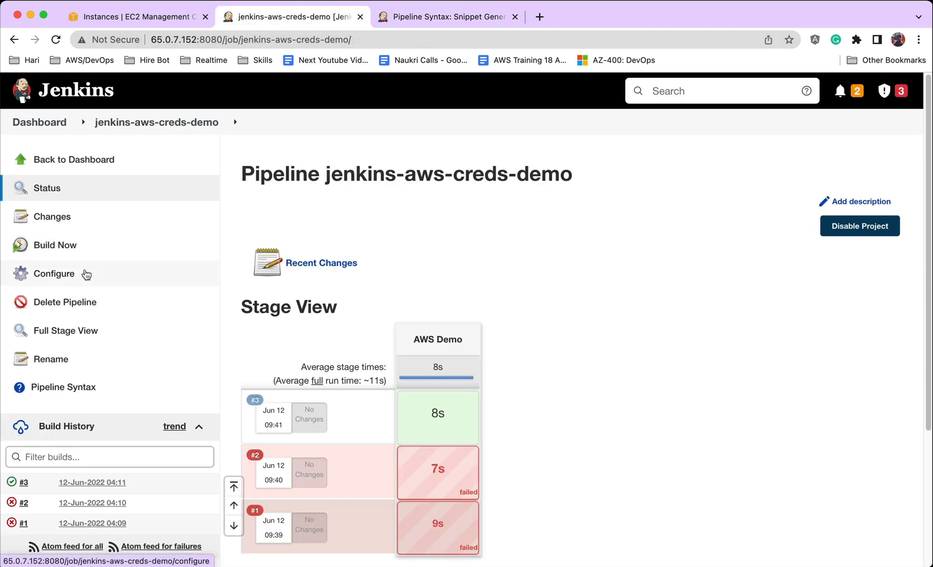
- Change the command to 'aws ec2 start-instances --instance-ids i-0cc72c3f03d62989e' in ap-south-1
{"action": "left_click", "coordinate": [53, 274]}
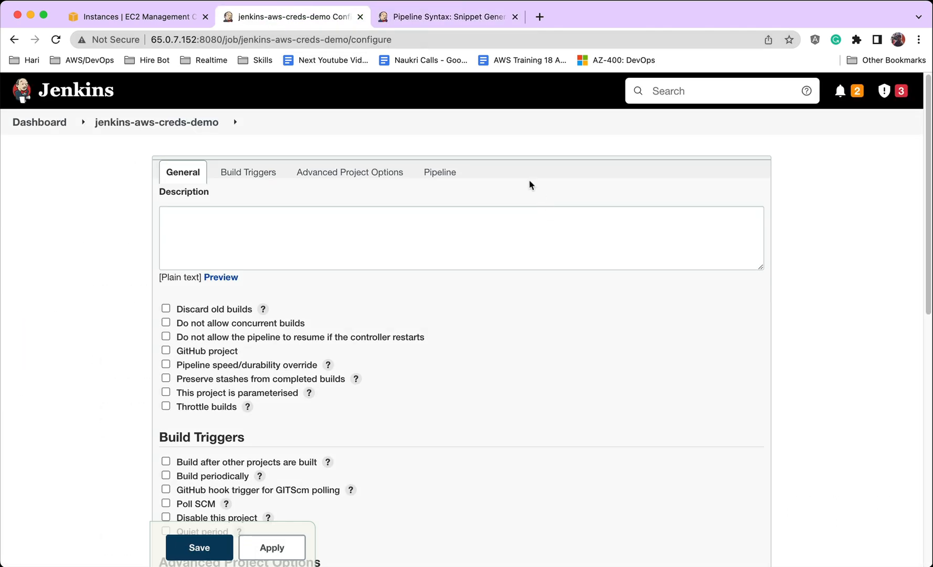
{"action": "left_click", "coordinate": [439, 172]}
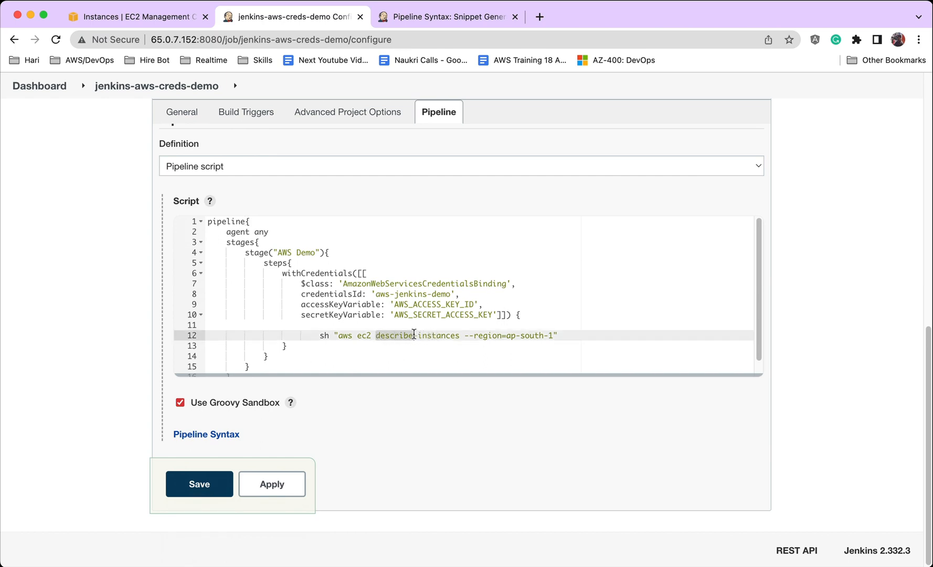
{"action": "type", "text": "start"}
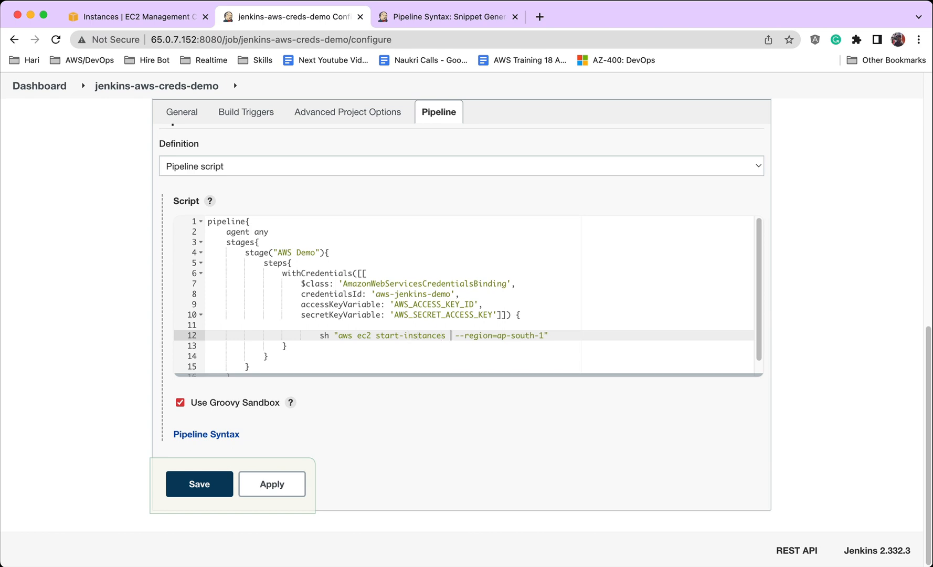
{"action": "type", "text": "--ins"}
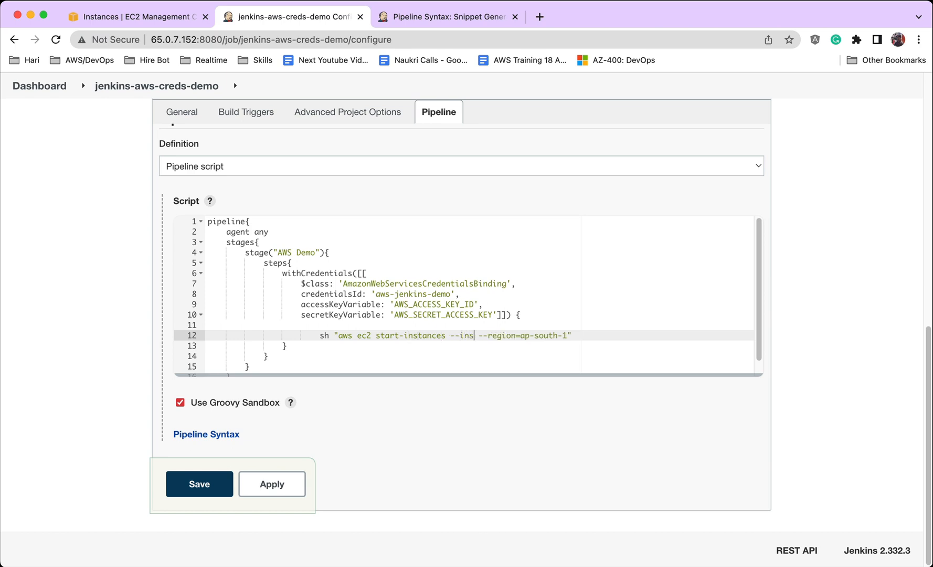
{"action": "type", "text": "tance-ids"}
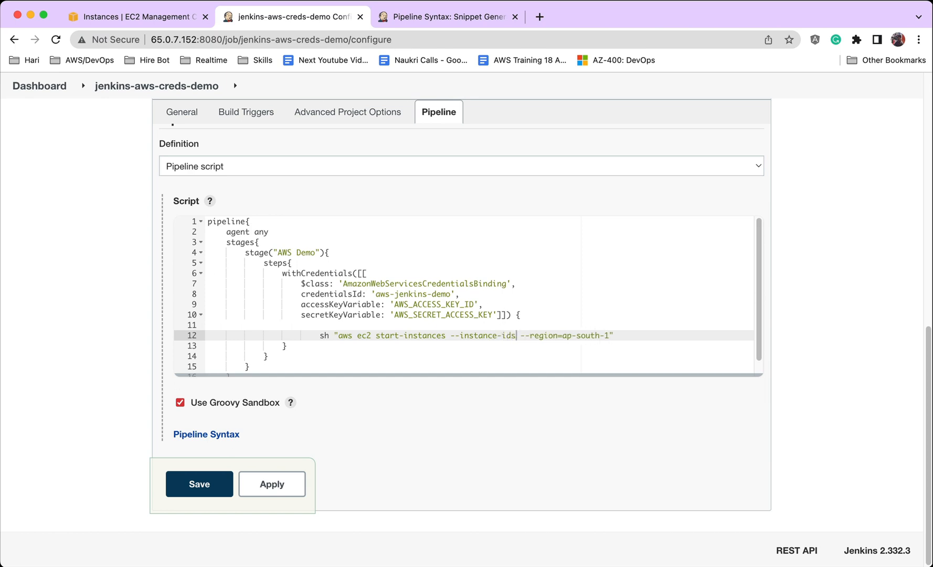
{"action": "type", "text": "i-0cc72c3f03d62989e"}
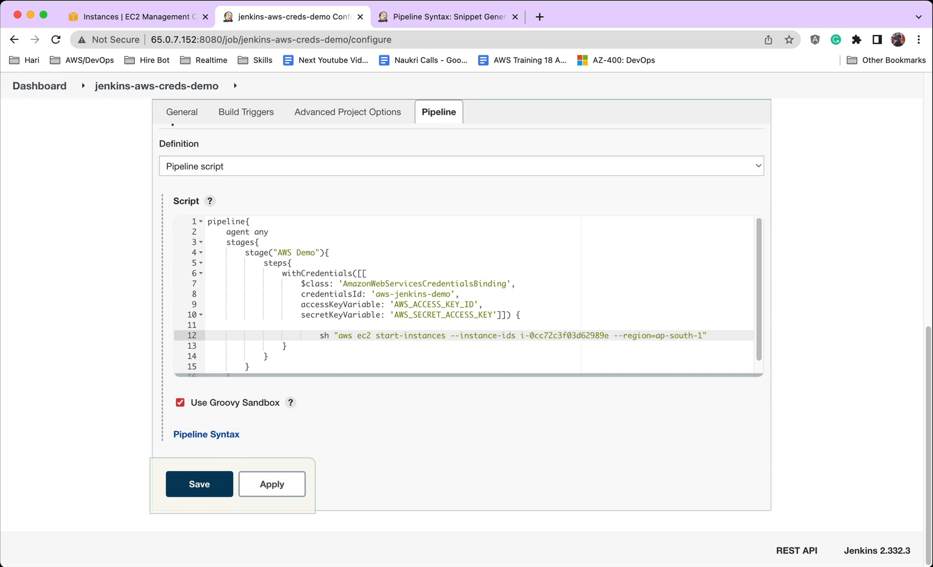
{"action": "mouse_move", "coordinate": [512, 303]}
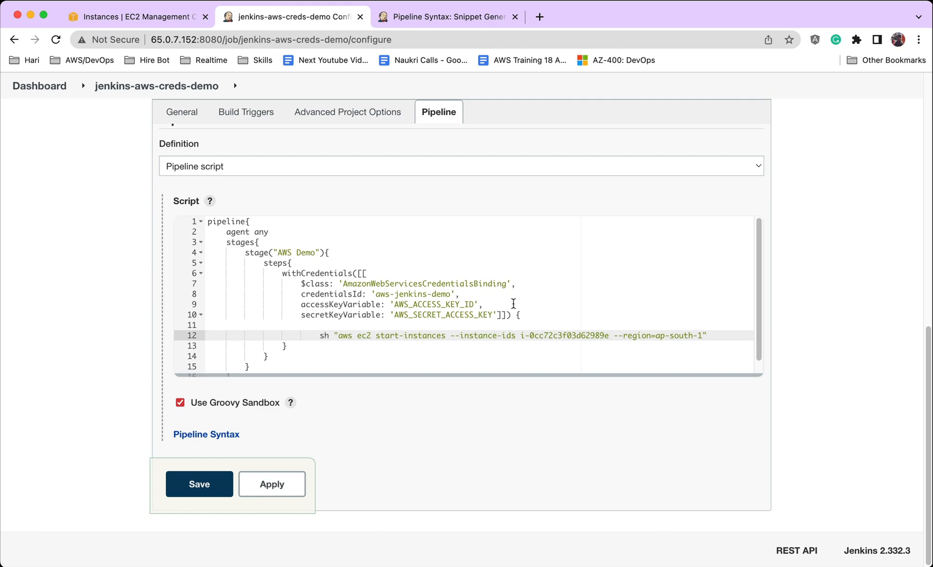
{"action": "left_click_drag", "start_coordinate": [337, 335], "coordinate": [448, 335]}
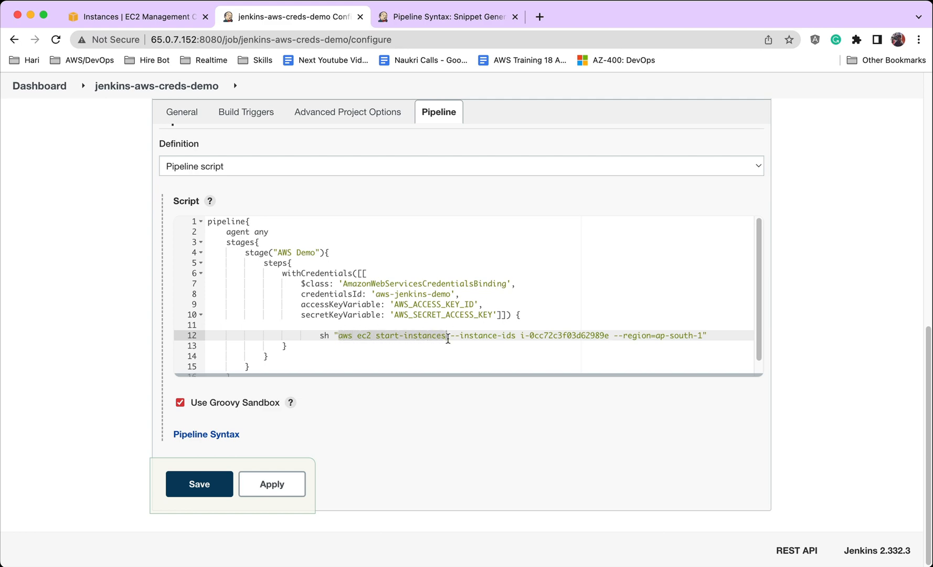
{"action": "left_click", "coordinate": [694, 16]}
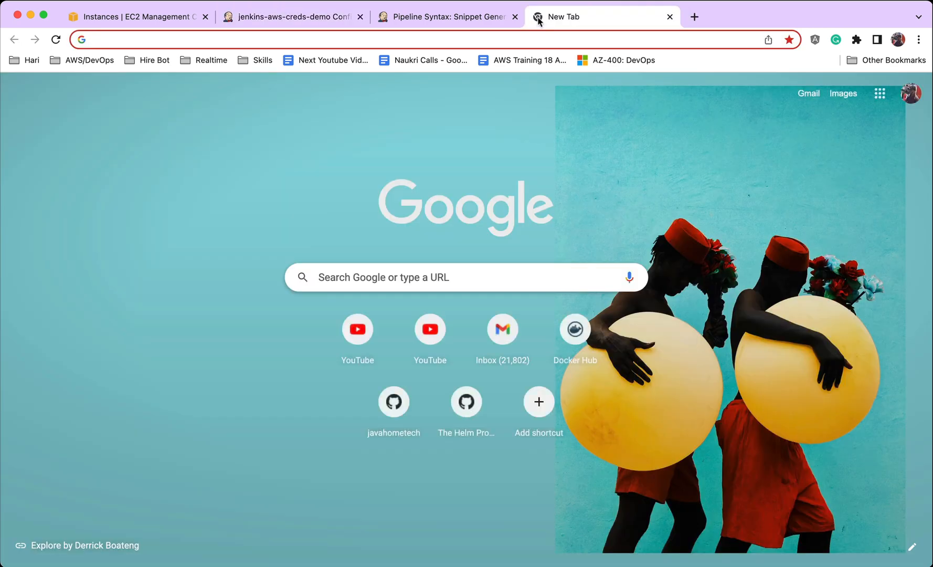
- Search 'aws cli ec2' and review the start-instances reference examples before returning to Jenkins
{"action": "type", "text": "aws cli ec2 start"}
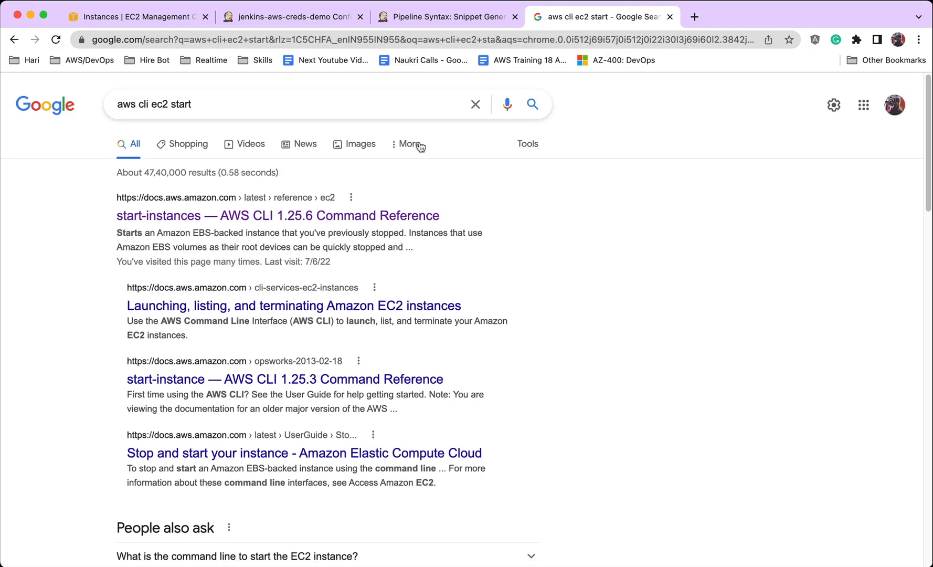
{"action": "left_click", "coordinate": [277, 216]}
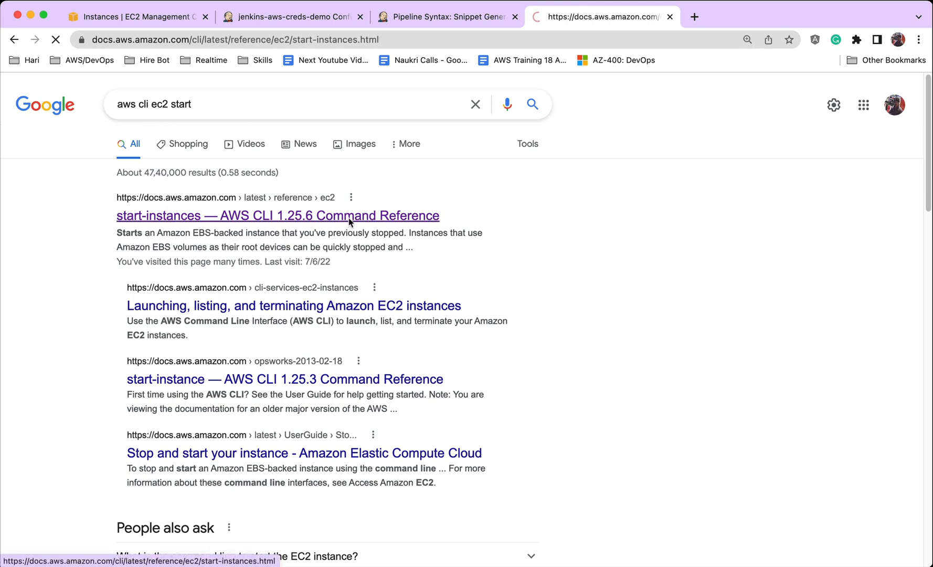
{"action": "left_click", "coordinate": [275, 215]}
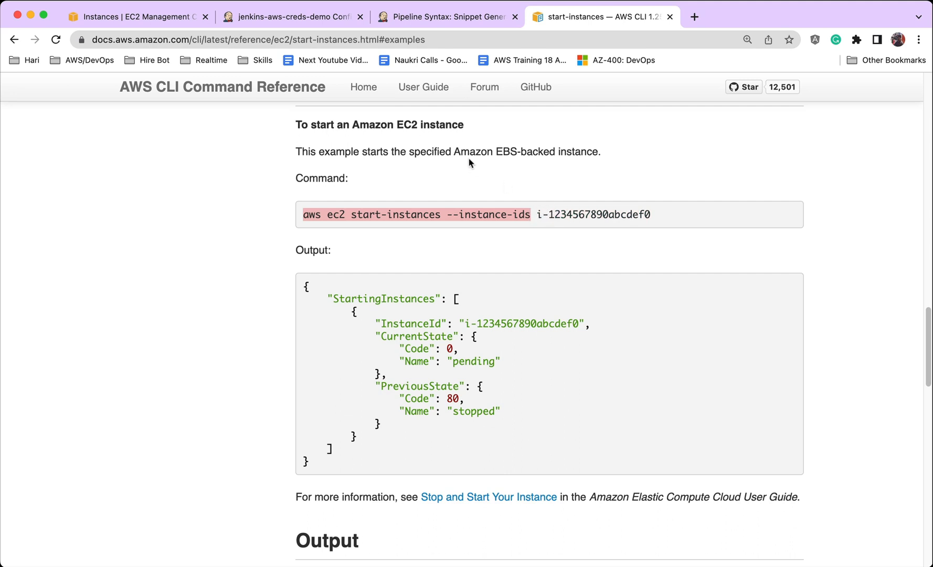
{"action": "left_click", "coordinate": [290, 16]}
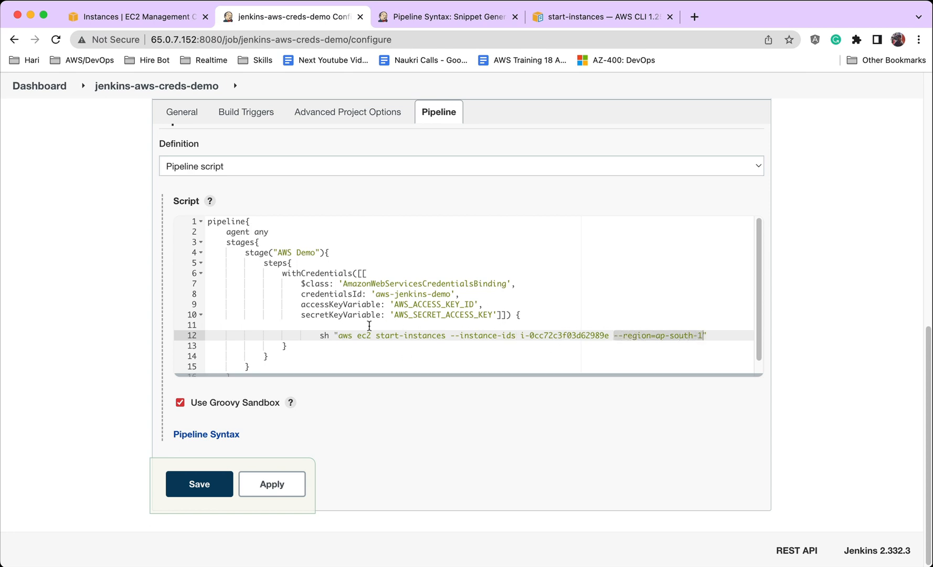
{"action": "mouse_move", "coordinate": [284, 447]}
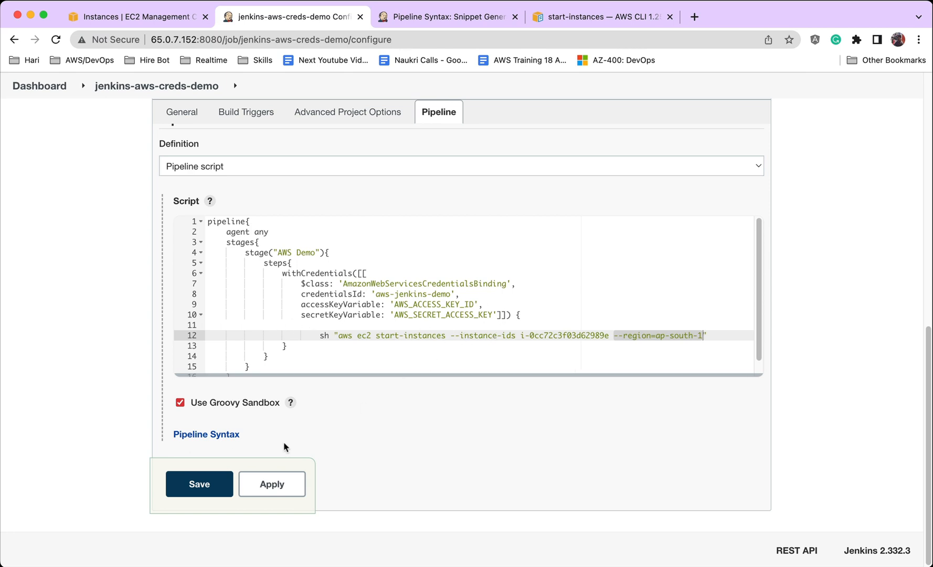
- Save the start-instances pipeline script and reopen its configuration to verify it
{"action": "left_click", "coordinate": [199, 484]}
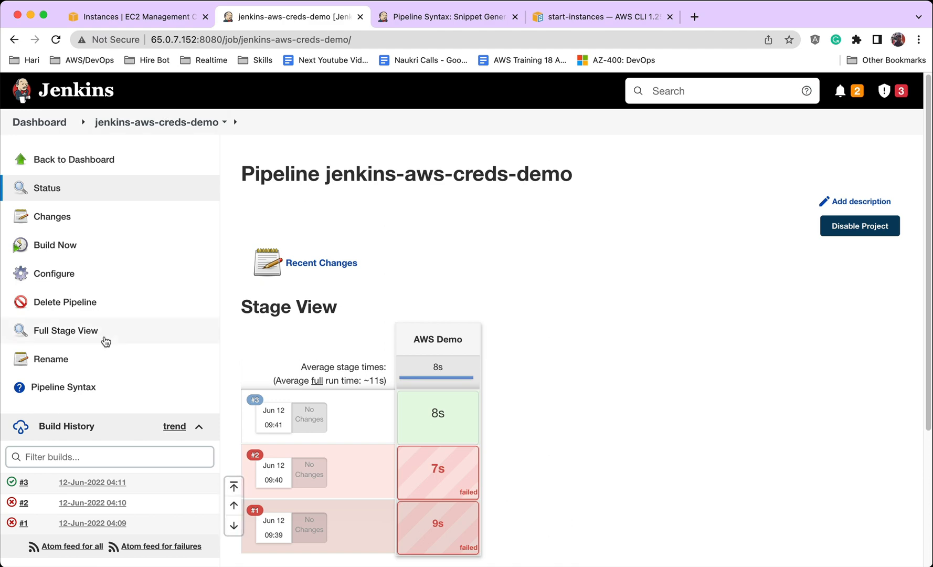
{"action": "left_click", "coordinate": [53, 273]}
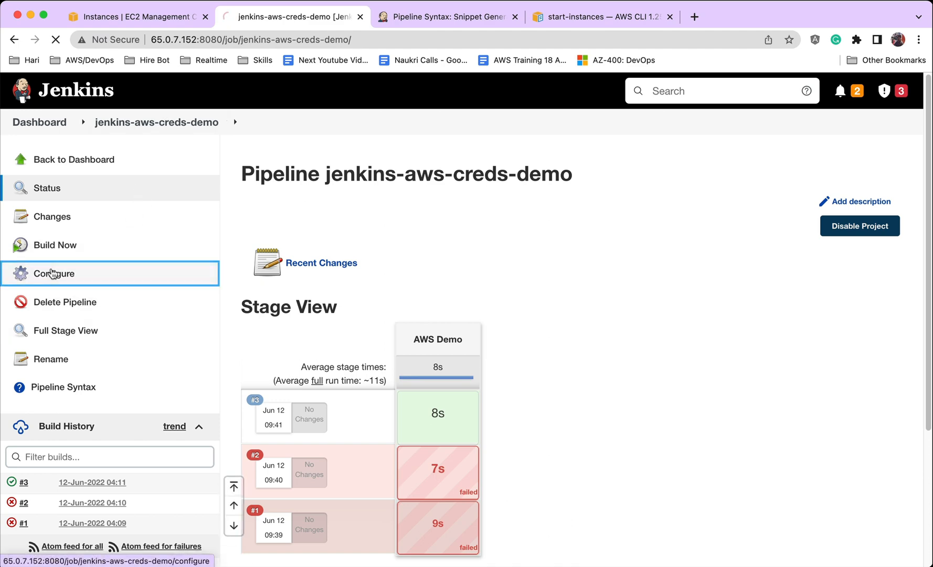
{"action": "left_click", "coordinate": [54, 273]}
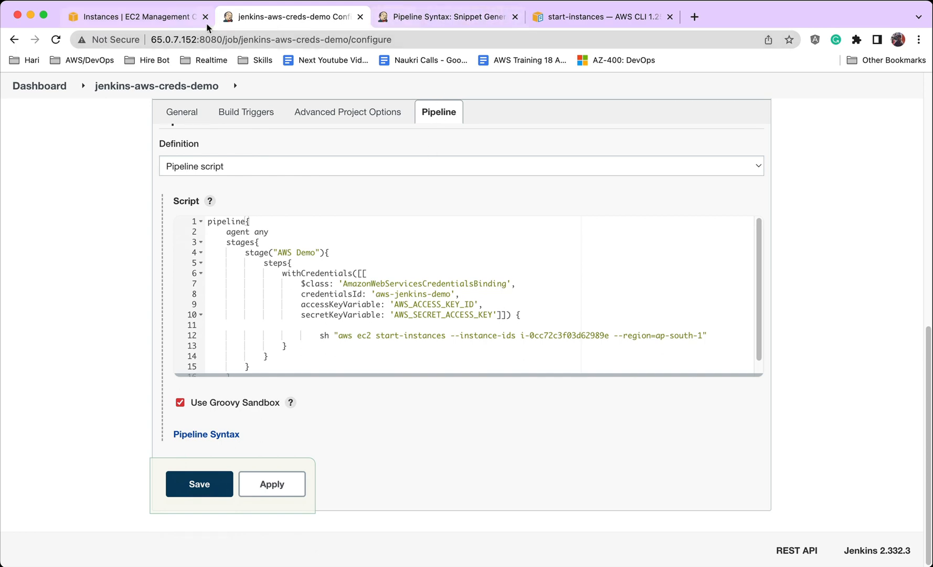
- Confirm ansible-cm is still stopped in the EC2 instance details, then return to Jenkins
{"action": "left_click", "coordinate": [137, 16]}
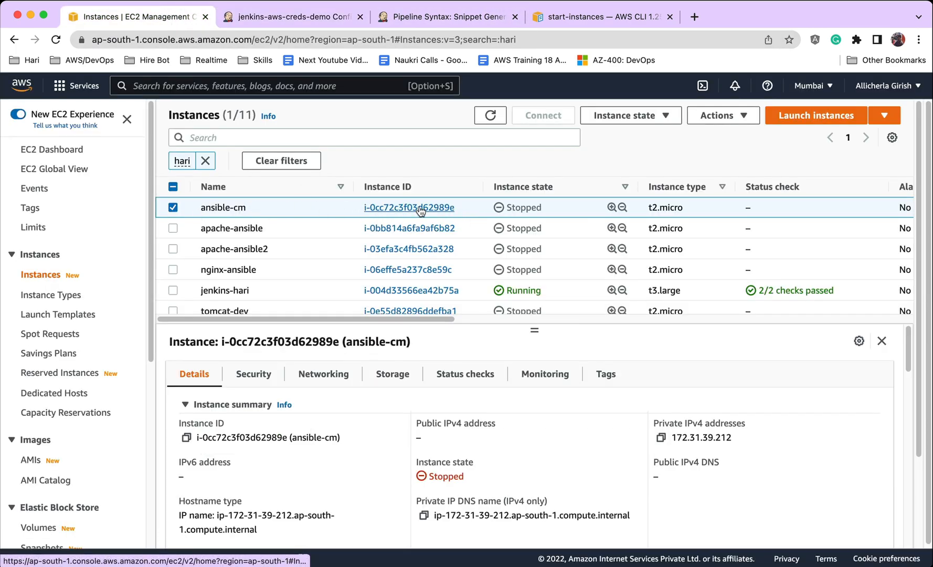
{"action": "left_click", "coordinate": [409, 207]}
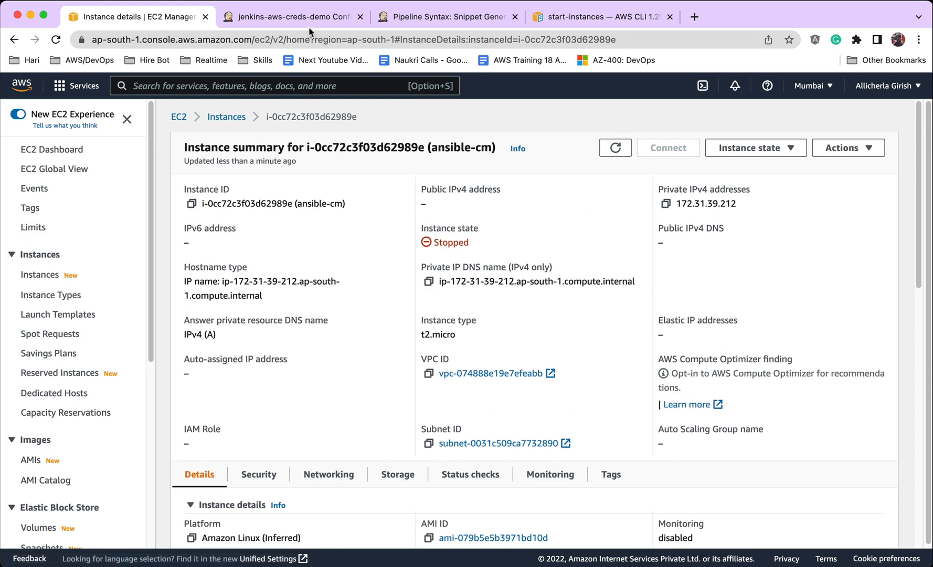
{"action": "left_click", "coordinate": [290, 17]}
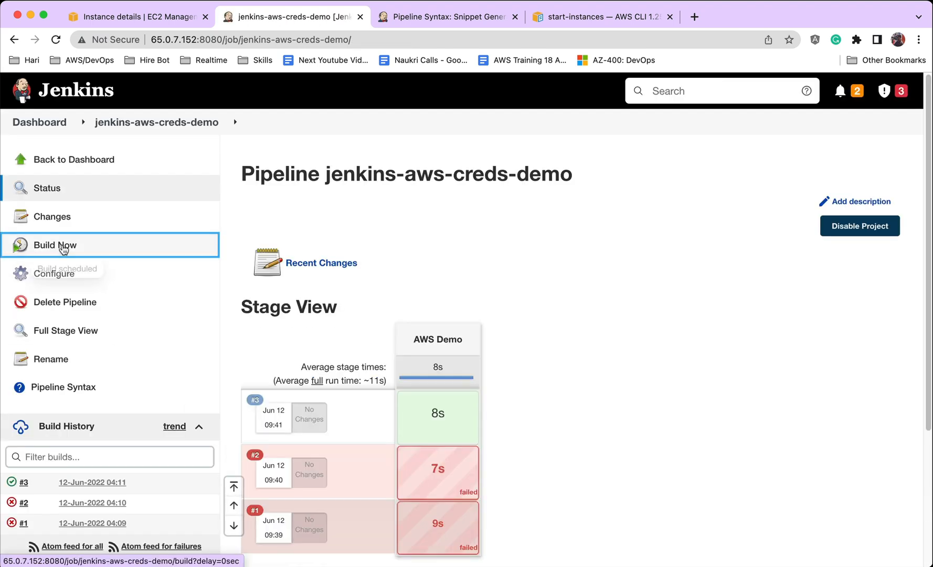
- Run build #4 and highlight ansible-cm's stopped-to-pending state in its console output
{"action": "left_click", "coordinate": [54, 244]}
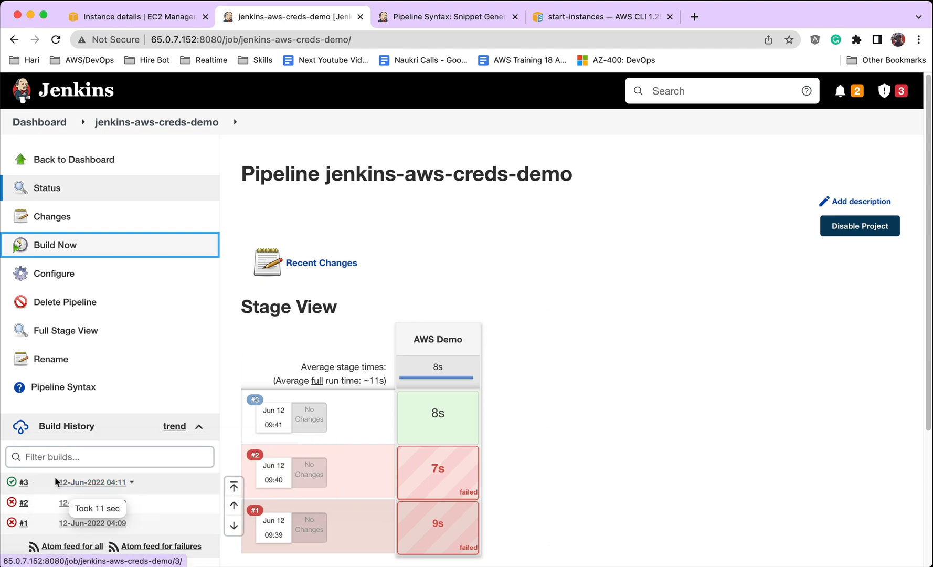
{"action": "left_click", "coordinate": [55, 244]}
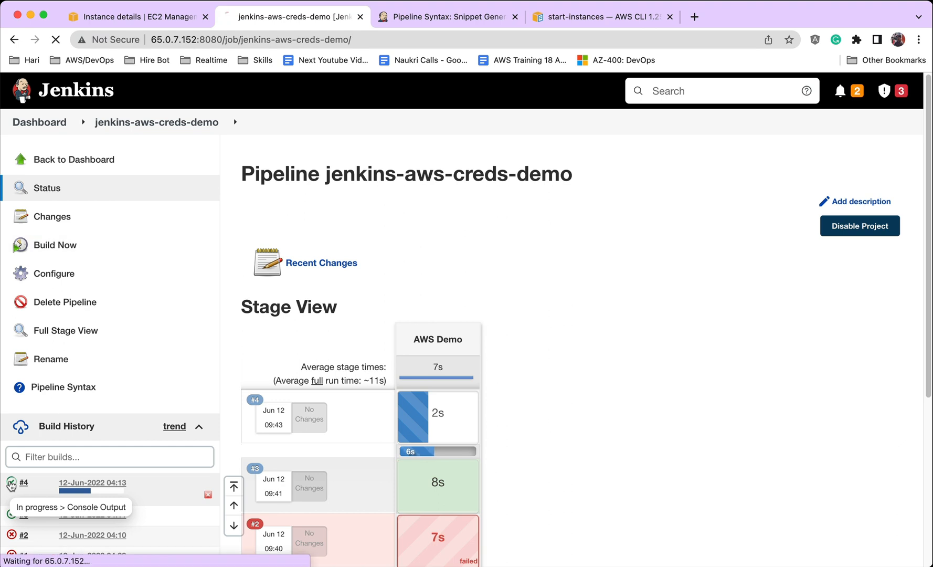
{"action": "left_click", "coordinate": [70, 507]}
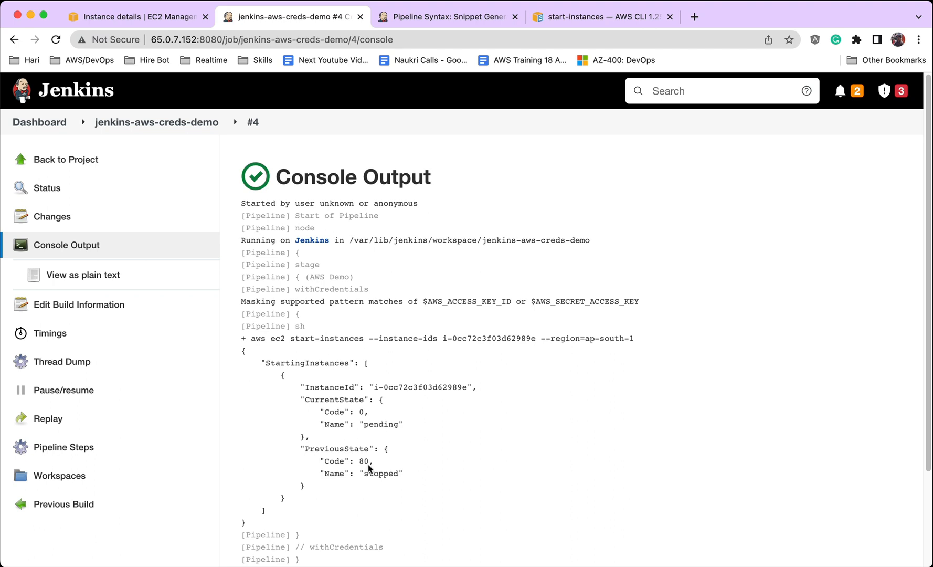
{"action": "double_click", "coordinate": [379, 473]}
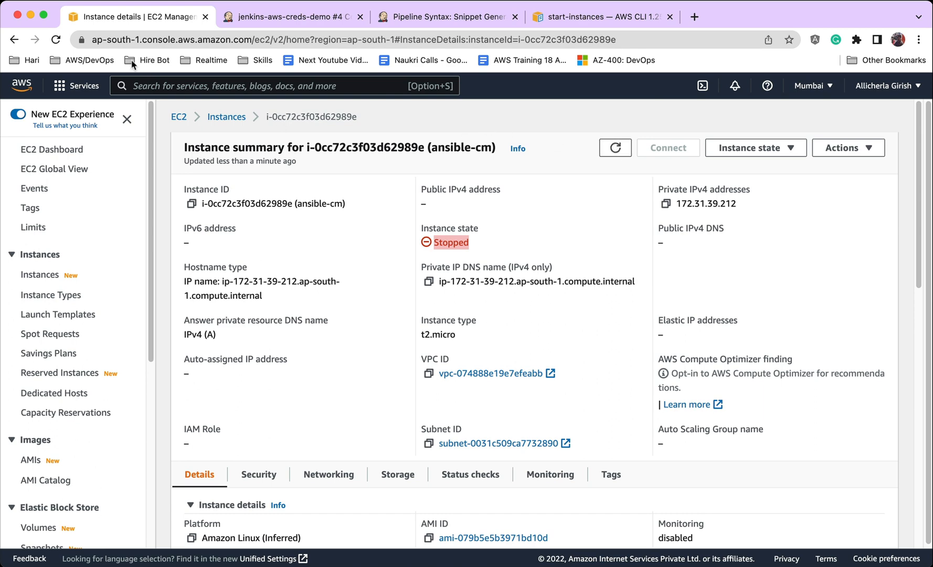
- Refresh to see ansible-cm Running, then open Modify IAM role for jenkins-hari
{"action": "left_click", "coordinate": [55, 39]}
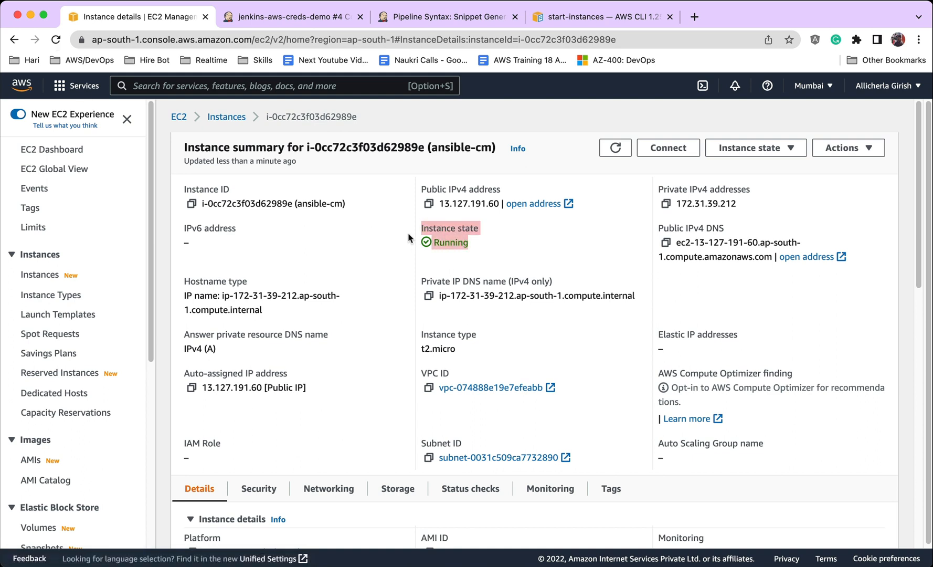
{"action": "mouse_move", "coordinate": [292, 120]}
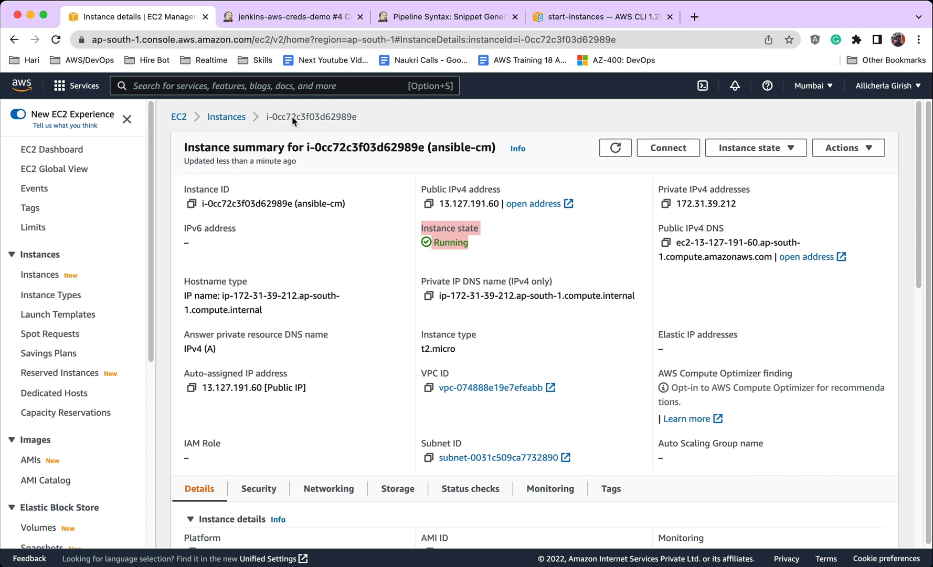
{"action": "mouse_move", "coordinate": [325, 92]}
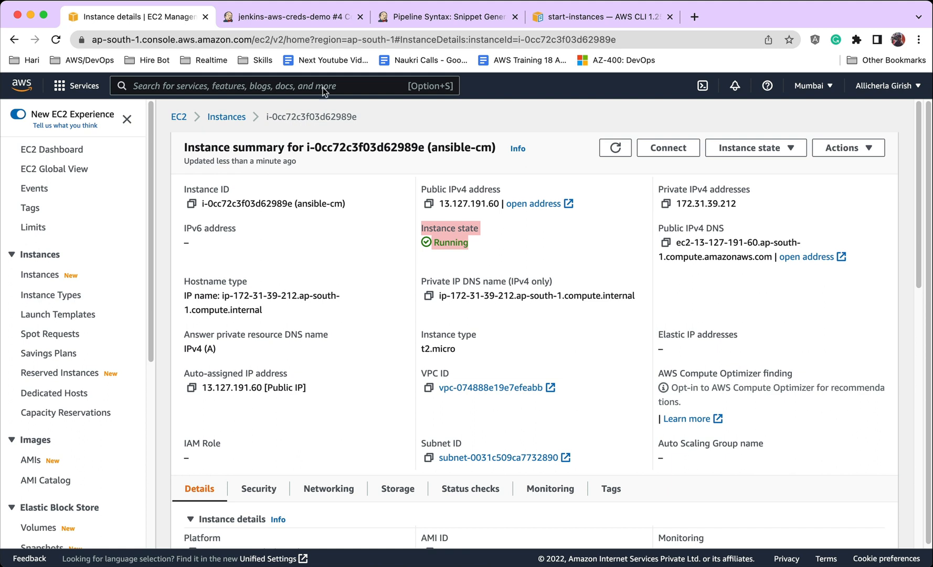
{"action": "mouse_move", "coordinate": [228, 132]}
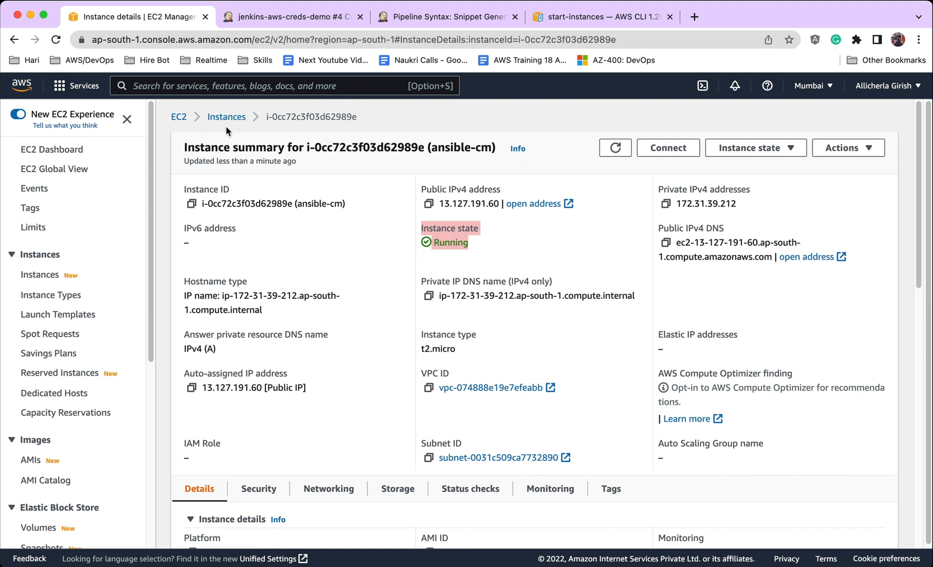
{"action": "mouse_move", "coordinate": [226, 116]}
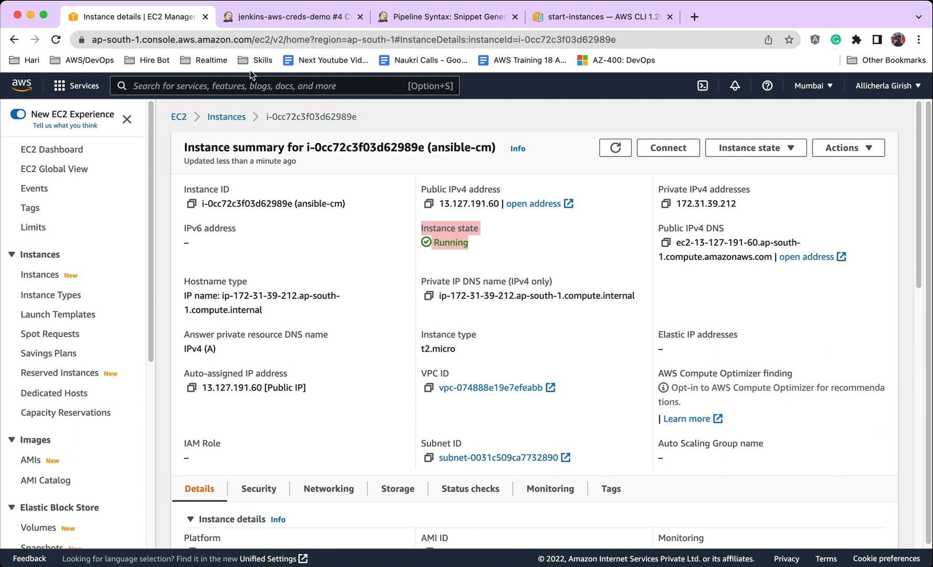
{"action": "mouse_move", "coordinate": [146, 149]}
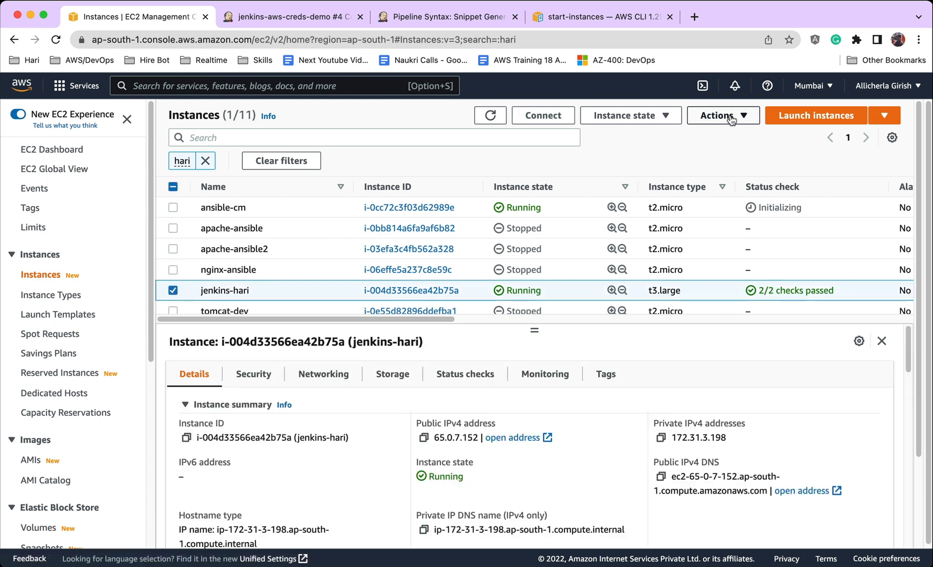
{"action": "mouse_move", "coordinate": [630, 115]}
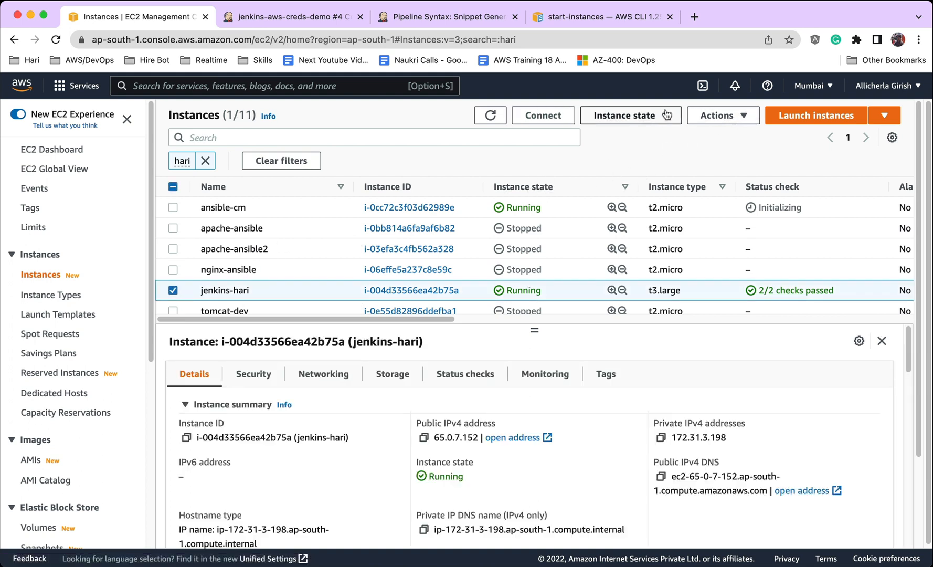
{"action": "left_click", "coordinate": [722, 115]}
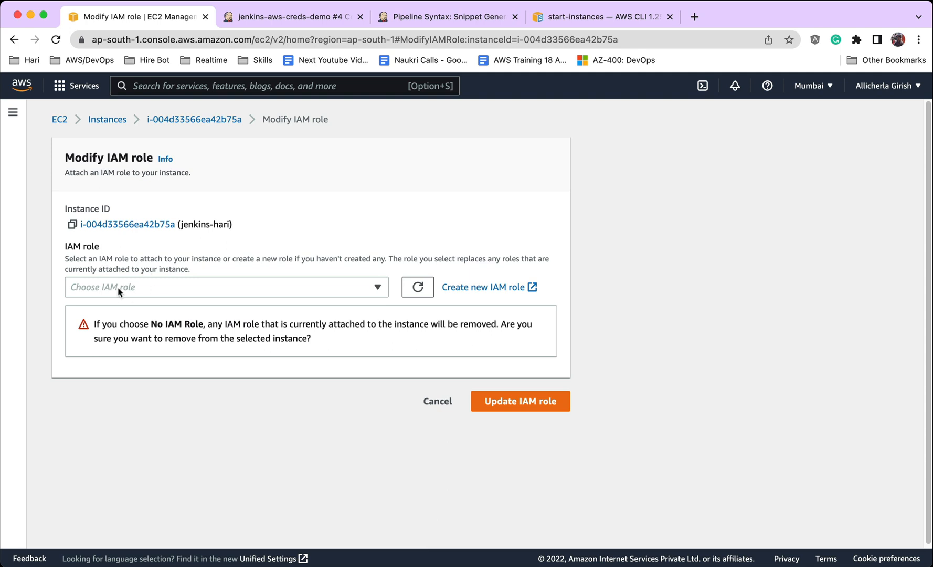
{"action": "mouse_move", "coordinate": [165, 289]}
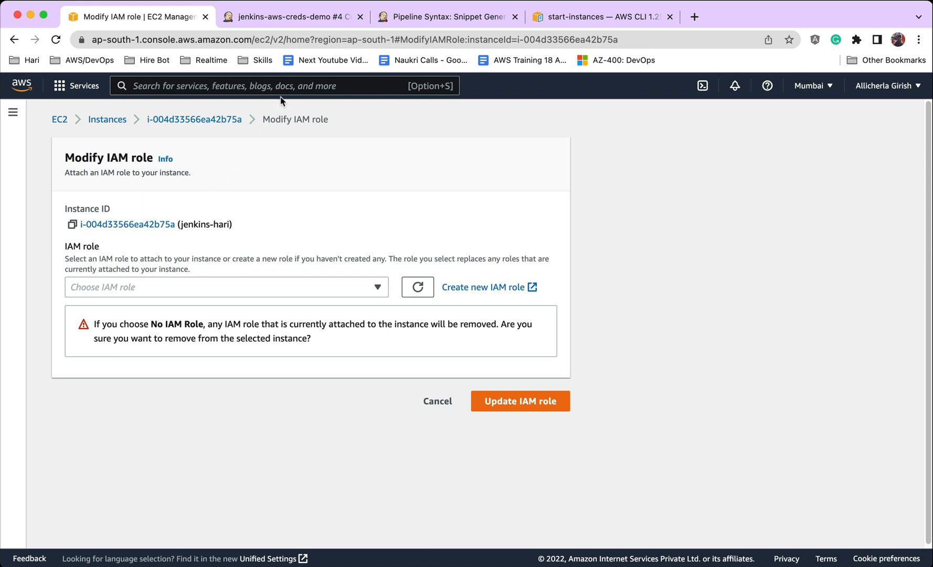
- Go through Manage Jenkins > Manage Credentials > (global) and begin adding a credential
{"action": "left_click", "coordinate": [290, 17]}
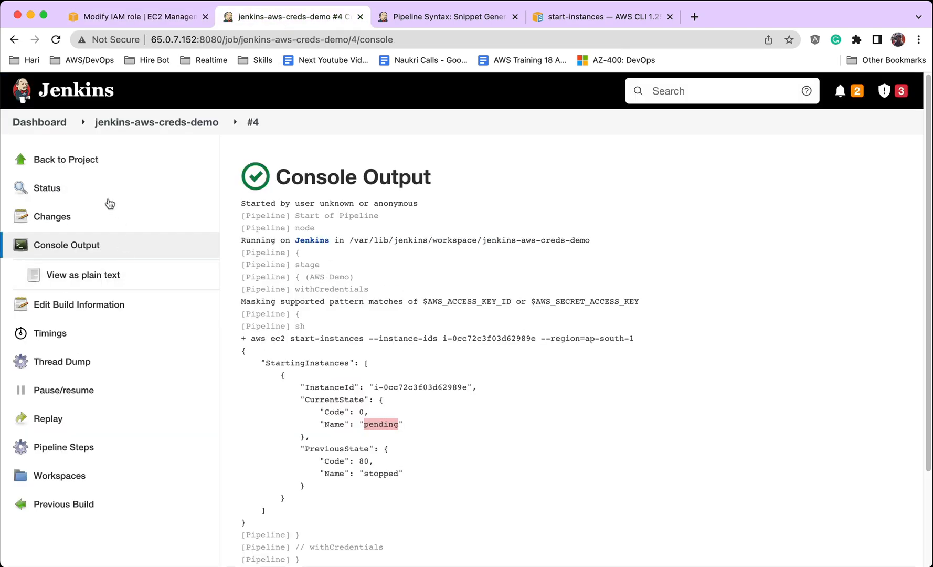
{"action": "left_click", "coordinate": [38, 122]}
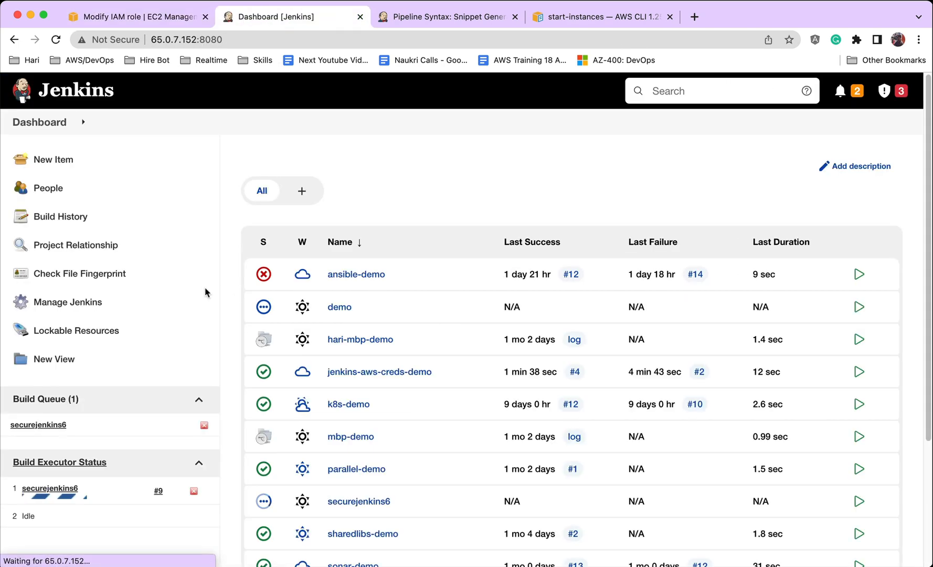
{"action": "left_click", "coordinate": [68, 301]}
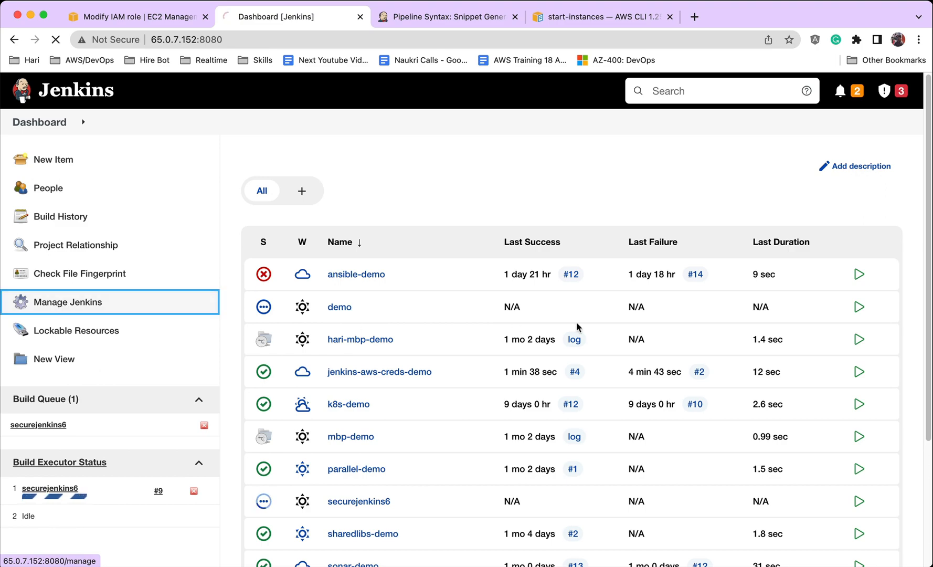
{"action": "left_click", "coordinate": [66, 302]}
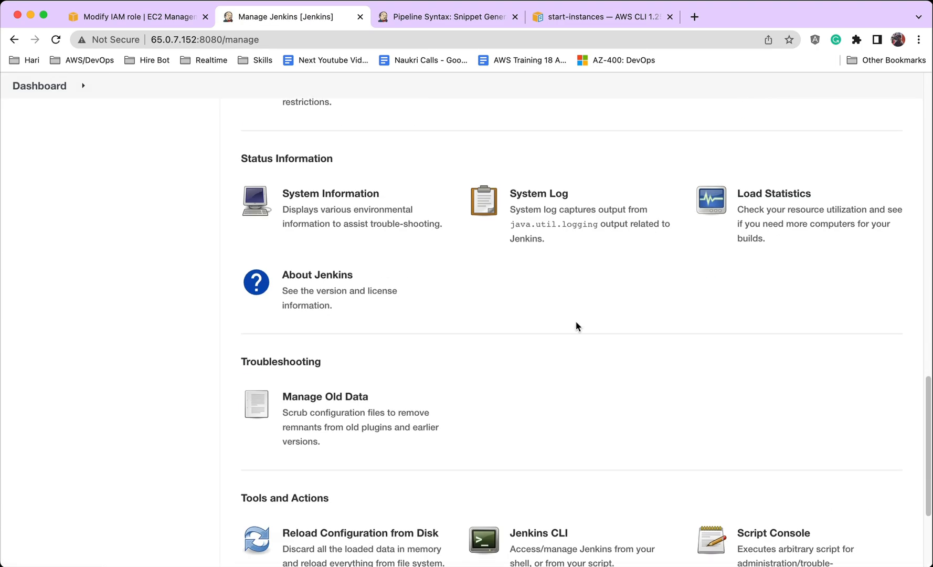
{"action": "left_click", "coordinate": [559, 201]}
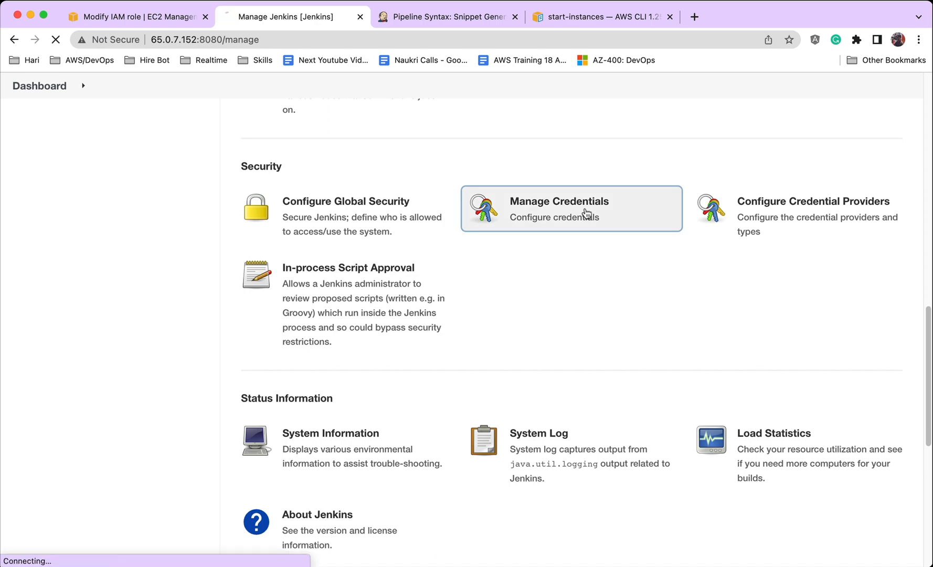
{"action": "left_click", "coordinate": [558, 200]}
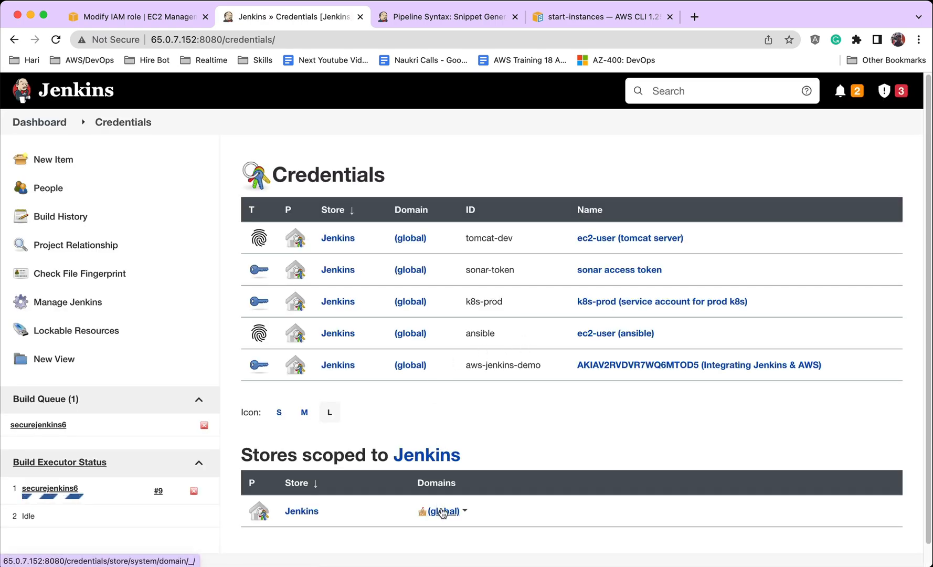
{"action": "left_click", "coordinate": [439, 511]}
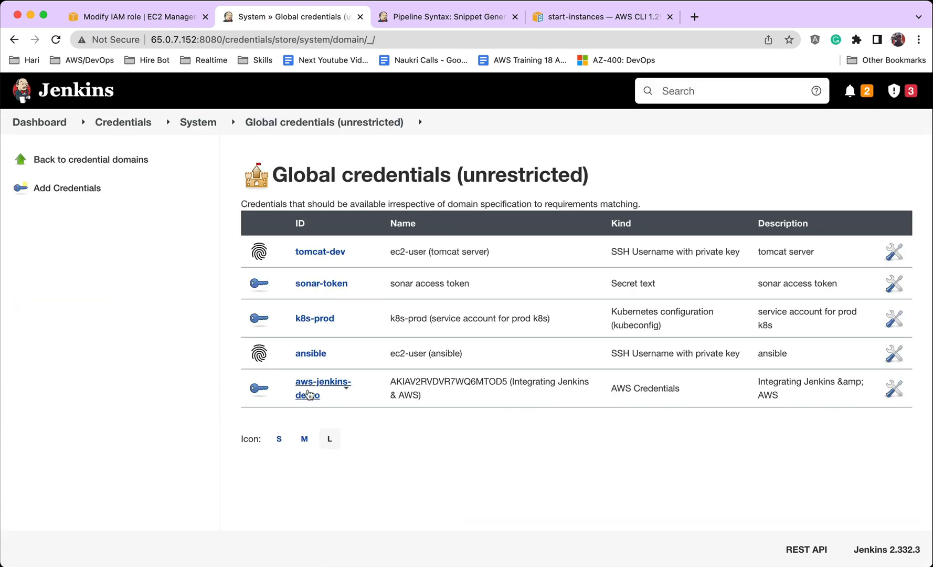
{"action": "left_click", "coordinate": [68, 188]}
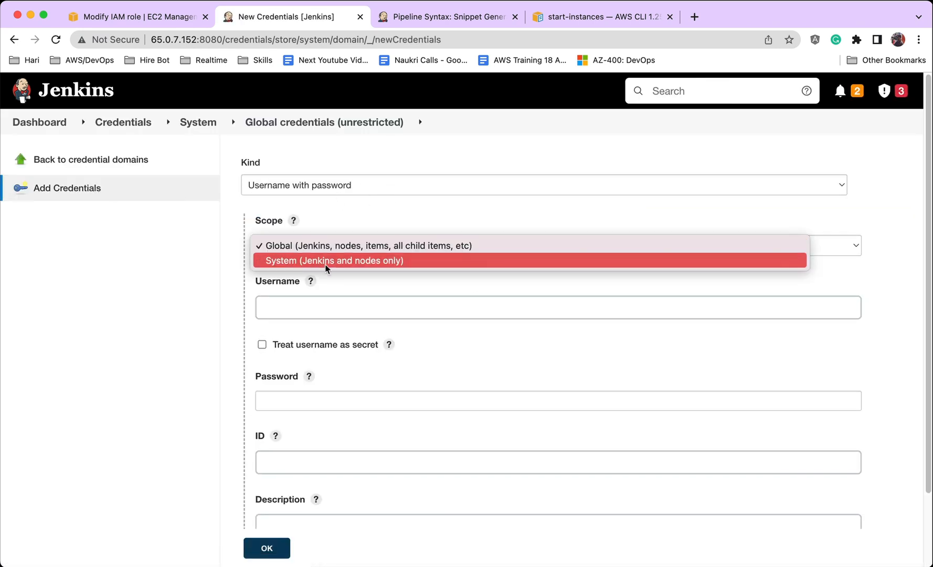
- Set the credential kind to AWS Credentials and expand its IAM Role Support fields
{"action": "left_click", "coordinate": [541, 185]}
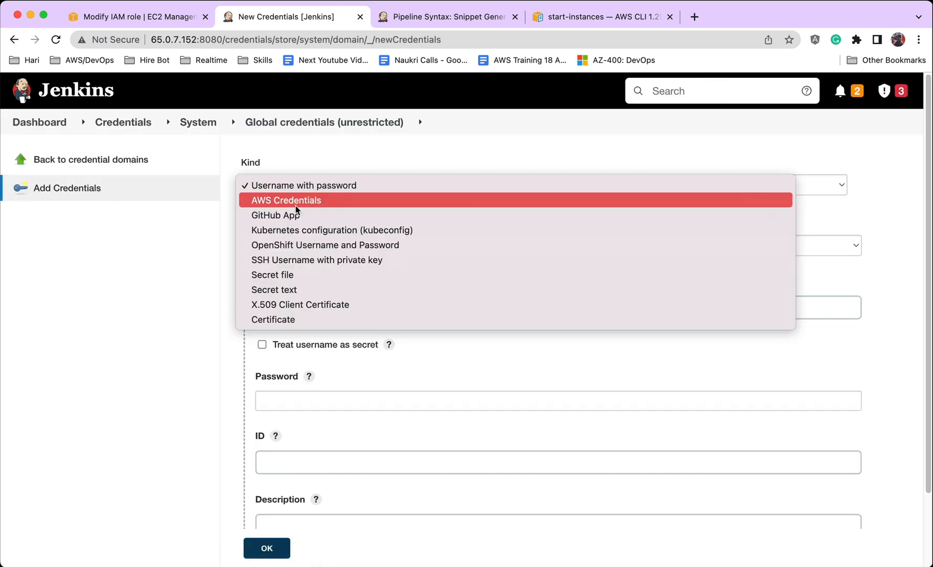
{"action": "left_click", "coordinate": [286, 200]}
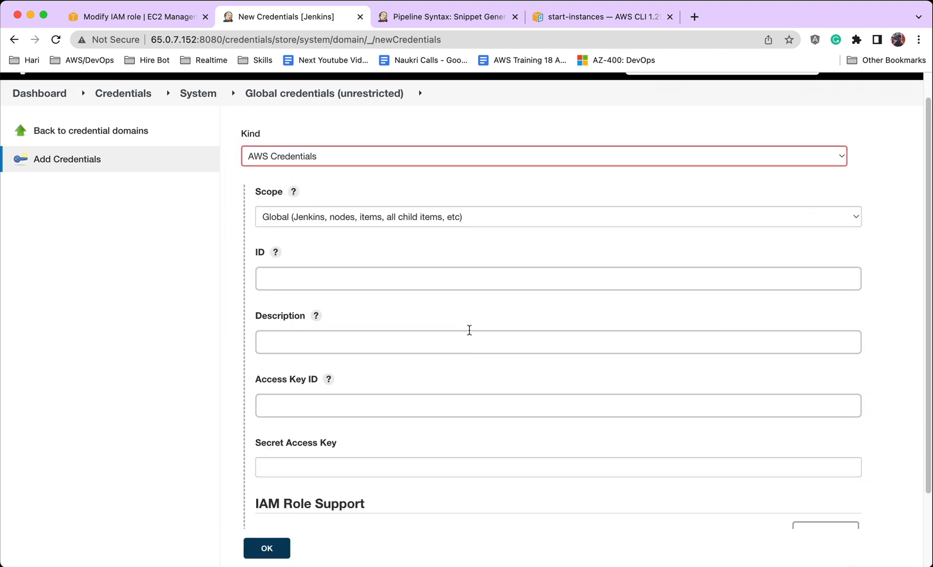
{"action": "scroll", "scroll_direction": "down", "scroll_amount": 3}
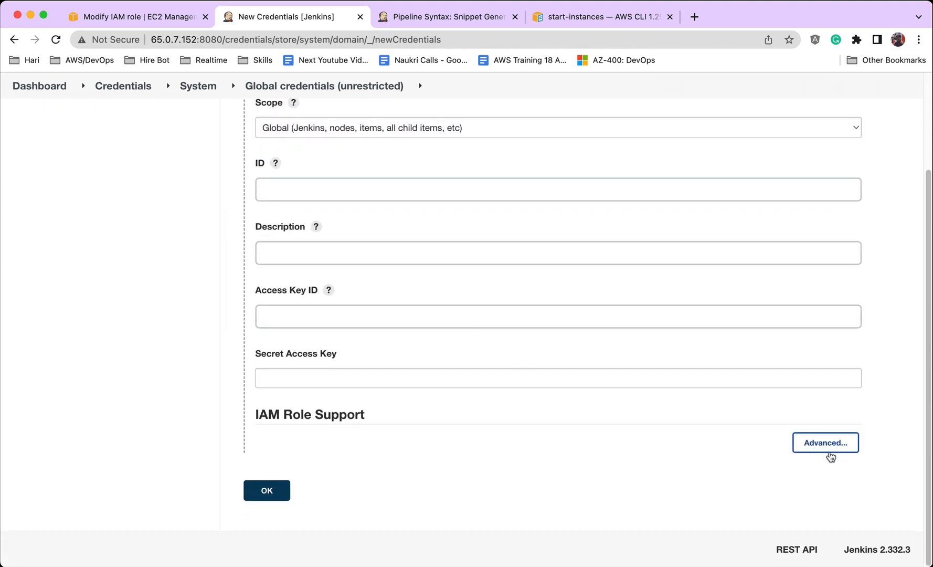
{"action": "double_click", "coordinate": [283, 414]}
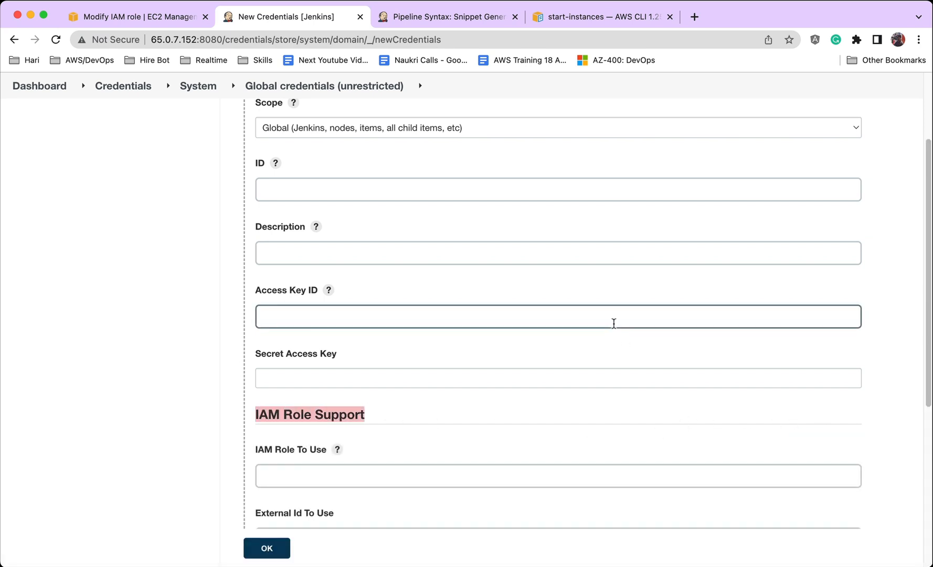
{"action": "scroll", "scroll_direction": "down", "scroll_amount": 3}
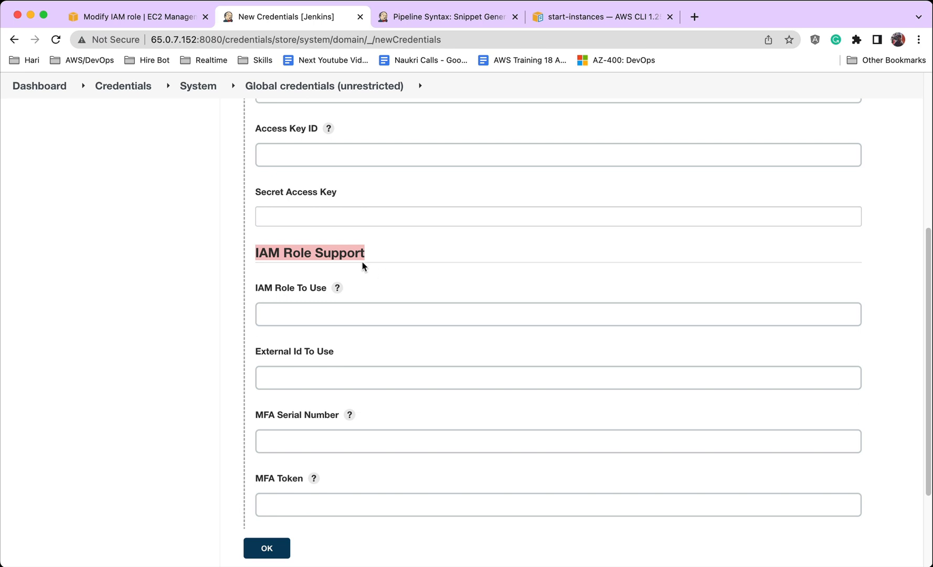
{"action": "left_click", "coordinate": [556, 377]}
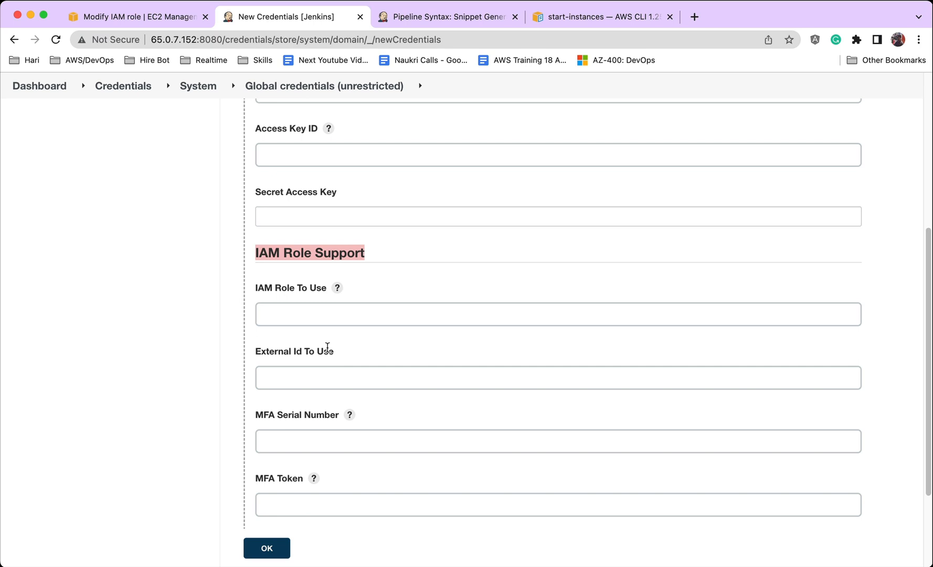
{"action": "mouse_move", "coordinate": [331, 287]}
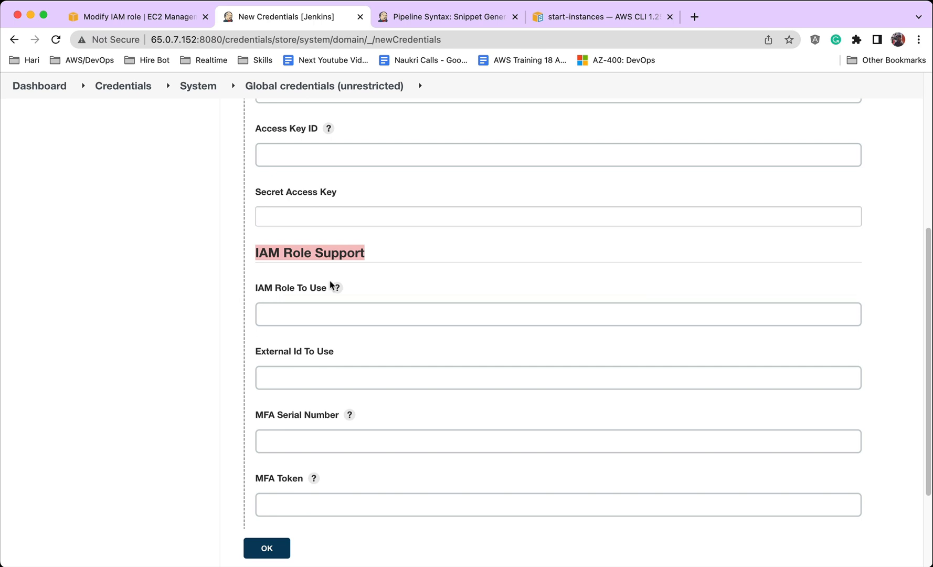